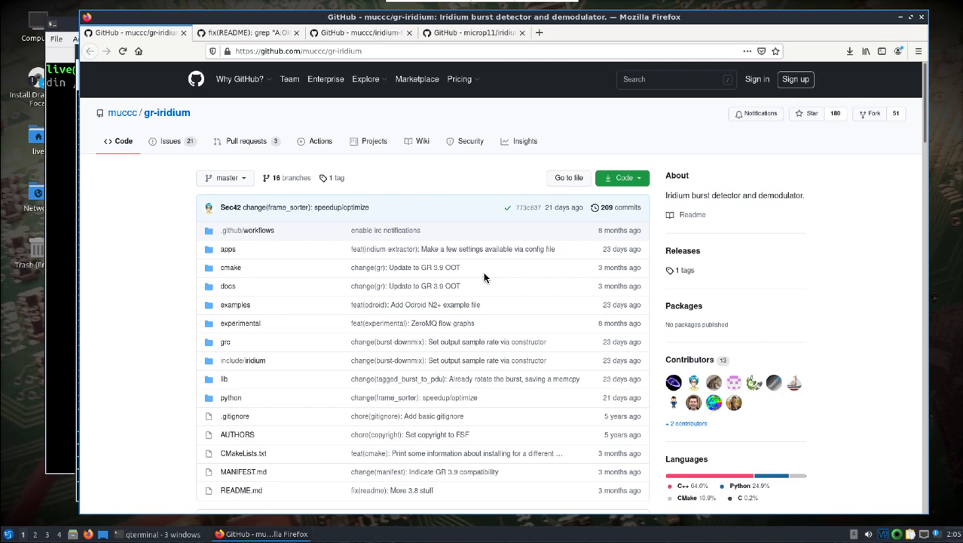
mouse_move(74, 282)
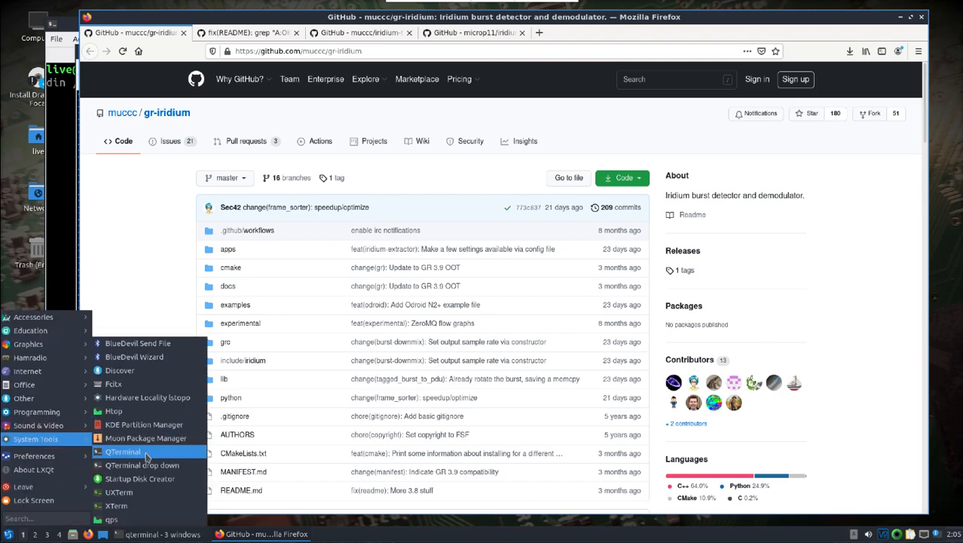
Step: Open a terminal in /usr/src/gr-iridium/examples/ and begin opening a config in nano
left_click(123, 451)
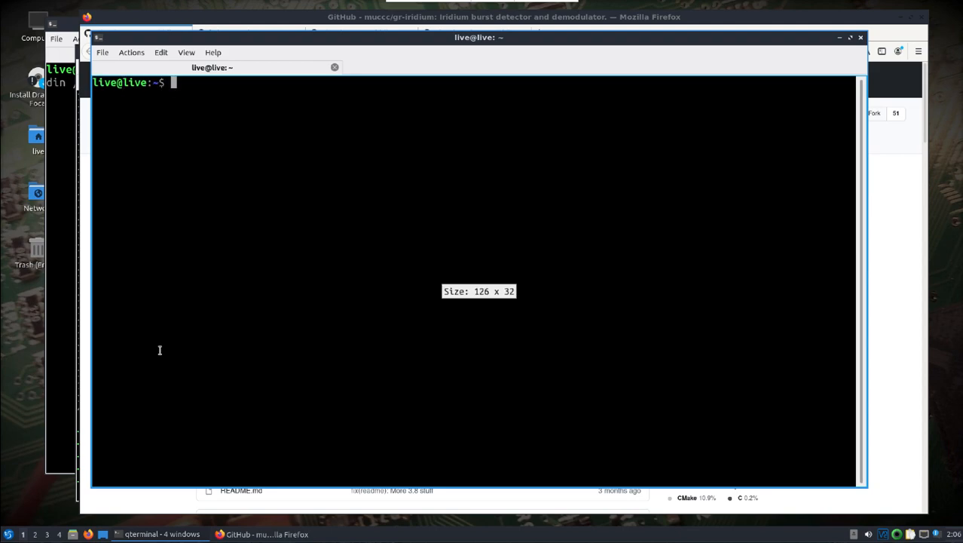
type("cd /uq")
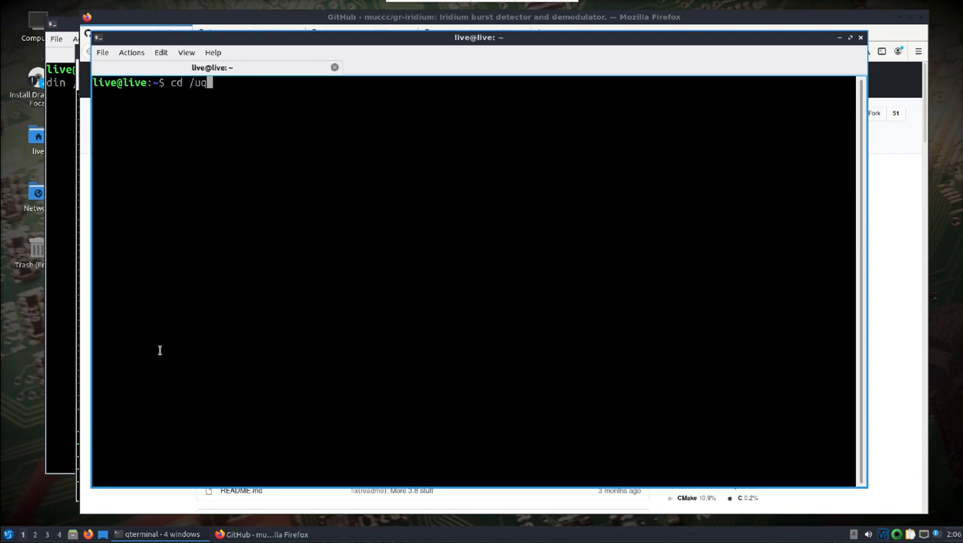
type("sr")
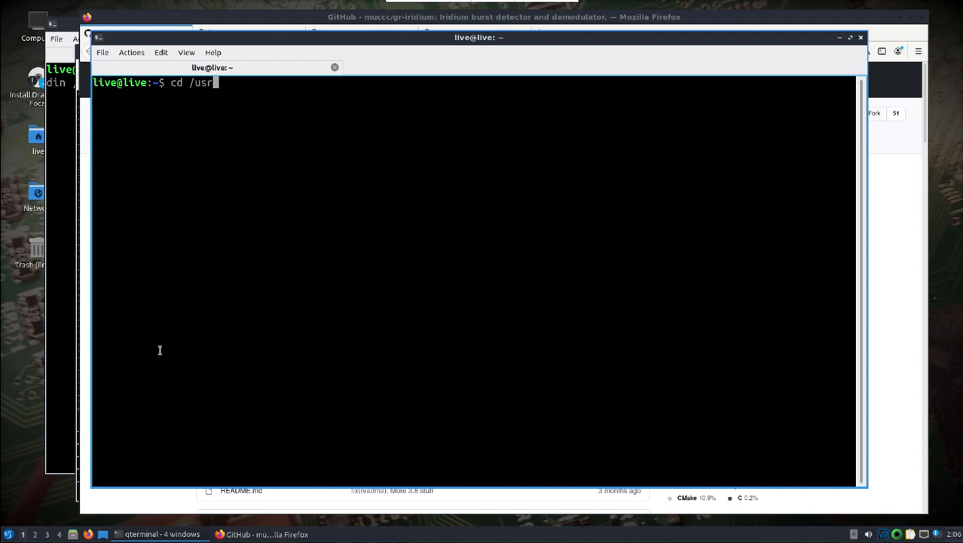
type("/src/g")
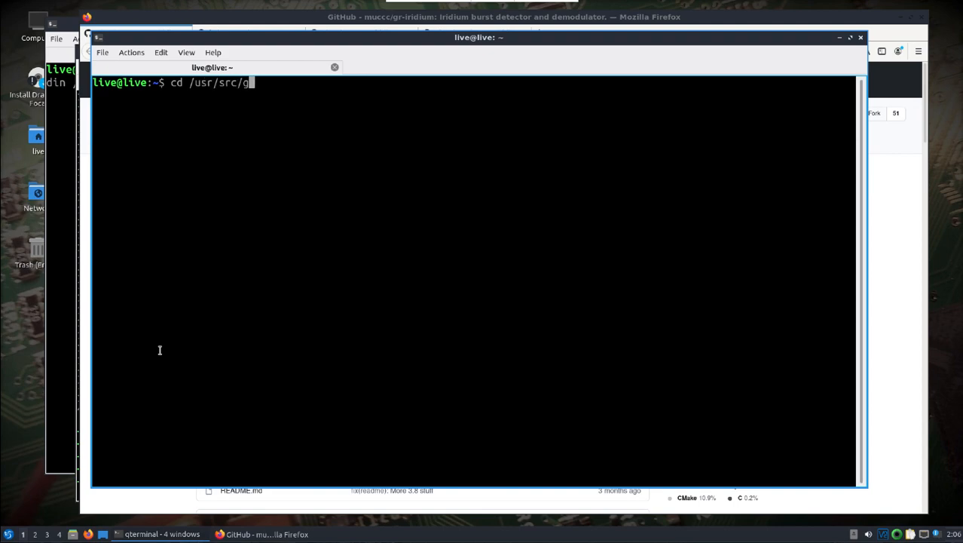
type("r-iridium/examples/")
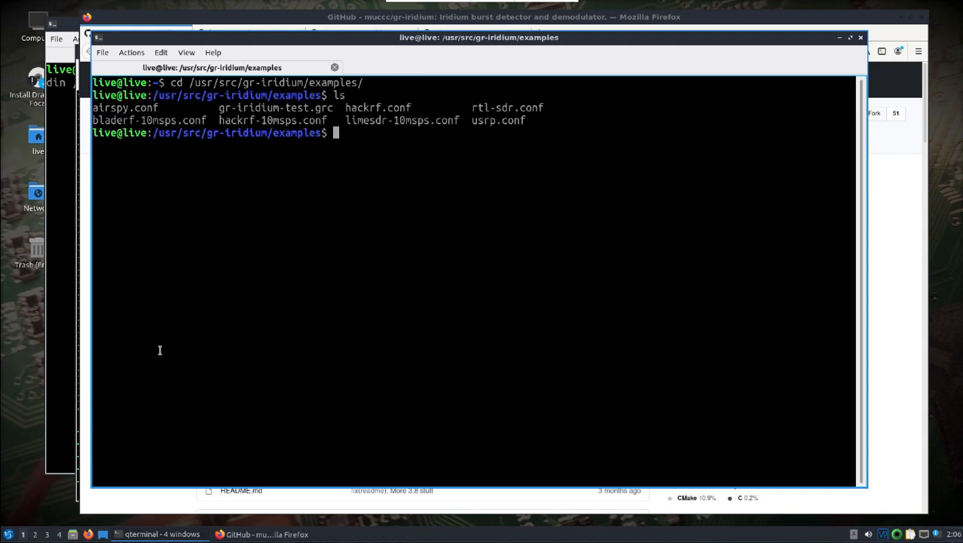
type("sudo nan")
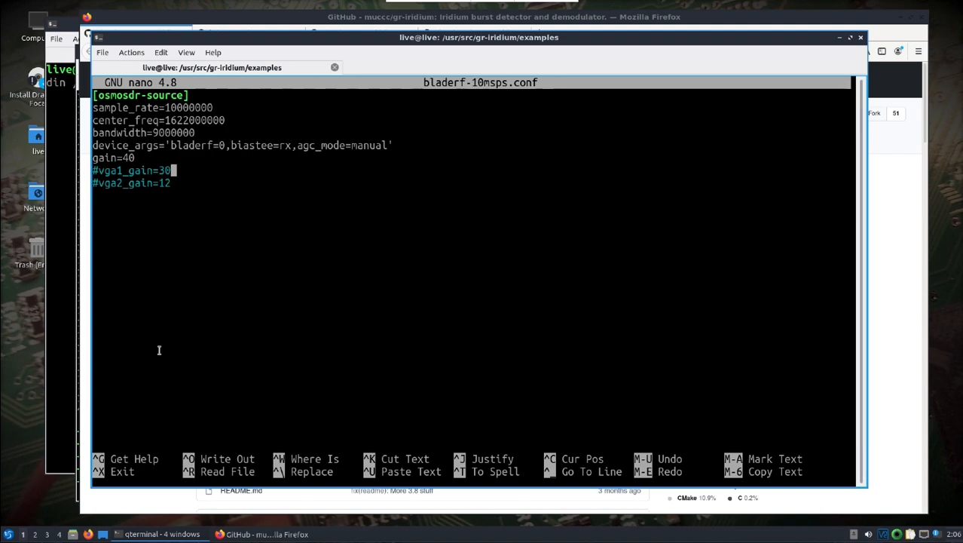
key("Down")
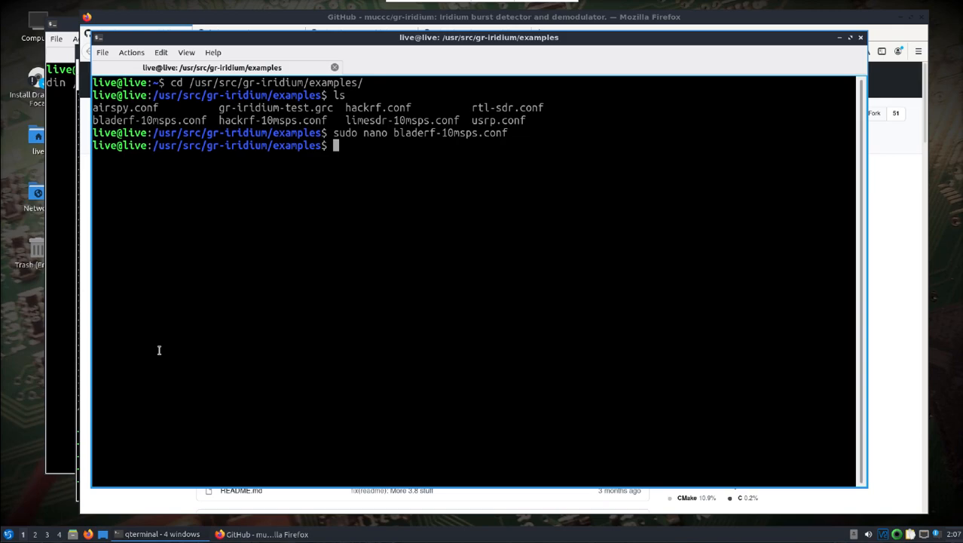
mouse_move(858, 44)
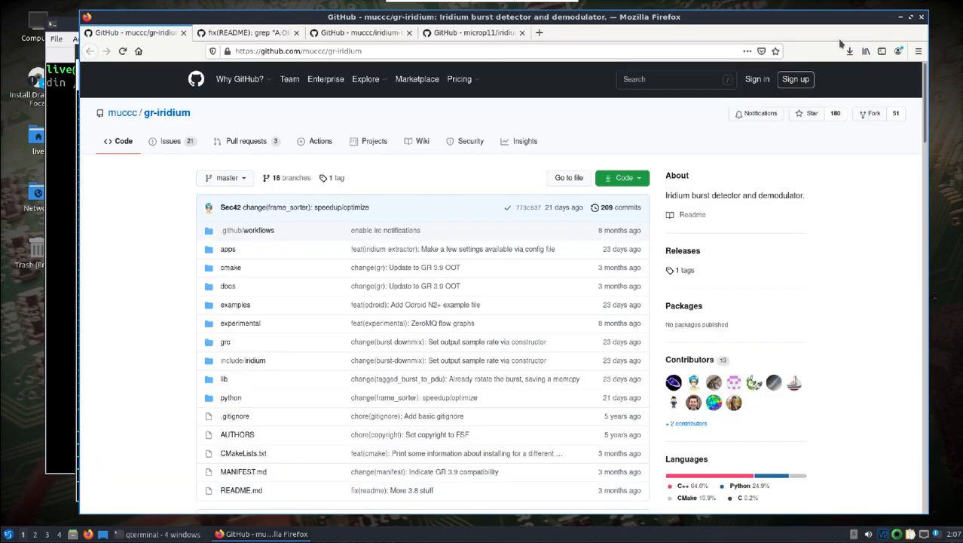
mouse_move(108, 388)
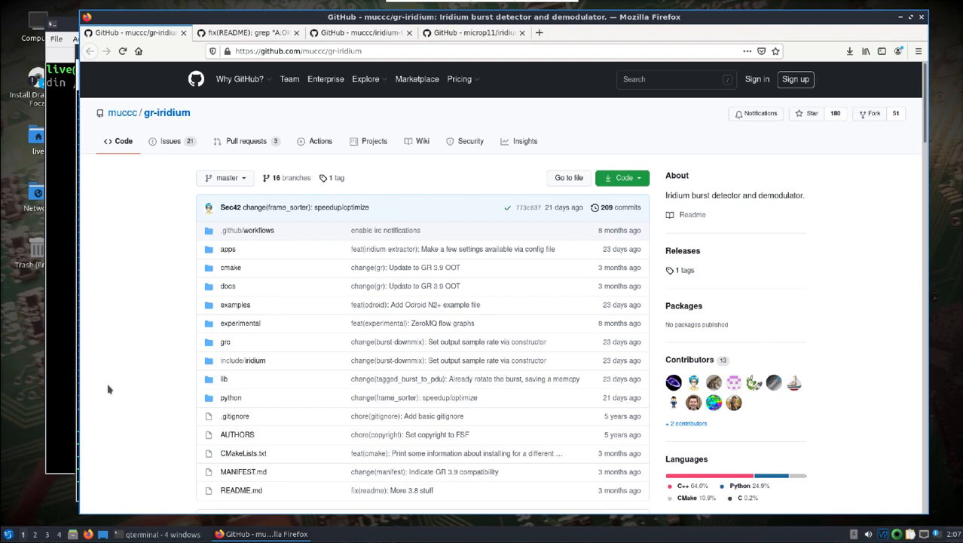
mouse_move(686, 212)
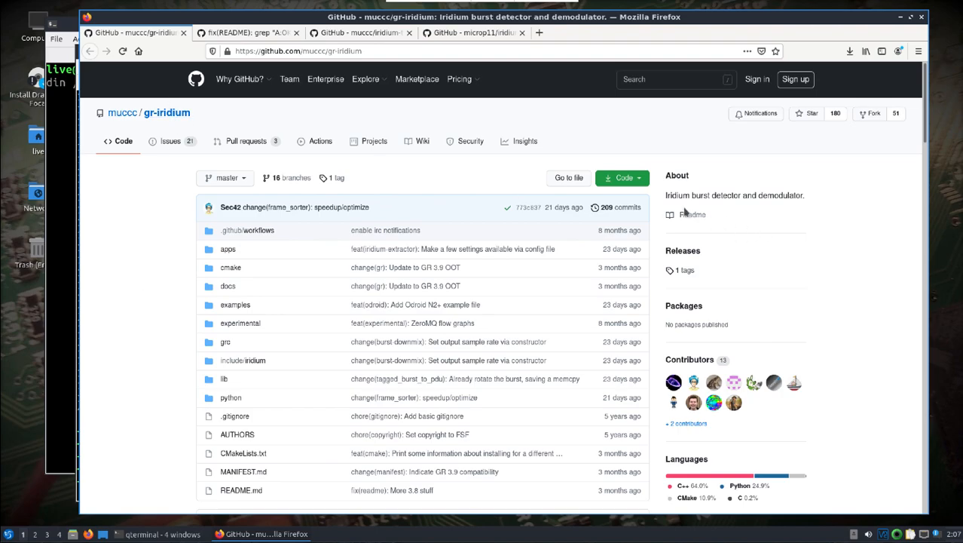
mouse_move(682, 214)
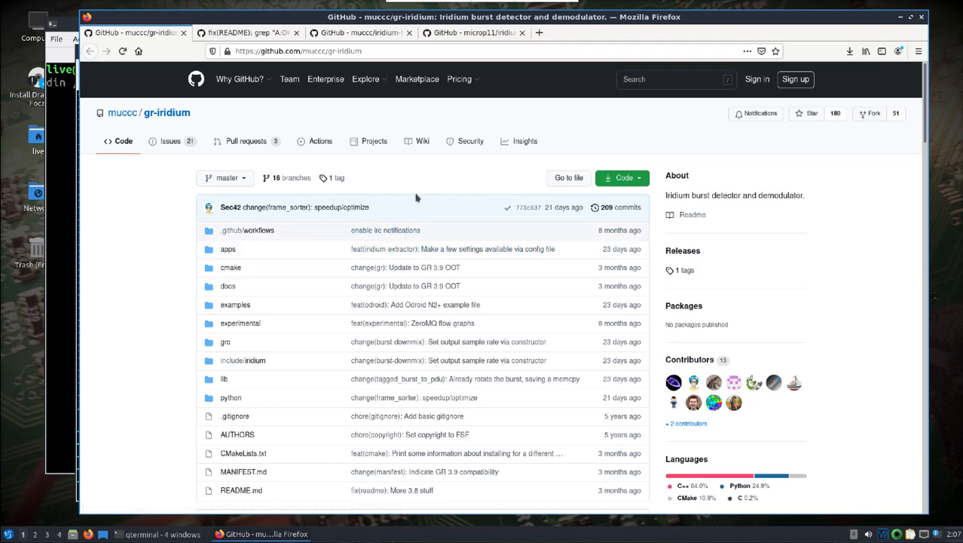
mouse_move(110, 255)
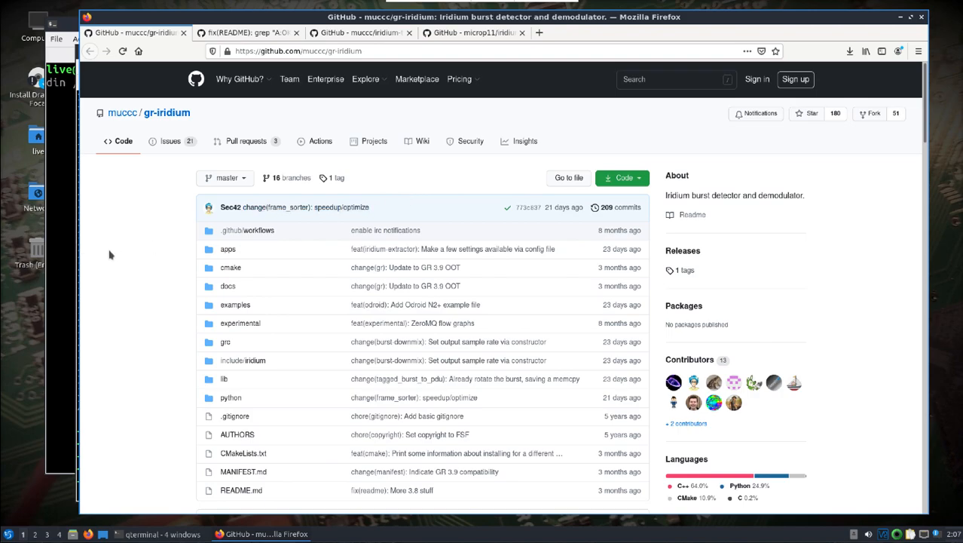
mouse_move(108, 219)
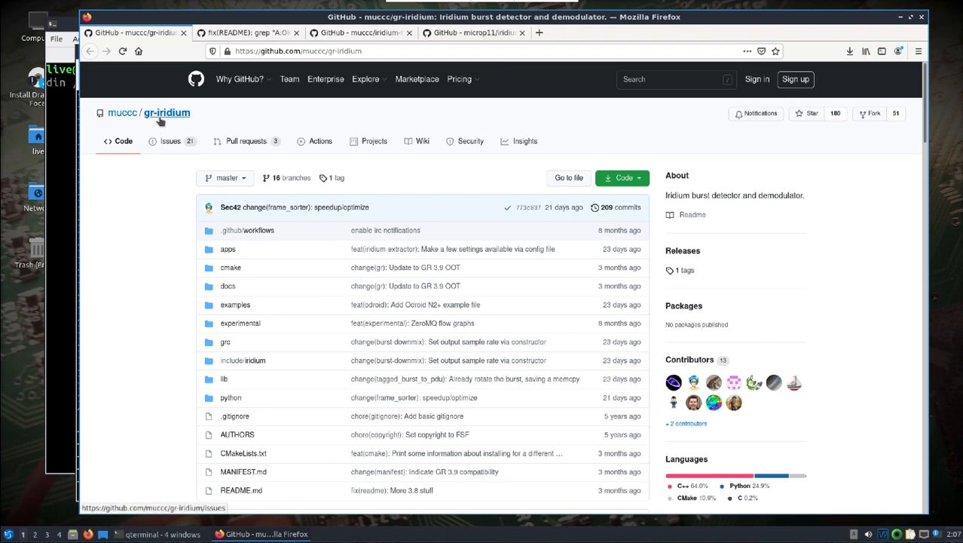
mouse_move(753, 390)
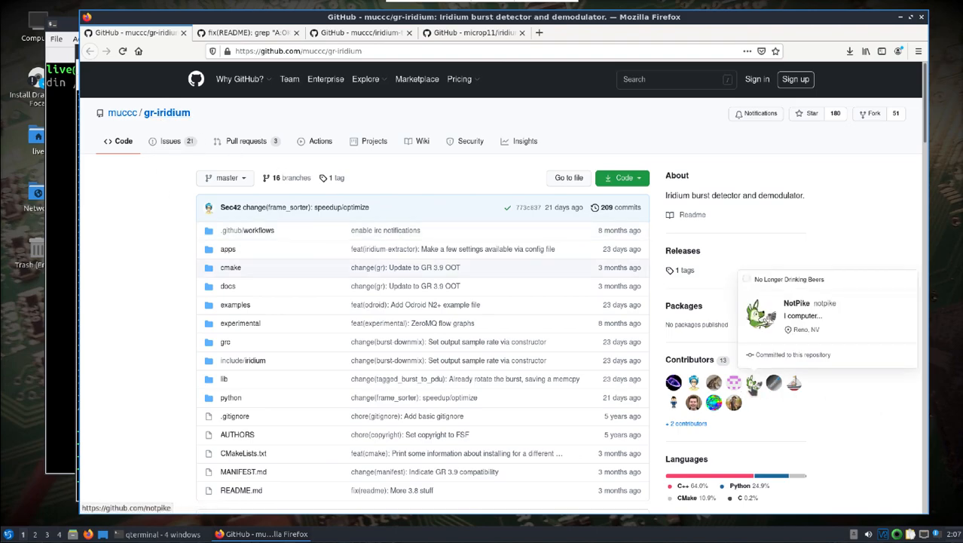
mouse_move(753, 390)
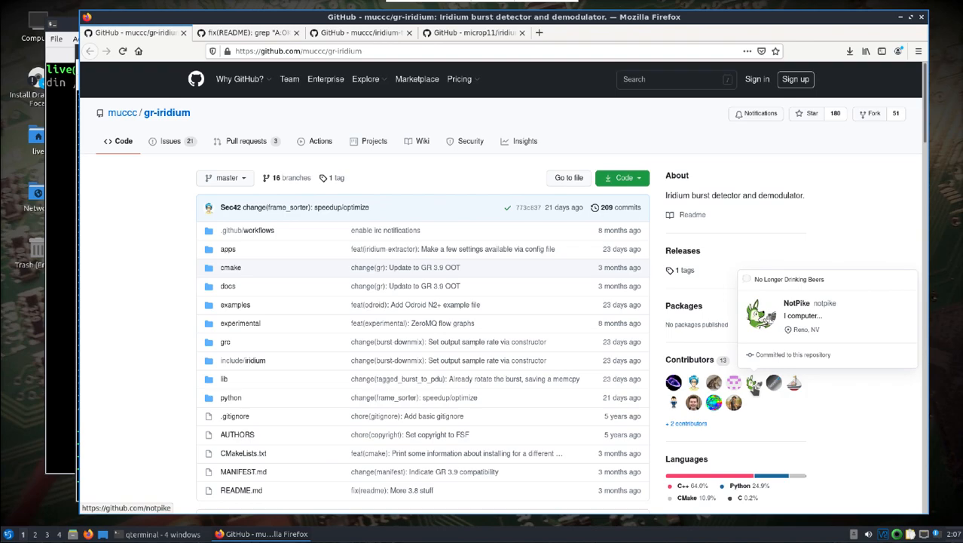
mouse_move(769, 389)
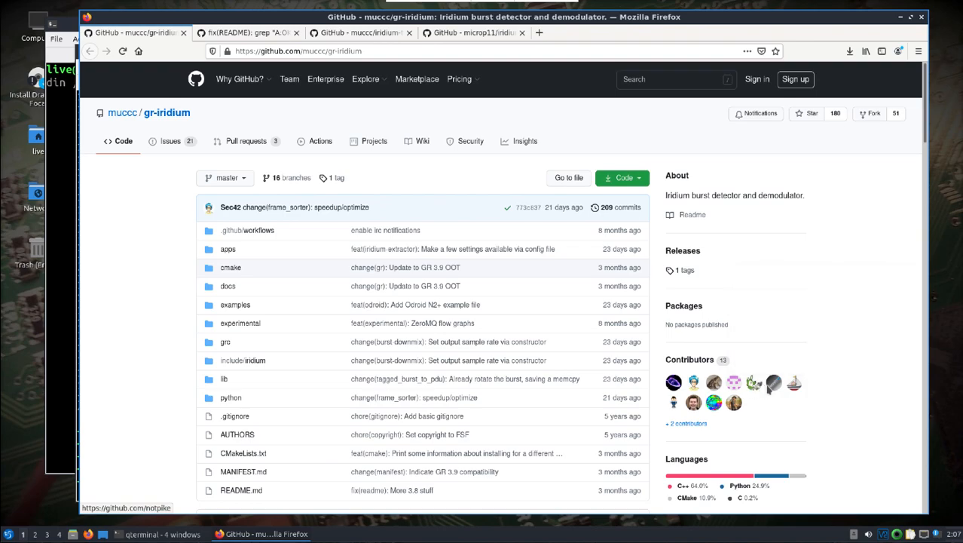
mouse_move(260, 32)
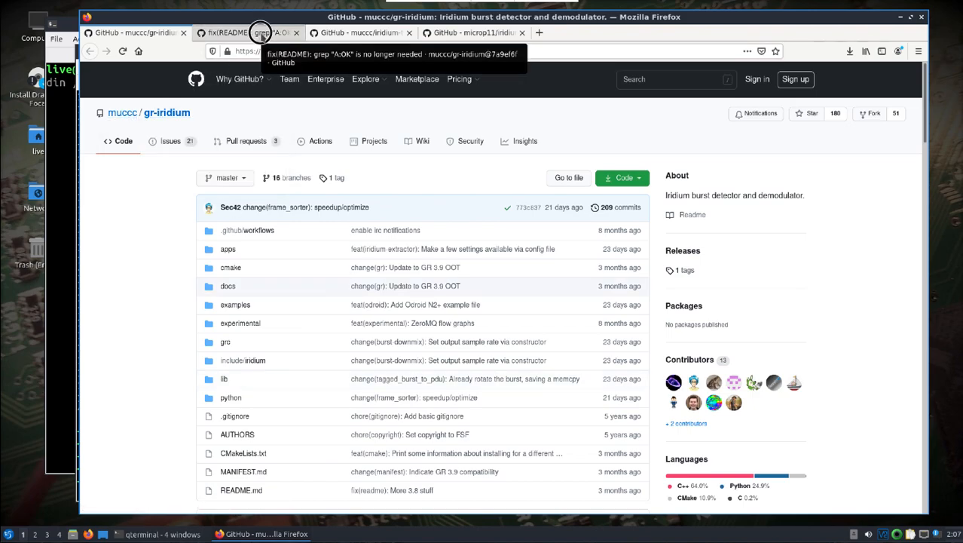
Step: View the README fix commit tab, then the muccc/iridium-toolkit repository tab
left_click(247, 32)
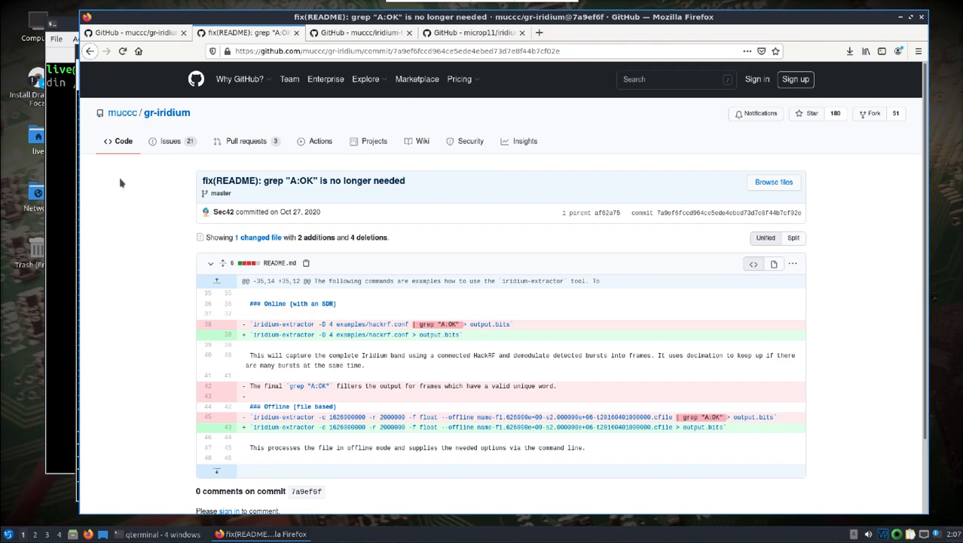
mouse_move(356, 310)
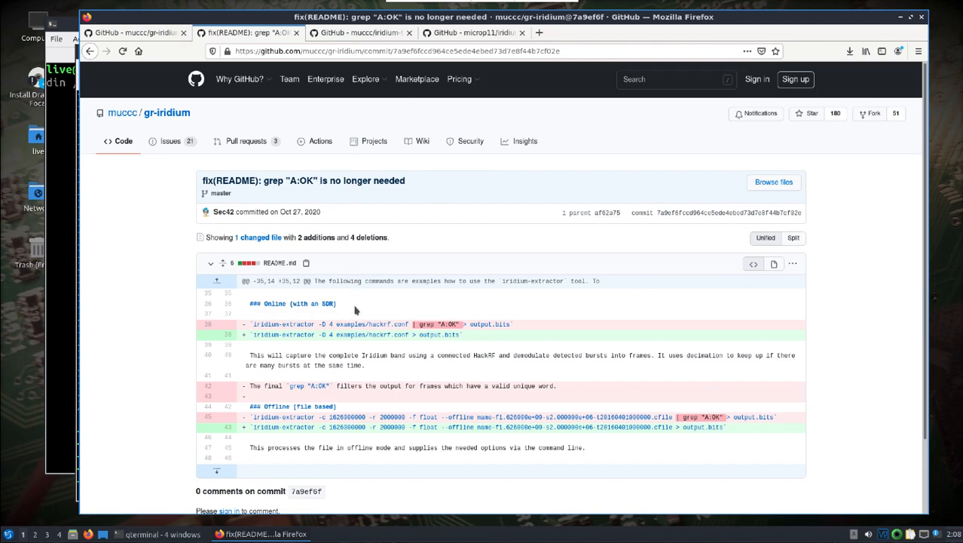
mouse_move(466, 324)
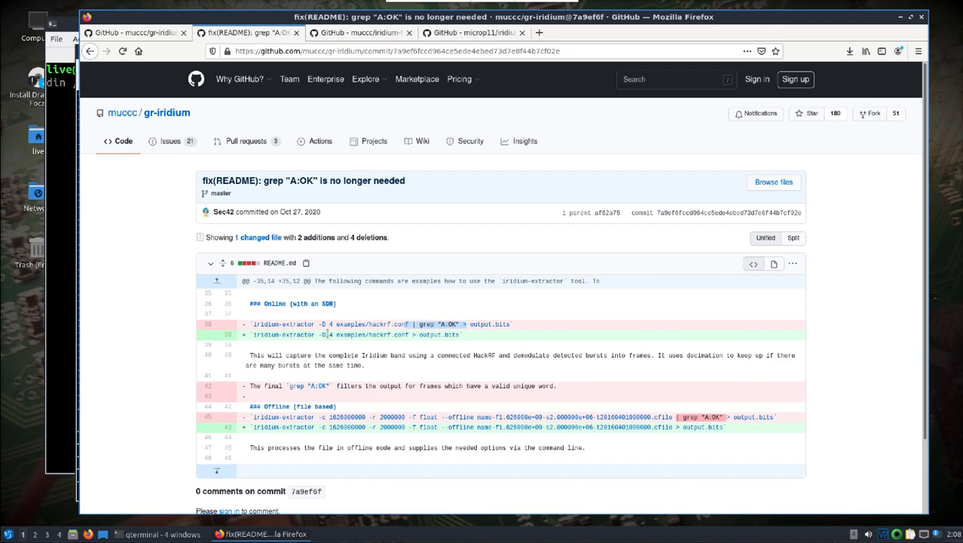
mouse_move(280, 185)
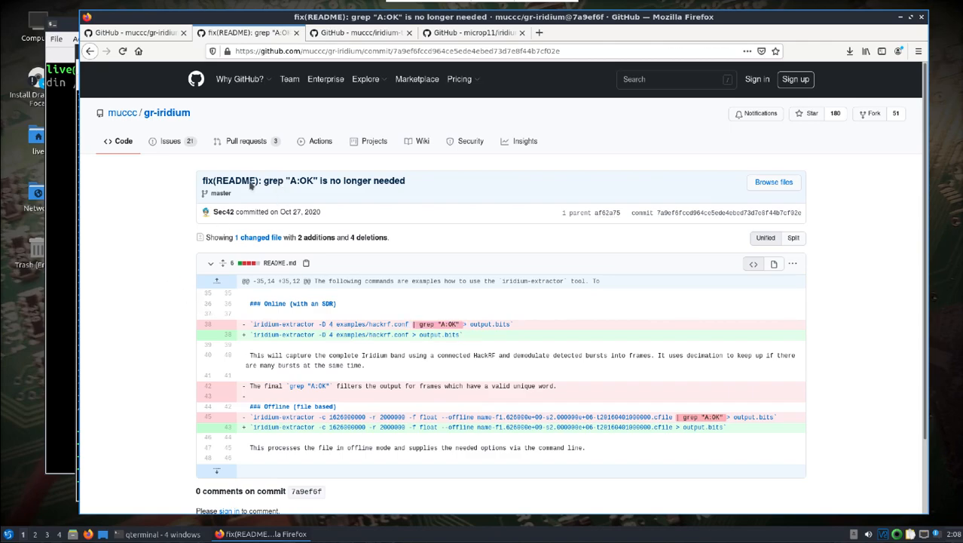
left_click(360, 33)
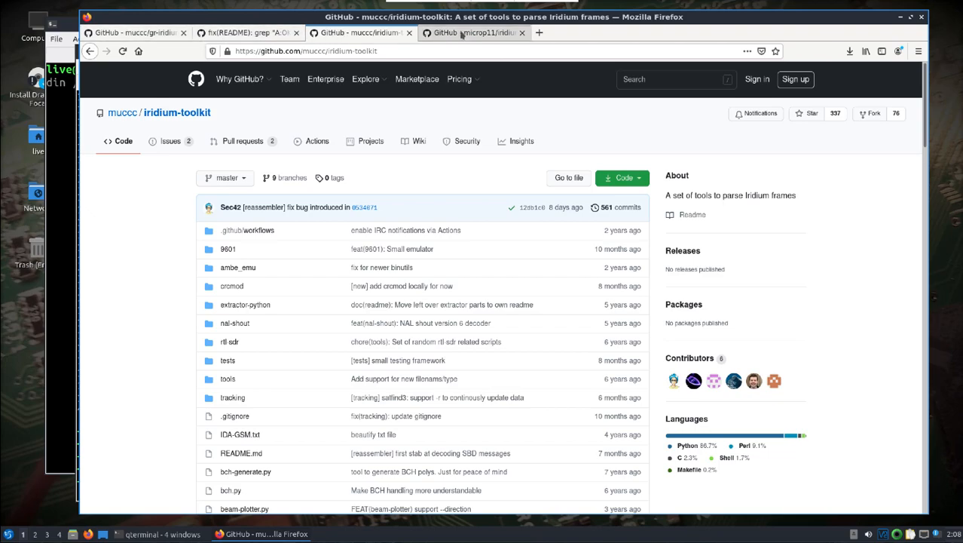
Step: Look through the microp11/iridiumlive, fix(README) commit and muccc/gr-iridium tabs in turn
left_click(473, 32)
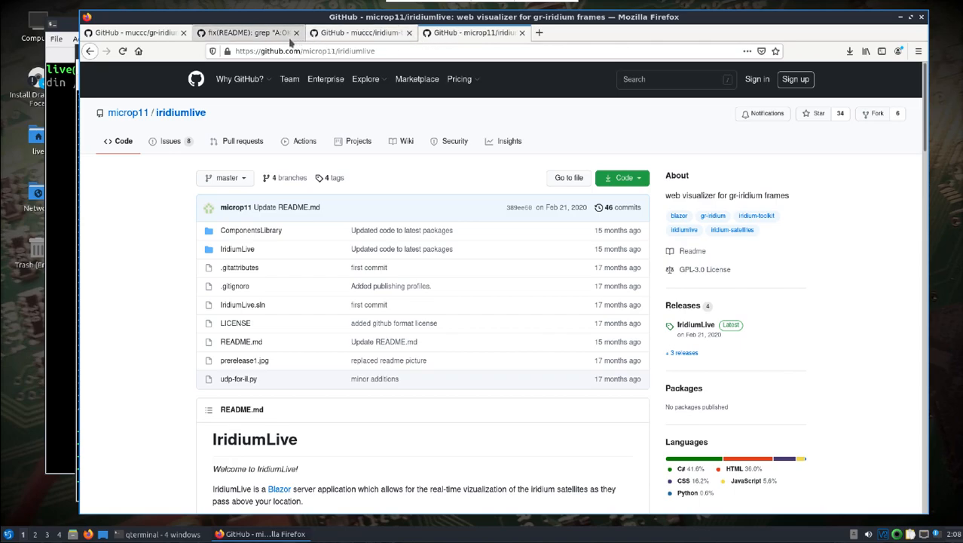
mouse_move(249, 33)
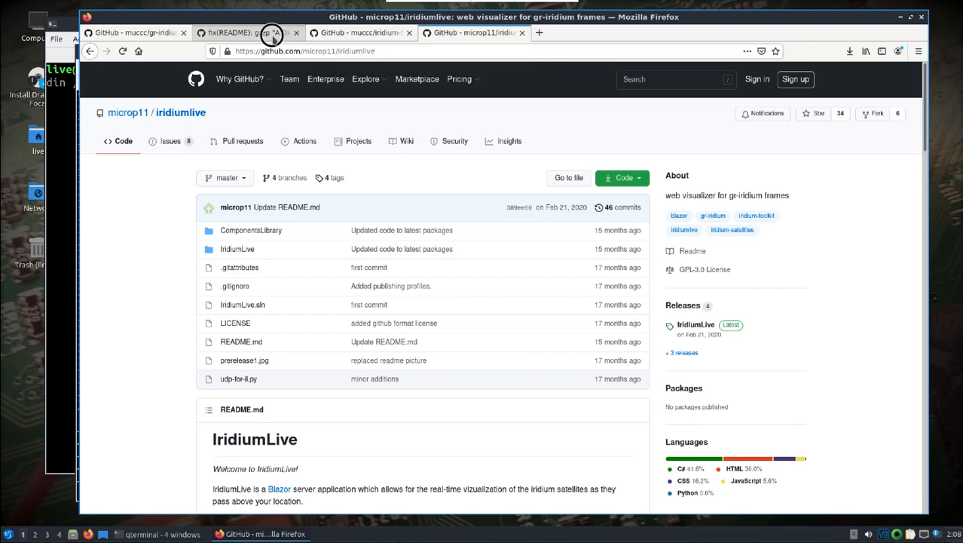
left_click(249, 32)
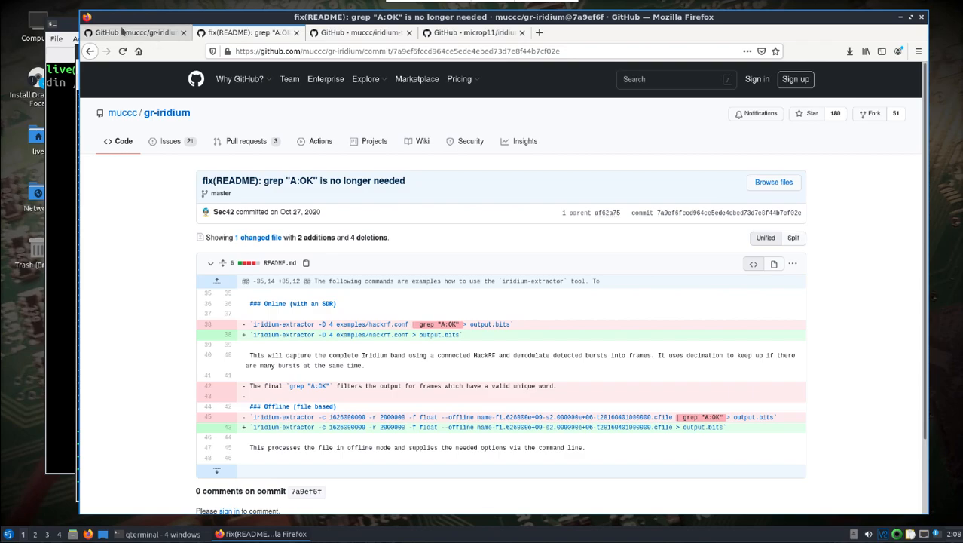
left_click(136, 32)
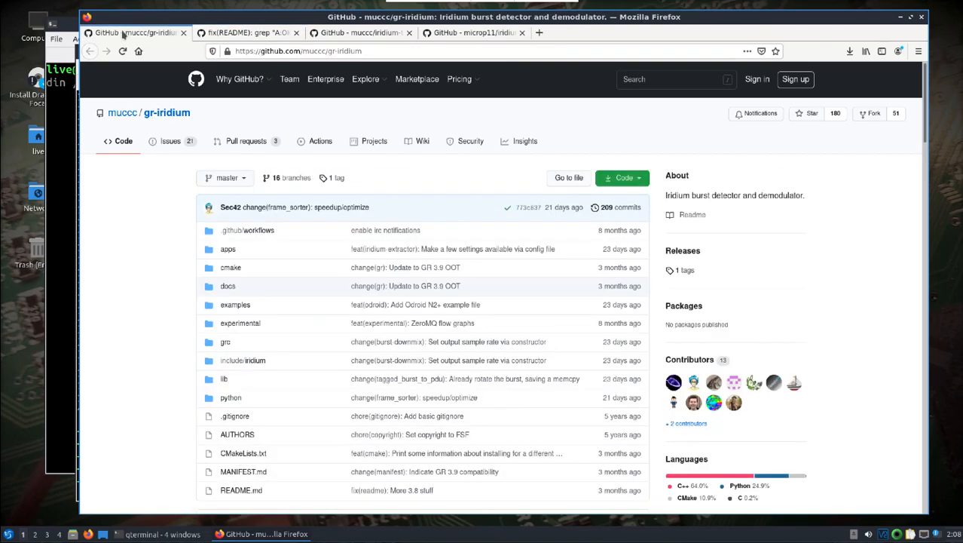
mouse_move(877, 22)
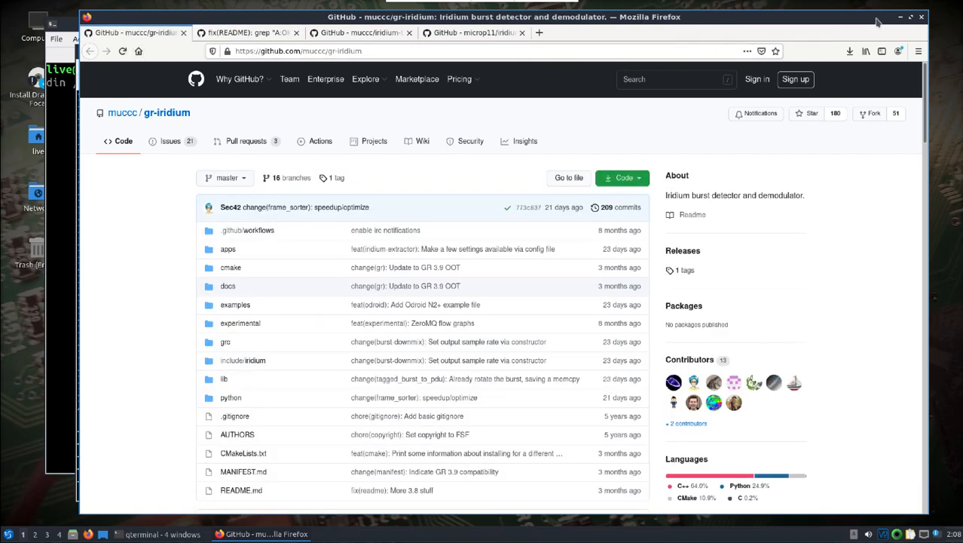
Step: Discard the typed extractor command and start changing into /usr/src/gr-iridium/examples/
left_click(151, 533)
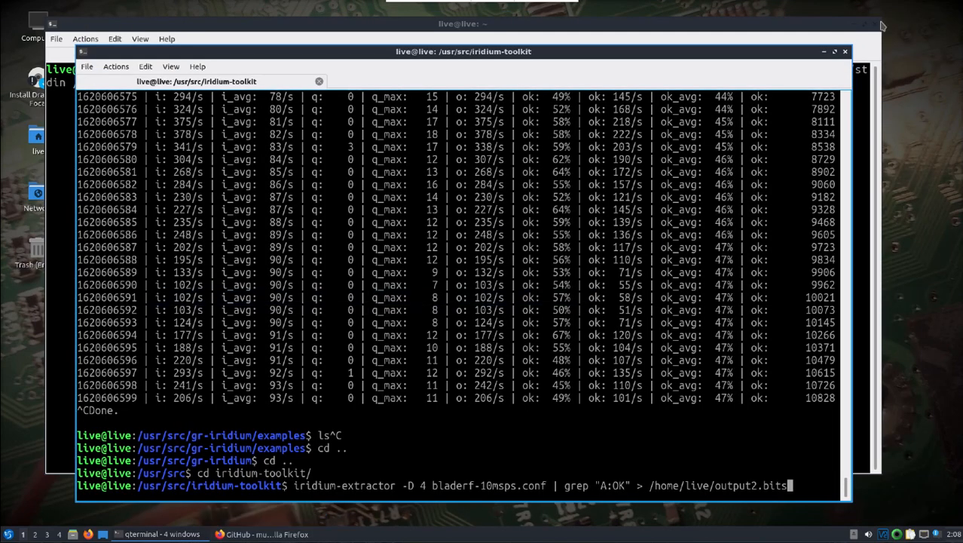
mouse_move(232, 62)
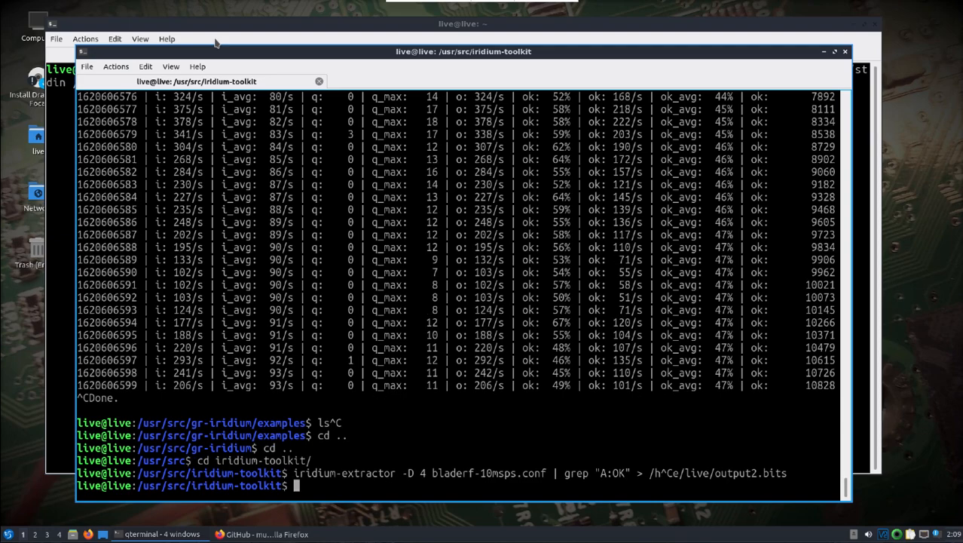
type("cd /usr/src/gr-iridium/")
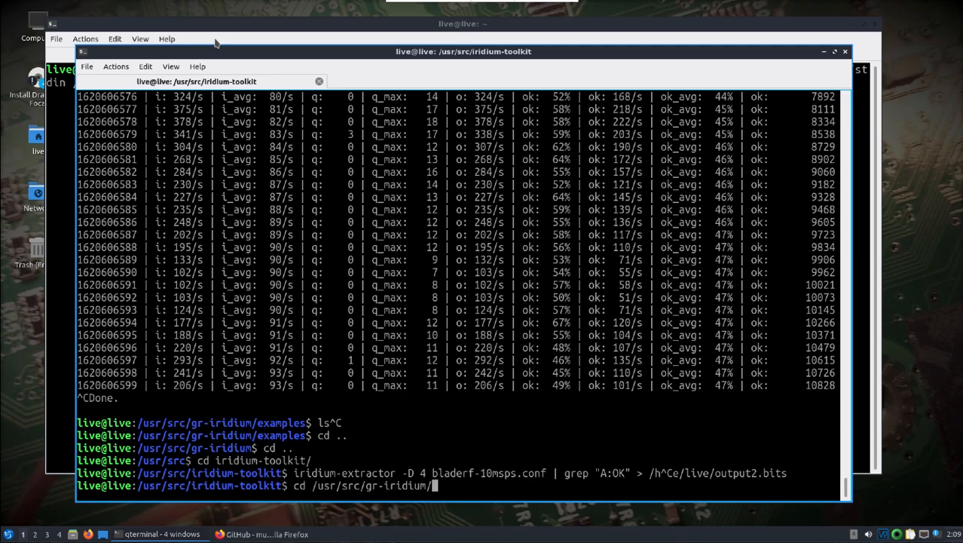
type("examples/")
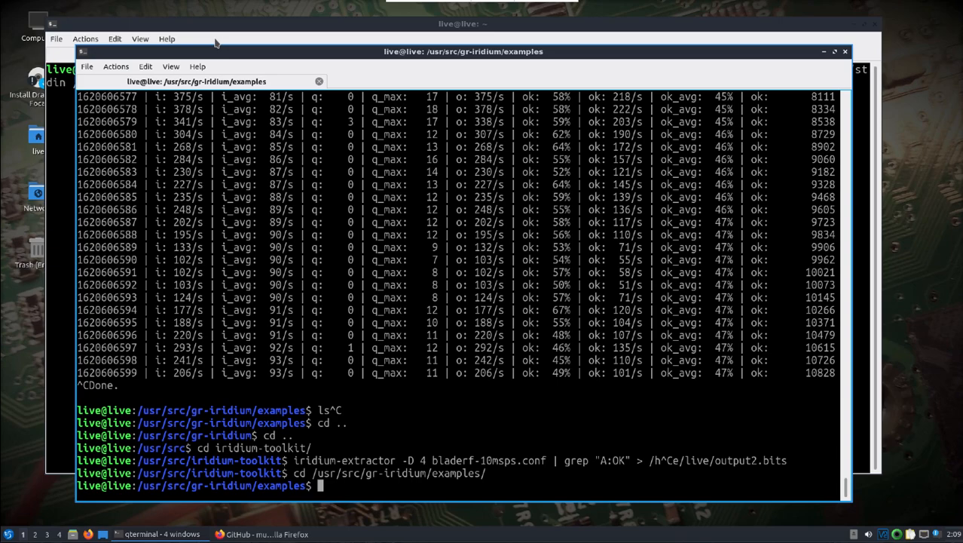
Step: Run iridium-extractor -D 4 bladerf-10msps.conf, saving A:OK frames to /home/live/output2.bits
type("iridium-extractor -D 4 bladerf-10msps.conf | grep \"A:OK\" > /home/live/output2.bits")
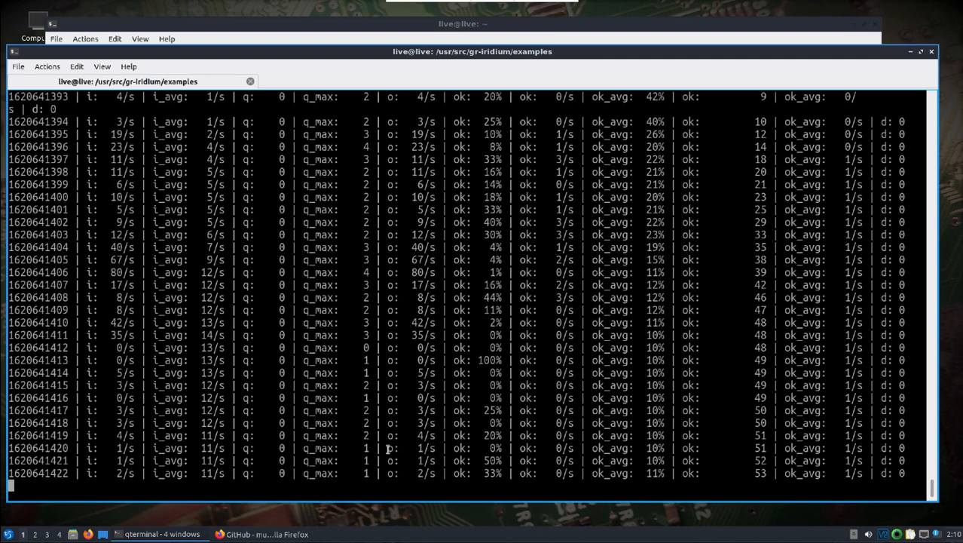
Step: Stop the extractor with Ctrl+C and start changing directory to /home/live/
key("ctrl+c")
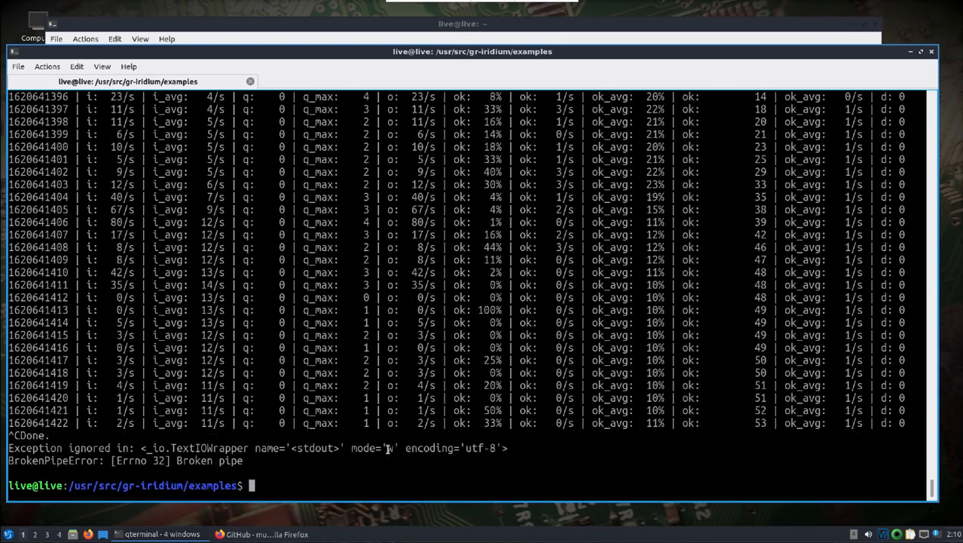
type("c")
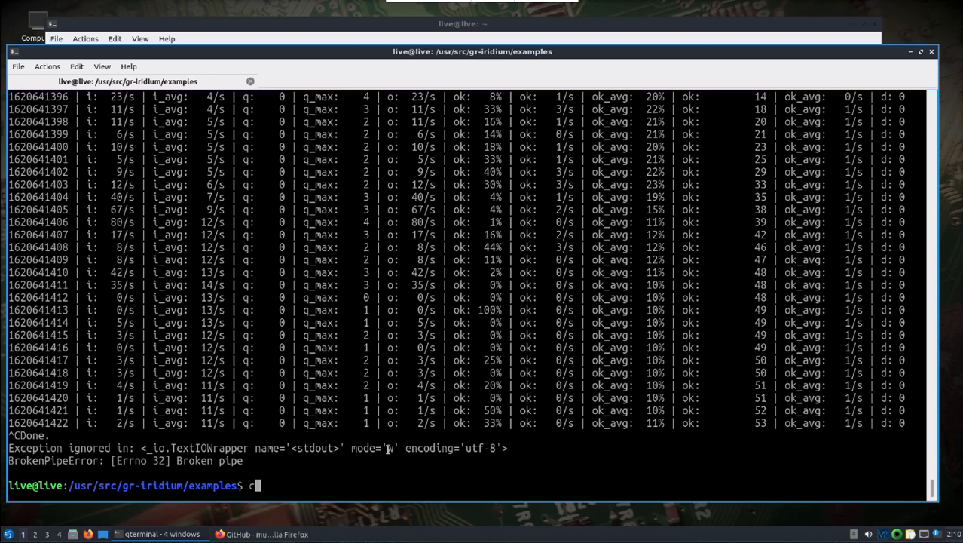
type("d /home/live/")
type("ls")
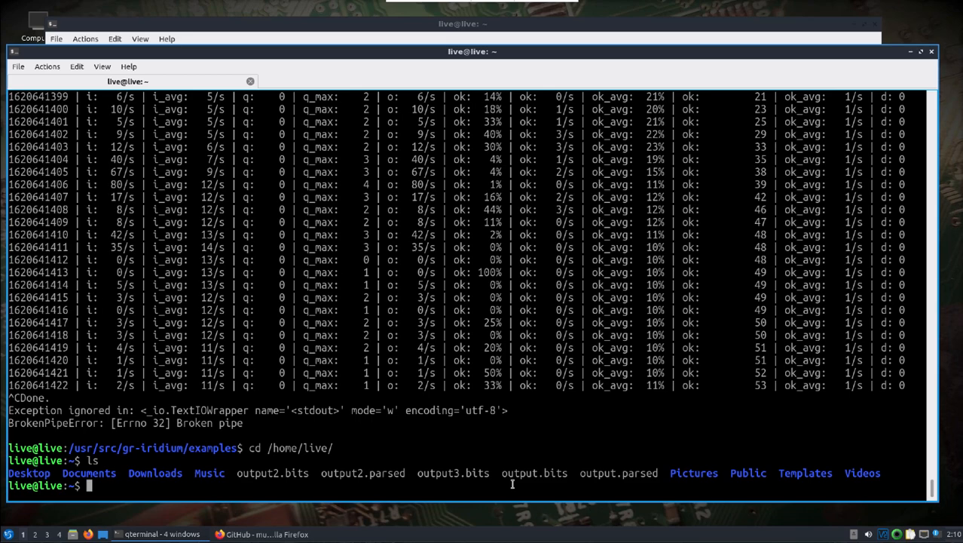
Step: Move toward the /usr/src folders, go up with cd .., and open bladerf-10msps.conf in nano
type("cd /usr/src/iridium-toolkit/")
type("ls")
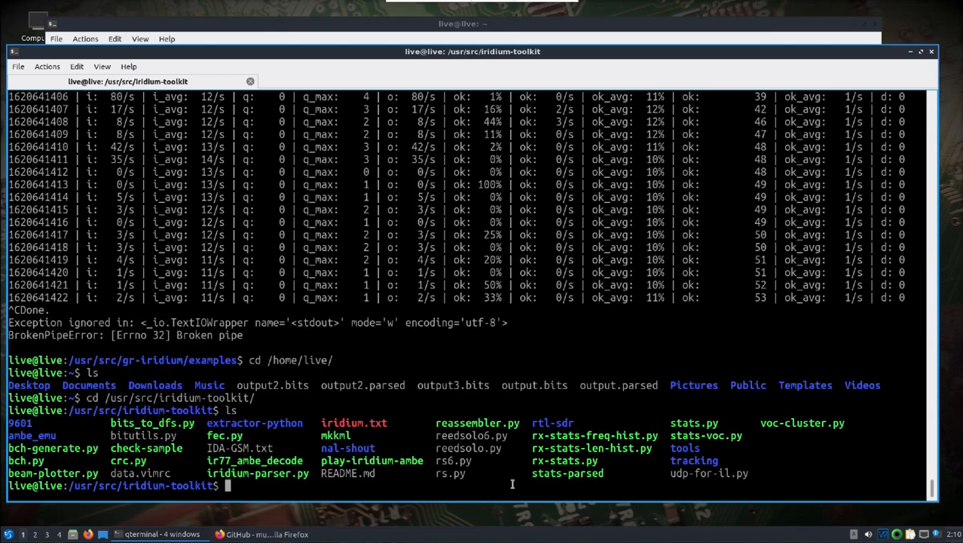
type("cd ..")
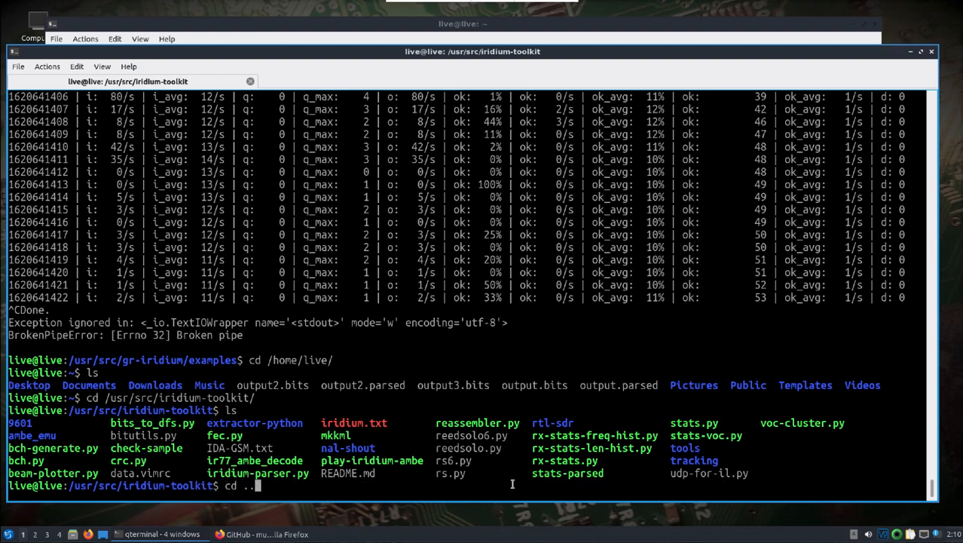
type("sudo nano bladerf-10msps.conf")
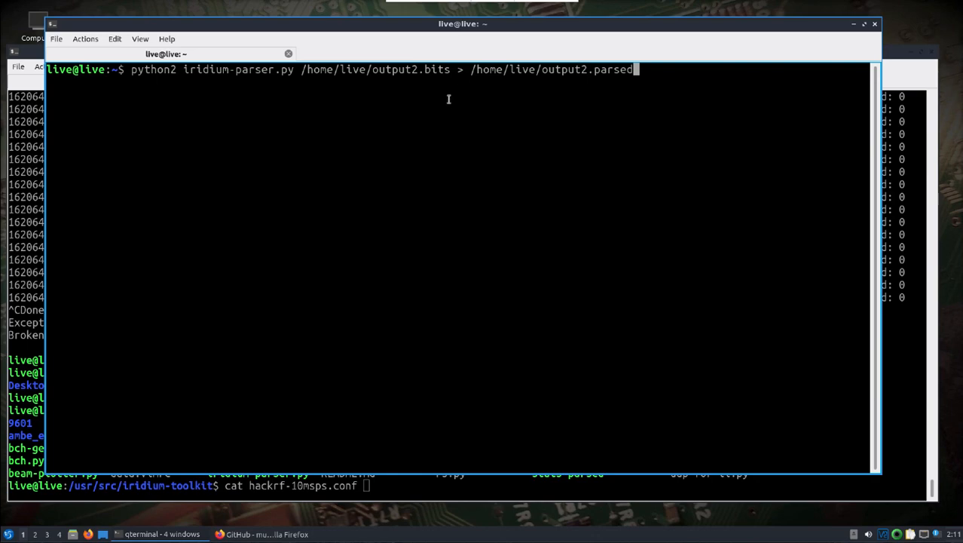
Step: Paste the copied iridium-parser.py command into the main terminal and enter the extractor command for output3.bits
left_click_drag(130, 69, 384, 69)
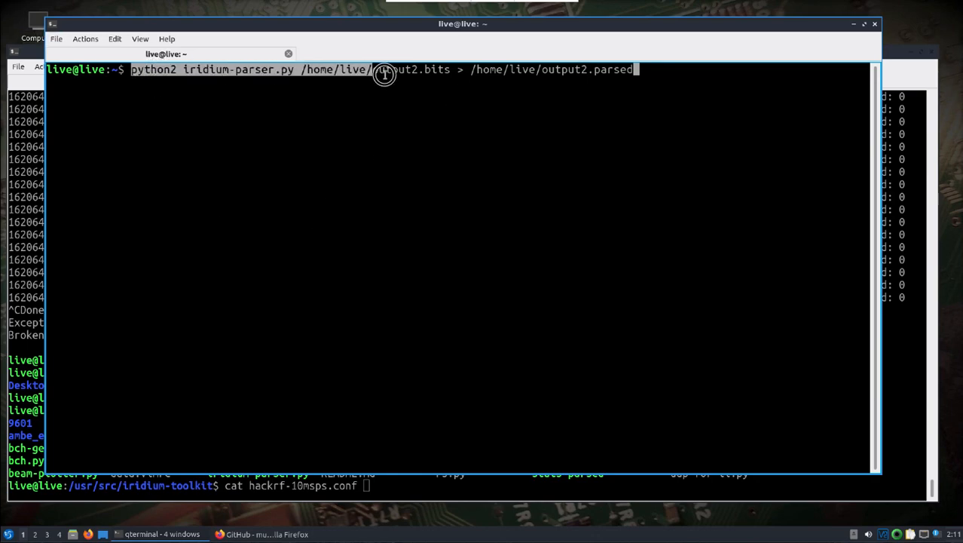
right_click(384, 74)
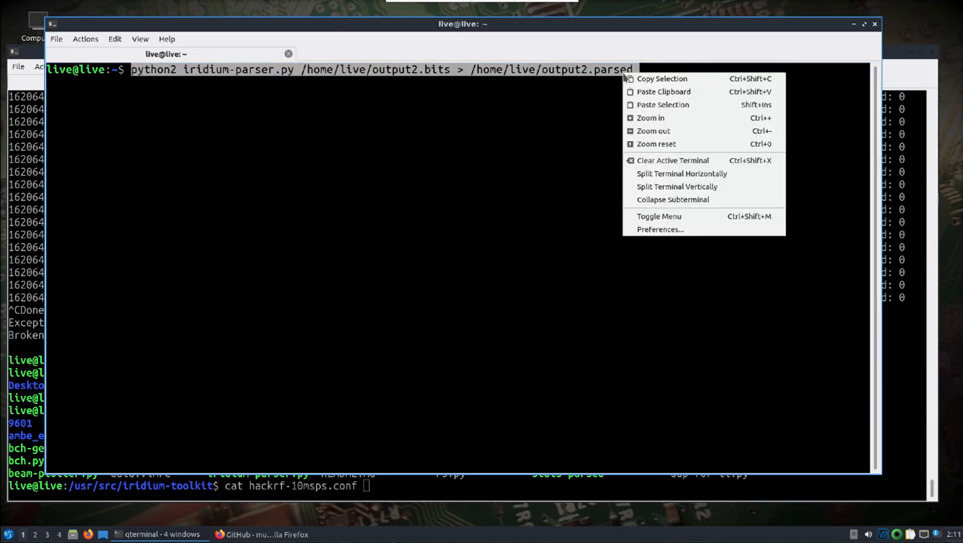
left_click(426, 487)
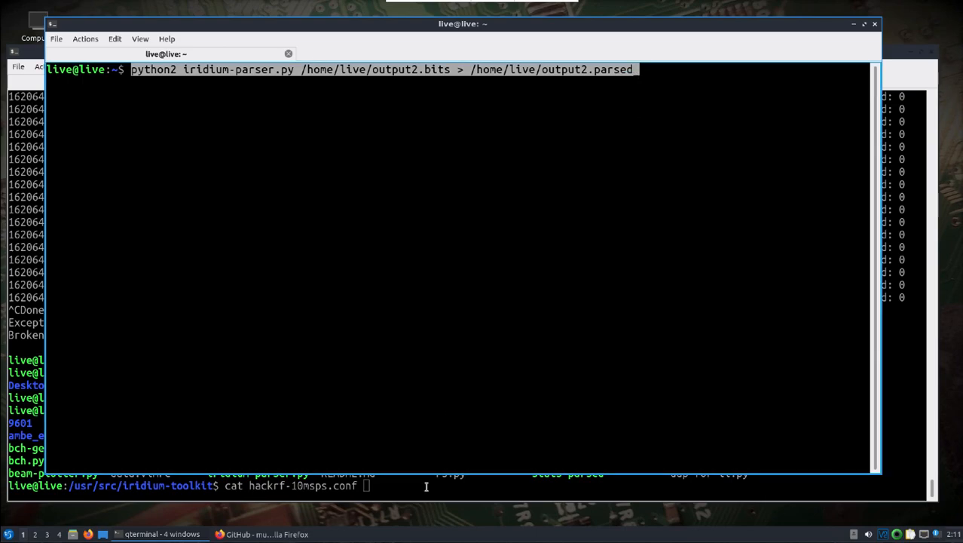
right_click(426, 485)
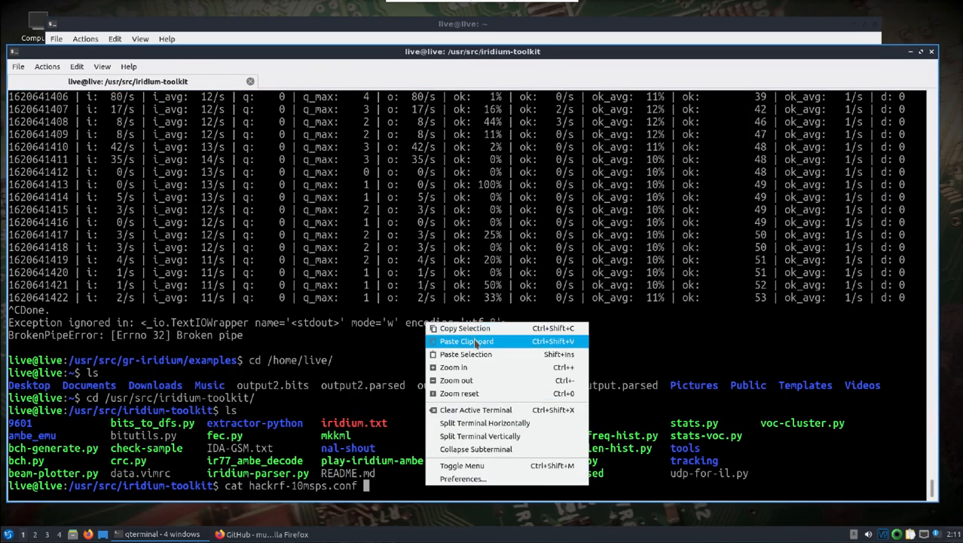
left_click(465, 341)
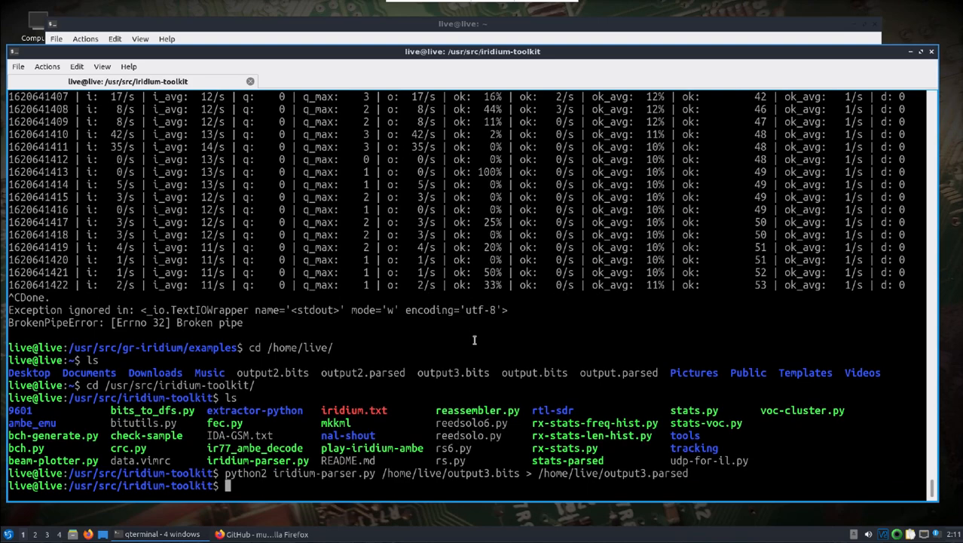
type("iridium-extractor -D 4 bladerf-10msps.conf | grep \"A:OK\" > /home/live/output3.bits")
type("ls")
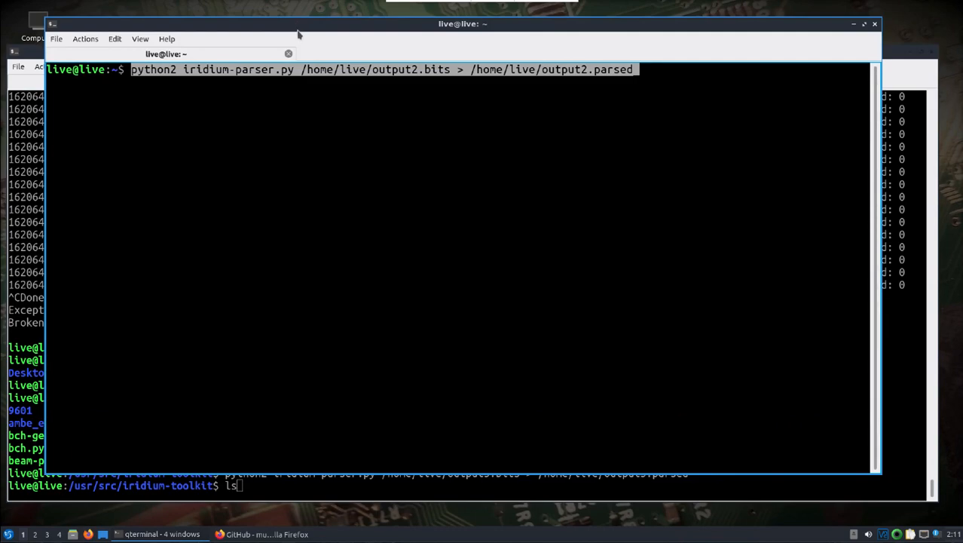
Step: Type the stats-voc.py voice statistics command for /home/live/output3.parsed
type("./stats-voc.py /home/live/output2.parsed")
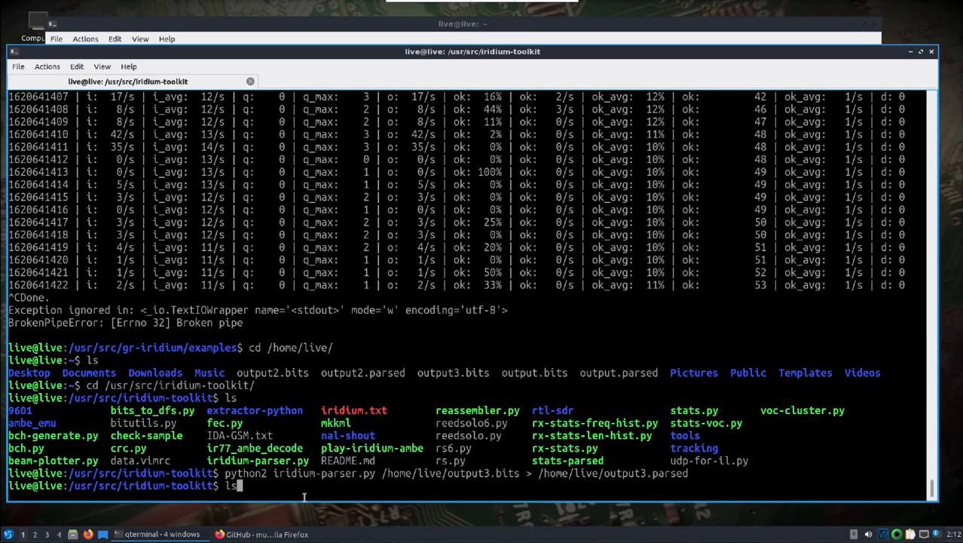
type("./stats")
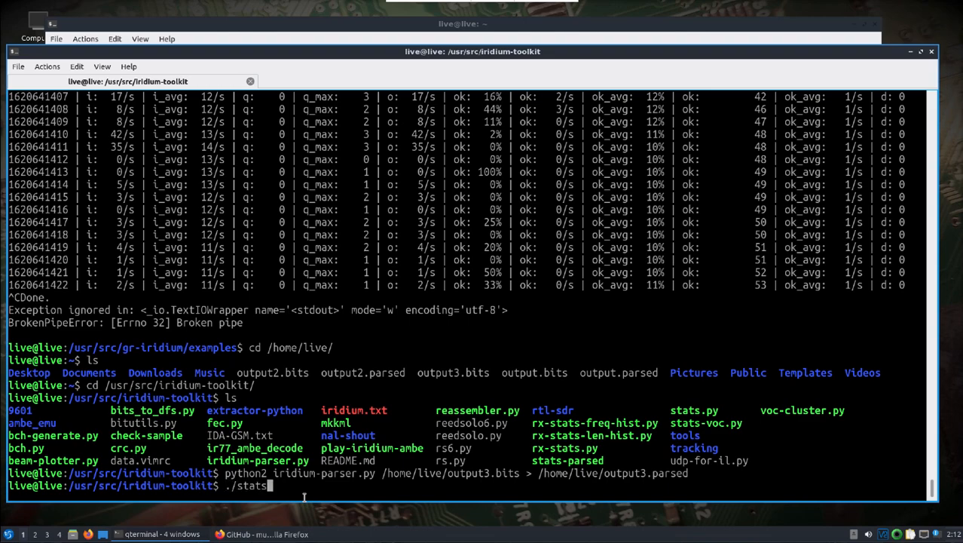
type("-")
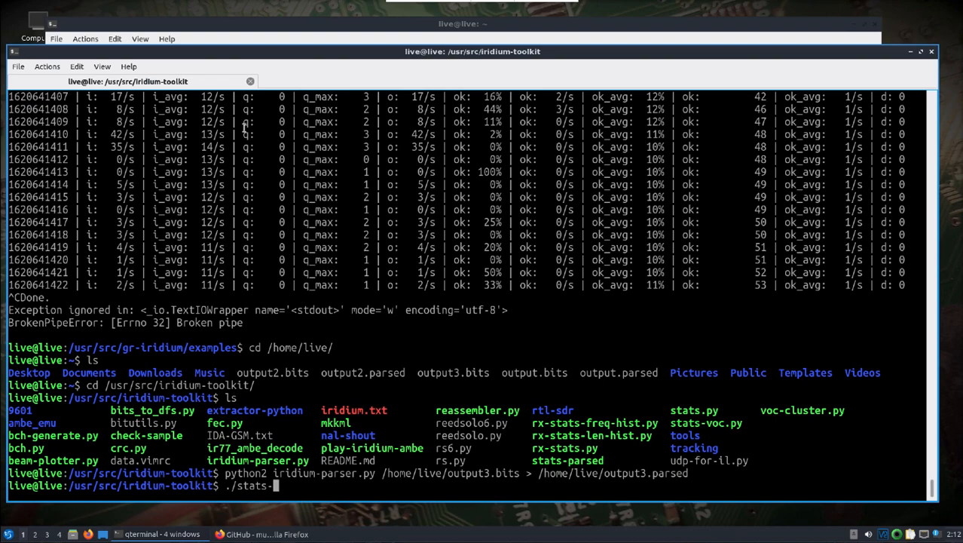
mouse_move(36, 237)
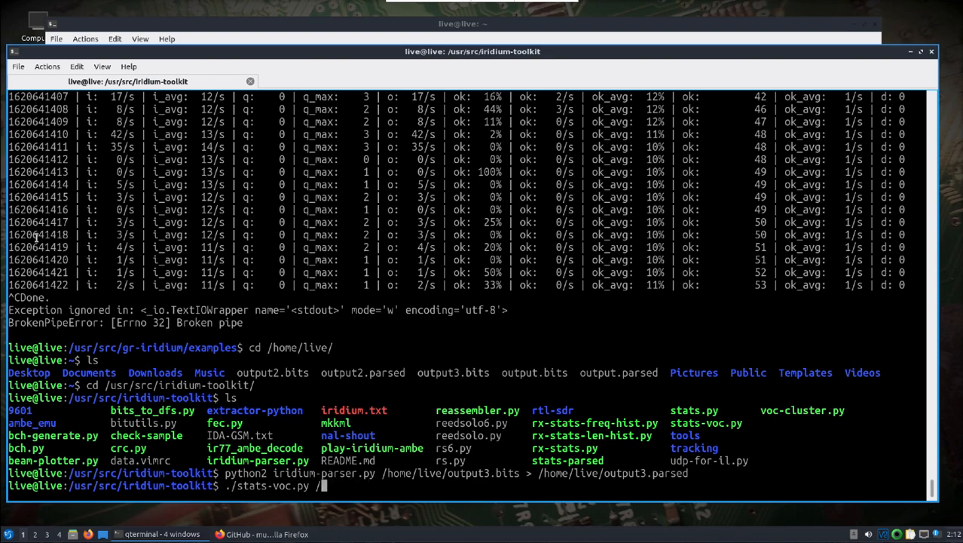
type("home/live/output")
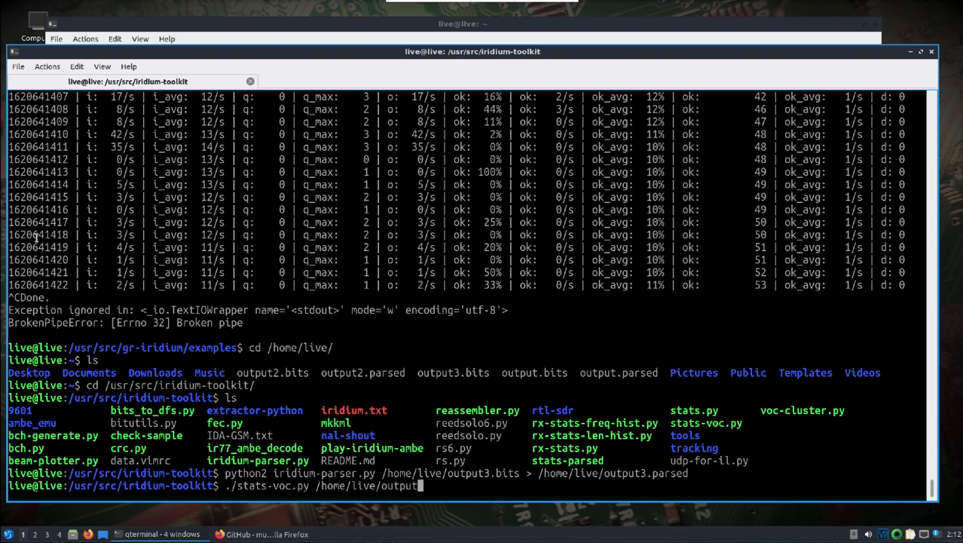
type(".parsed")
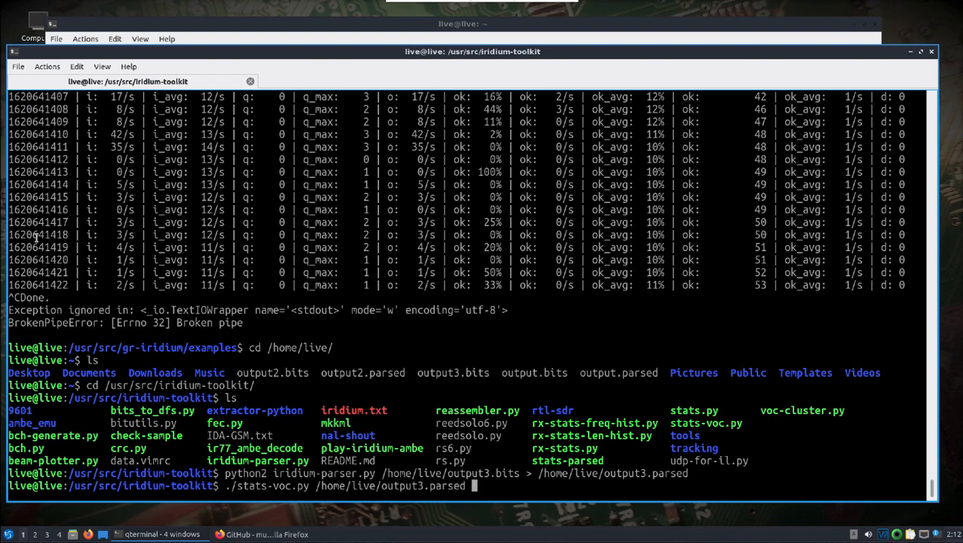
Step: Run the voice plot, then move and close the empty Figure 1 window
key("Return")
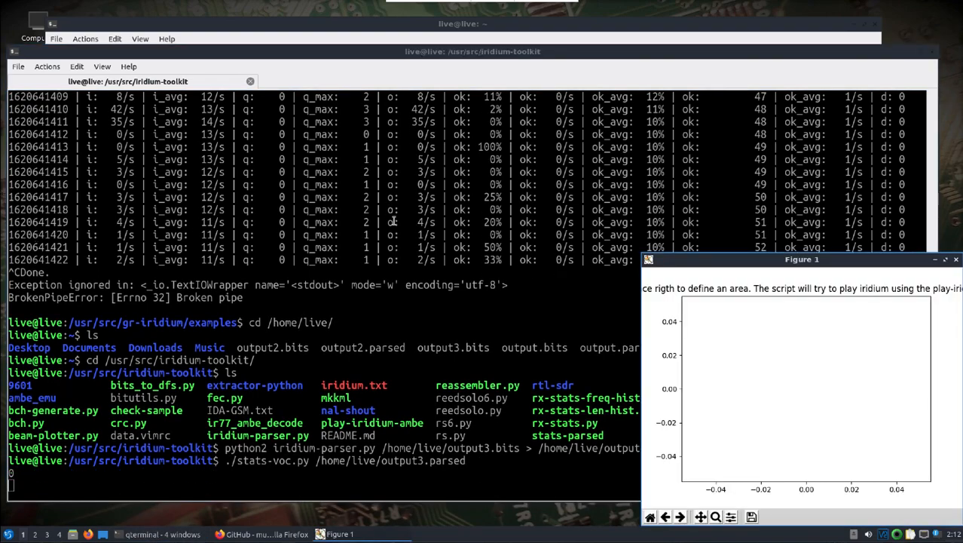
left_click_drag(801, 259, 575, 158)
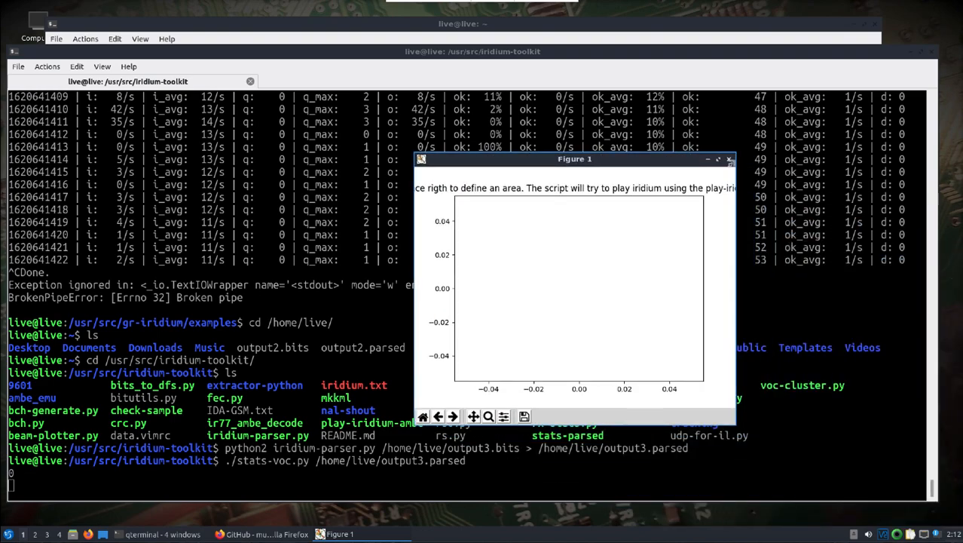
left_click(728, 159)
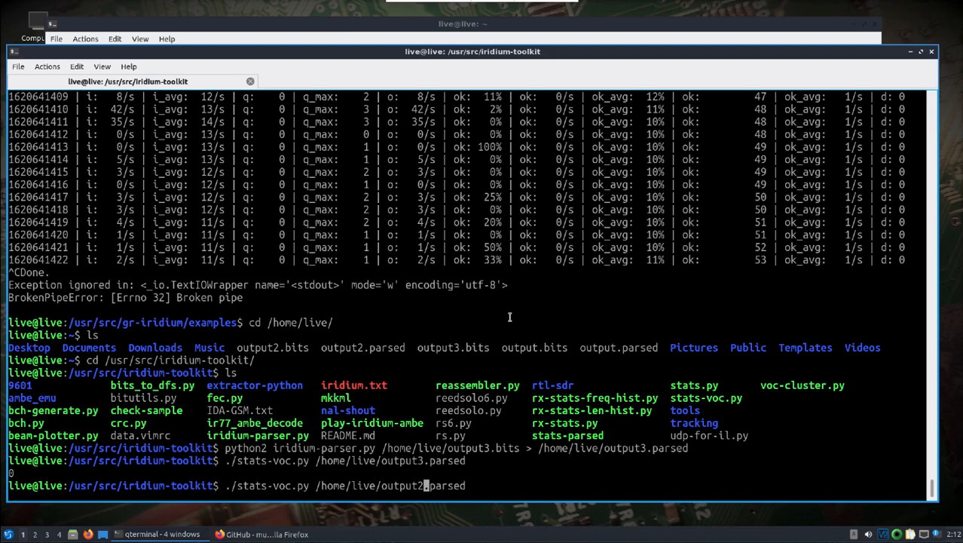
key("Return")
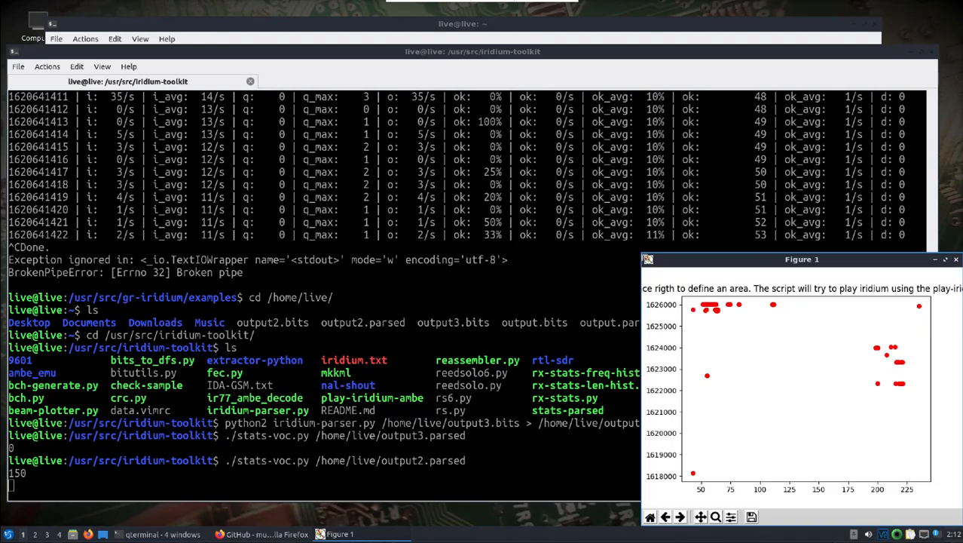
left_click_drag(802, 258, 608, 134)
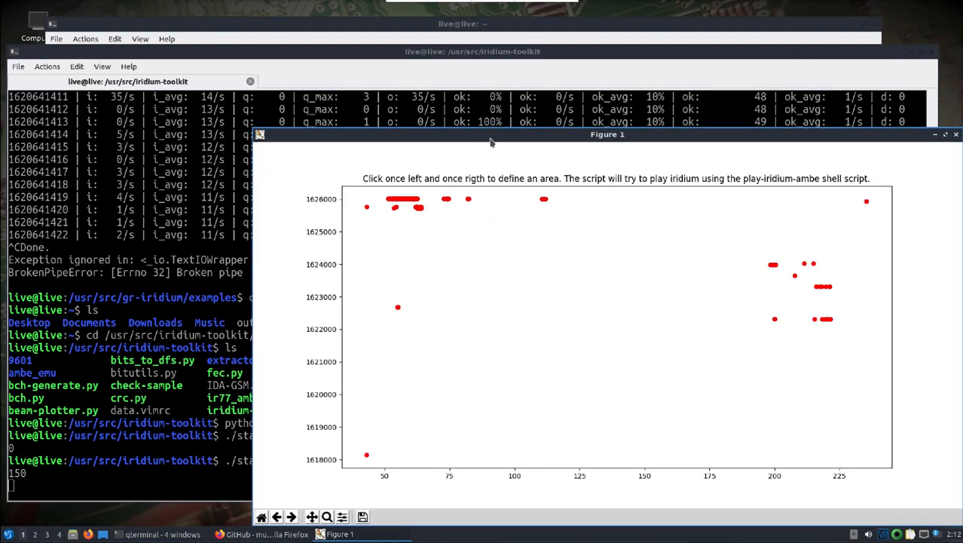
left_click_drag(607, 134, 473, 69)
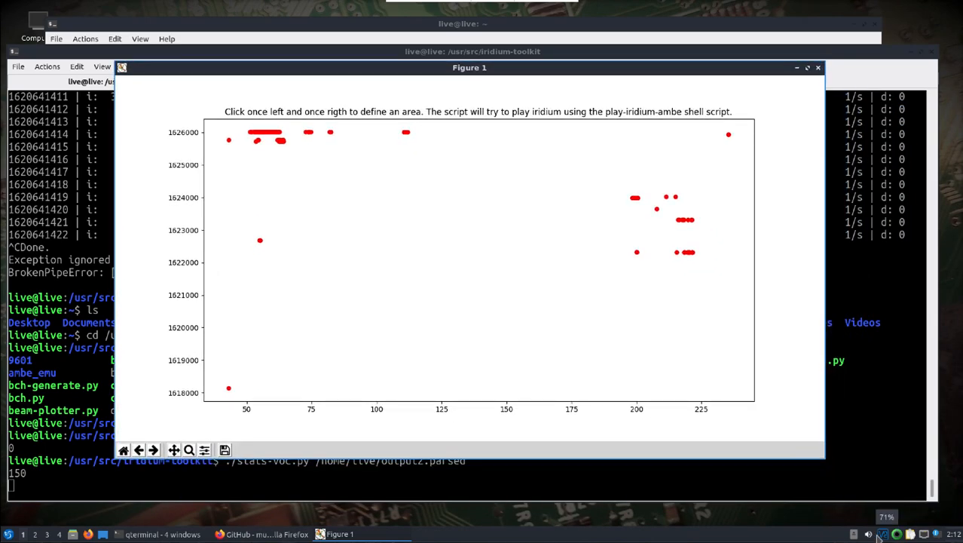
mouse_move(715, 316)
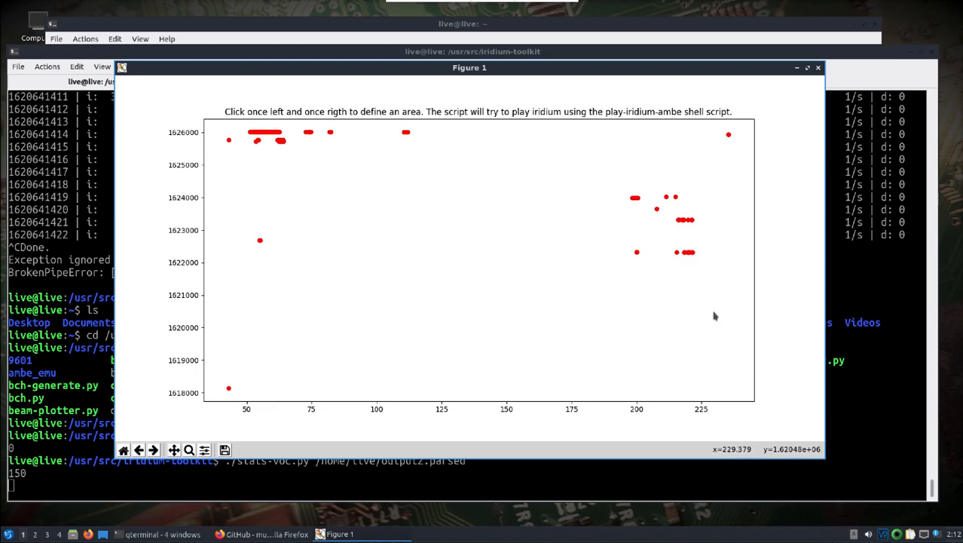
mouse_move(326, 184)
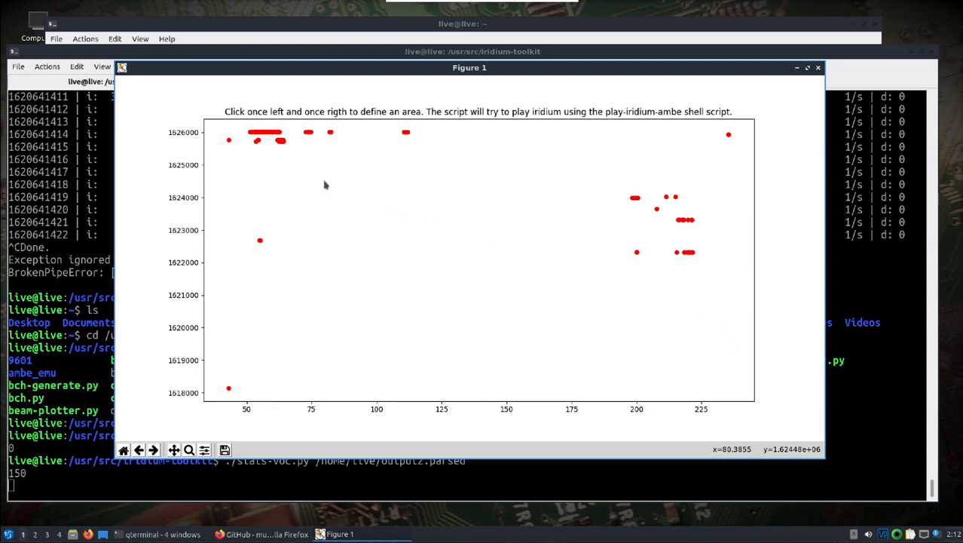
mouse_move(263, 123)
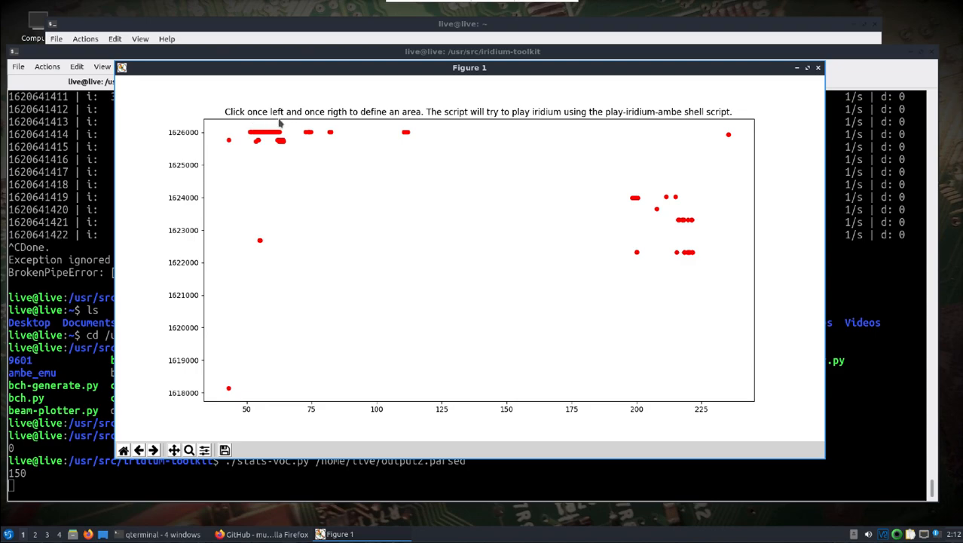
mouse_move(355, 133)
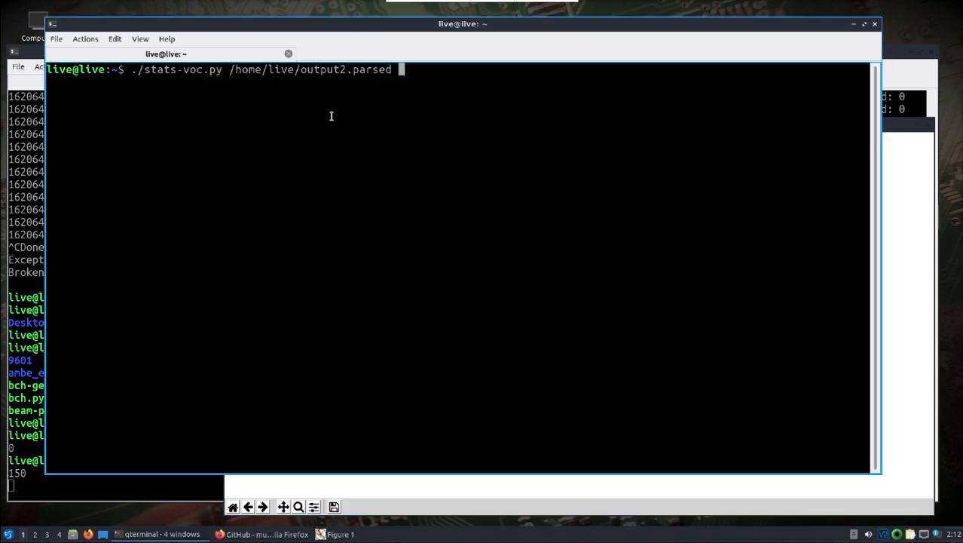
Step: Clear the old stats command, go up a folder, and export PATH=$PATH:/usr/src/iridium-toolkit
key("BackSpace")
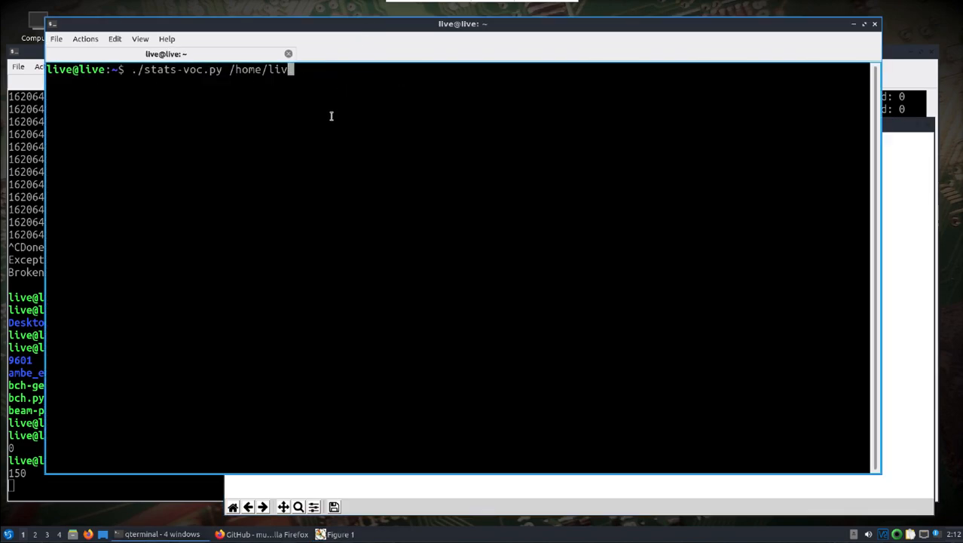
key("ctrl+c")
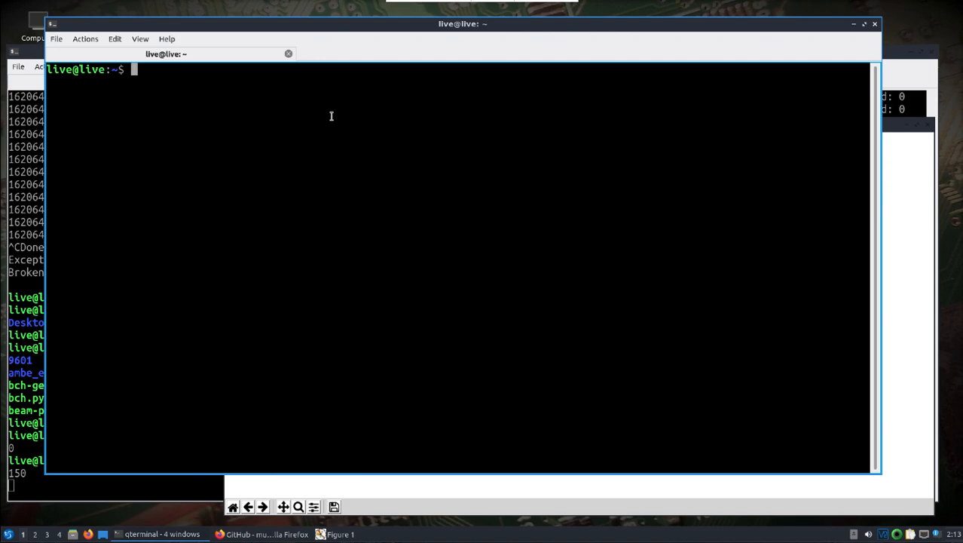
type("cd ..")
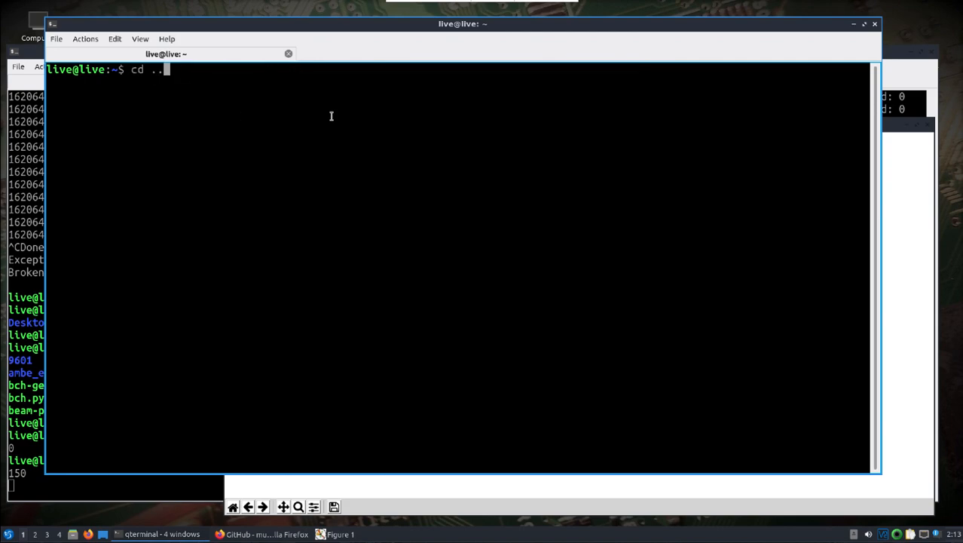
type("export PATH=$PATH:/usr/src/iridium-toolkit")
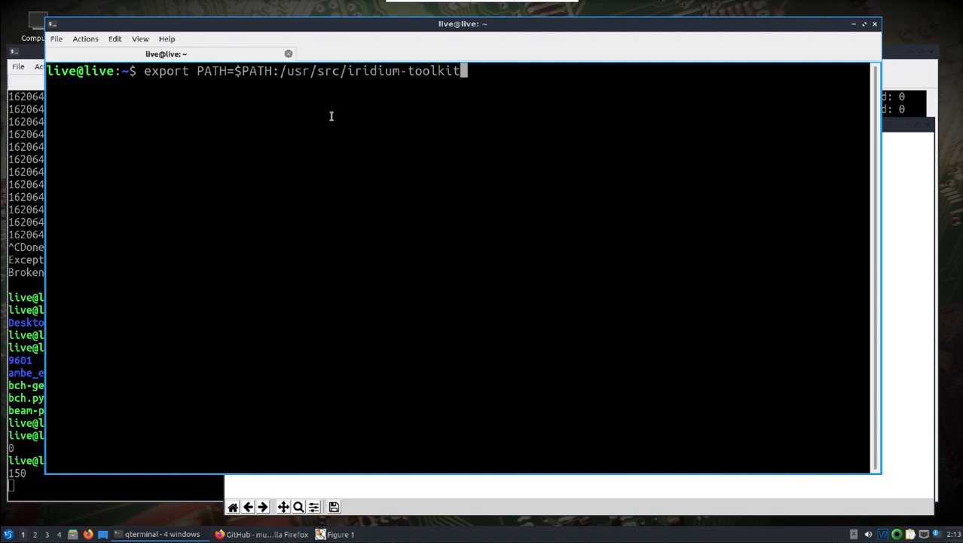
mouse_move(372, 34)
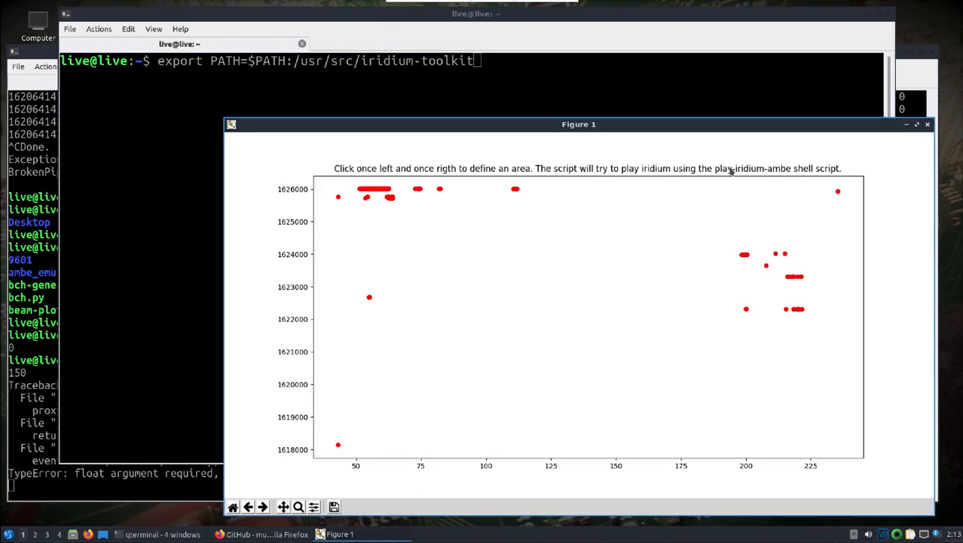
mouse_move(756, 175)
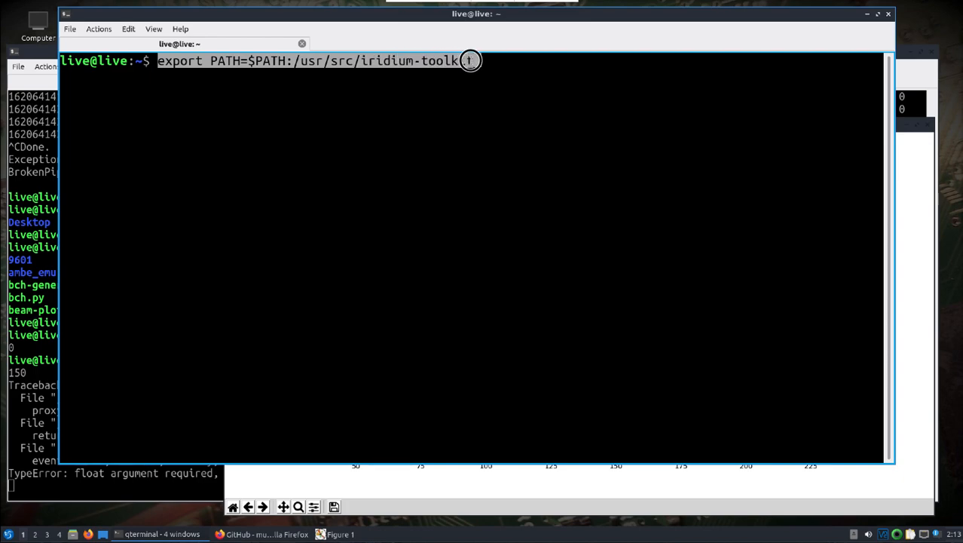
type("it")
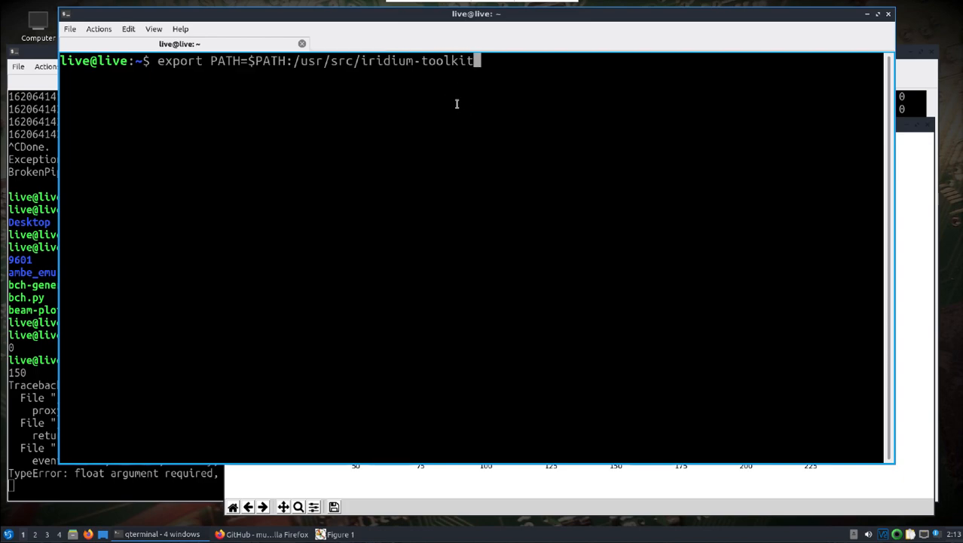
key("Return")
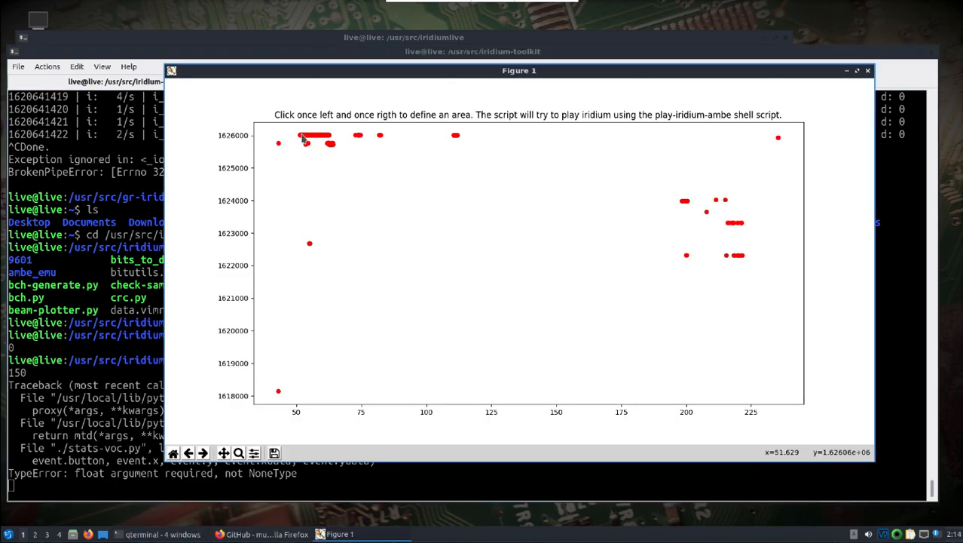
Step: Select an area on the voice plot, then stop stats-voc.py with Ctrl+C once playback fails
left_click(302, 138)
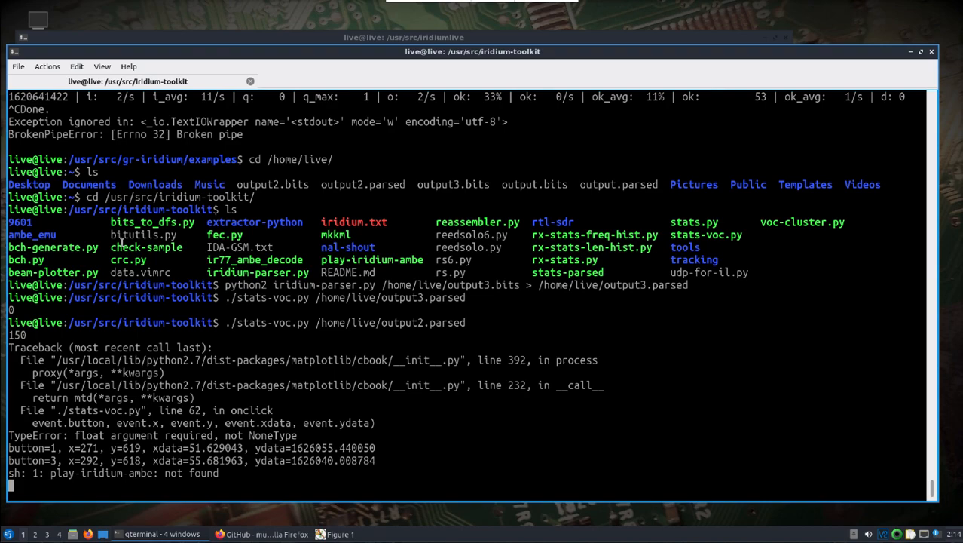
key("ctrl+c")
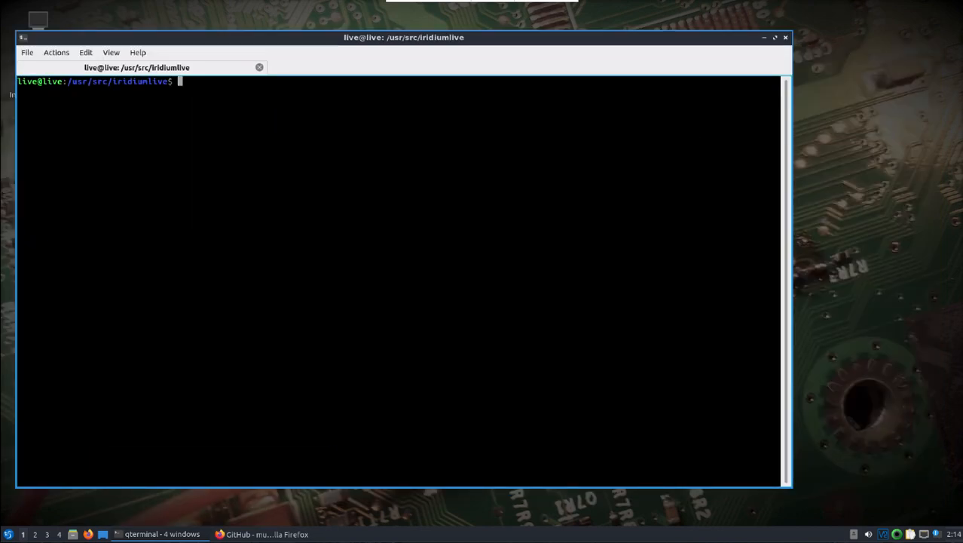
Step: Close the iridiumlive terminal window, confirming Yes at the exit prompt
left_click(786, 37)
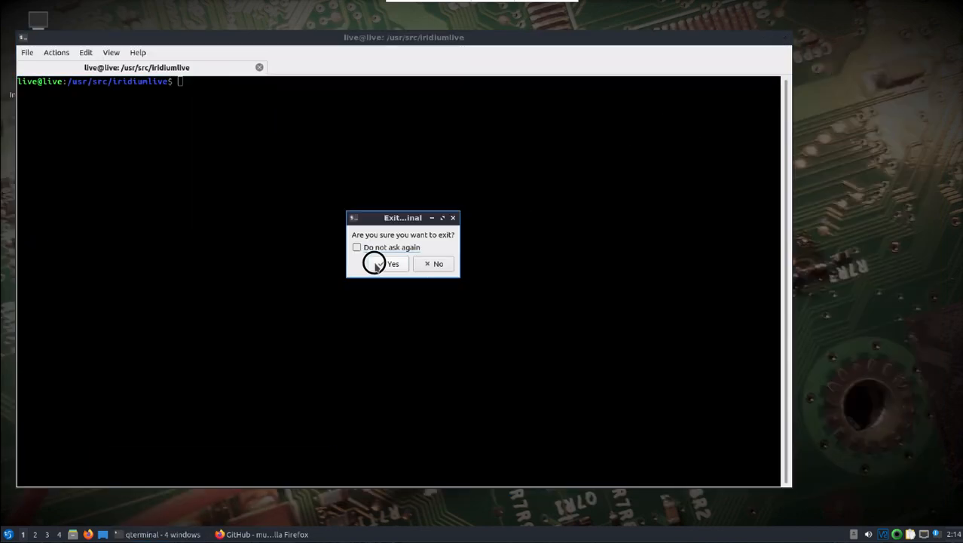
left_click(393, 264)
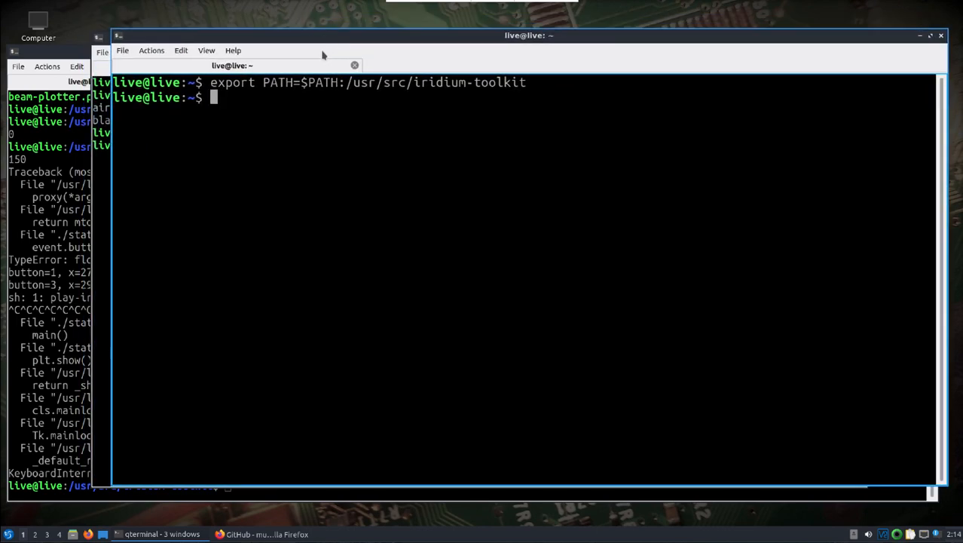
Step: Change directory to /usr/src/iridium-toolkit using Tab completion
type("cd /usr/")
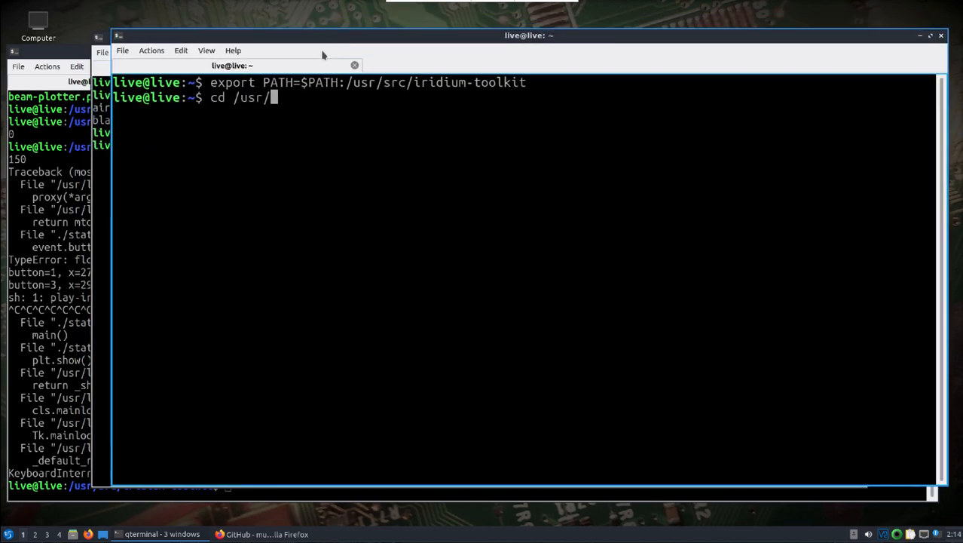
type("src/iridium")
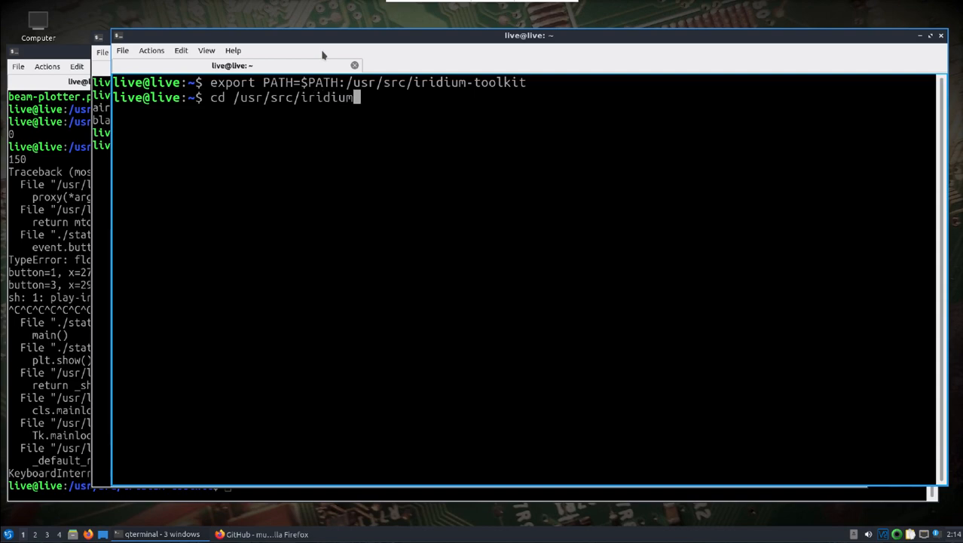
key("Return")
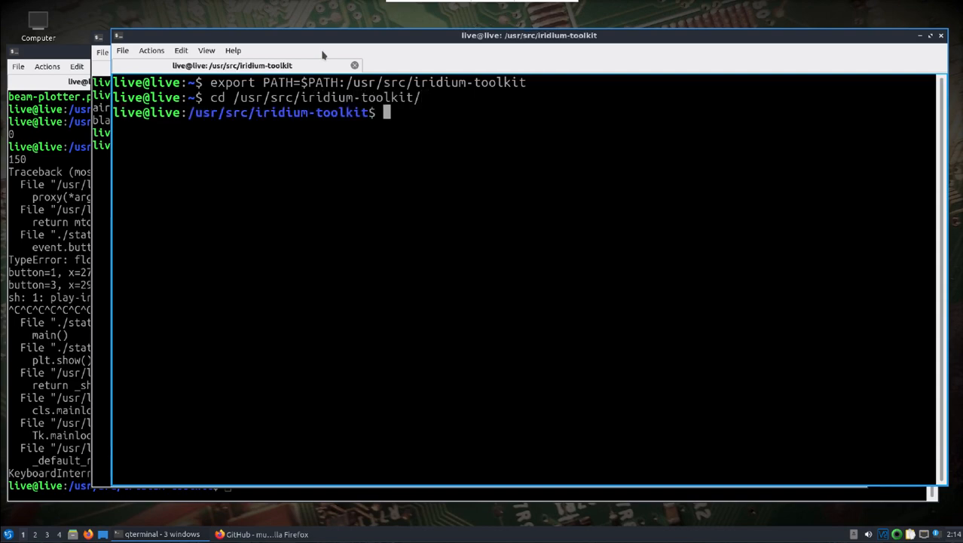
Step: Run ./stats-voc.py on /home/live/output2.parsed
type("./stats")
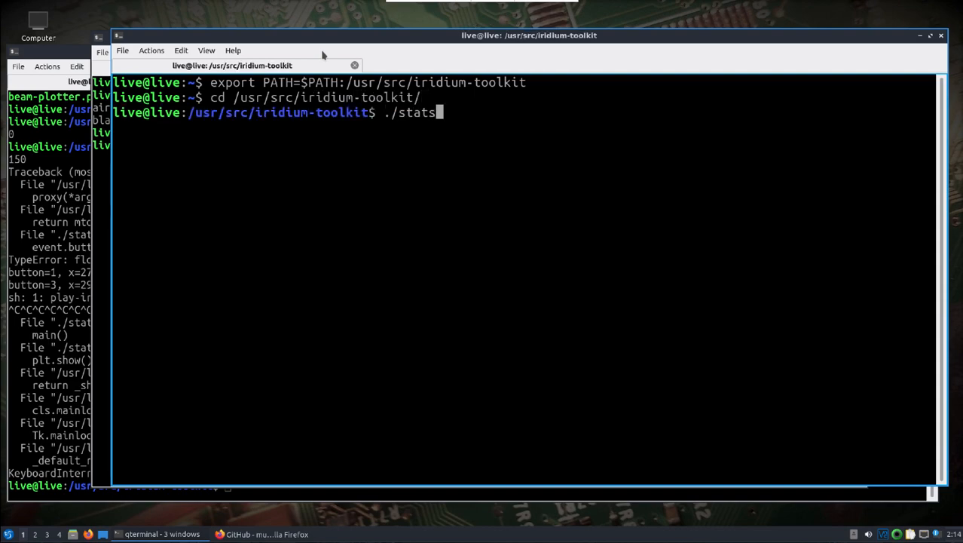
type("-voc.py")
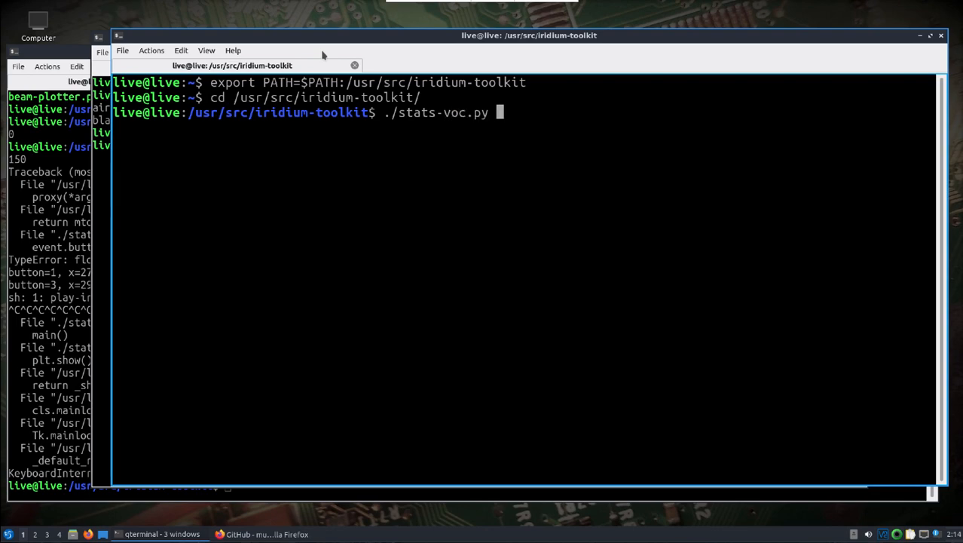
type("/usr/s")
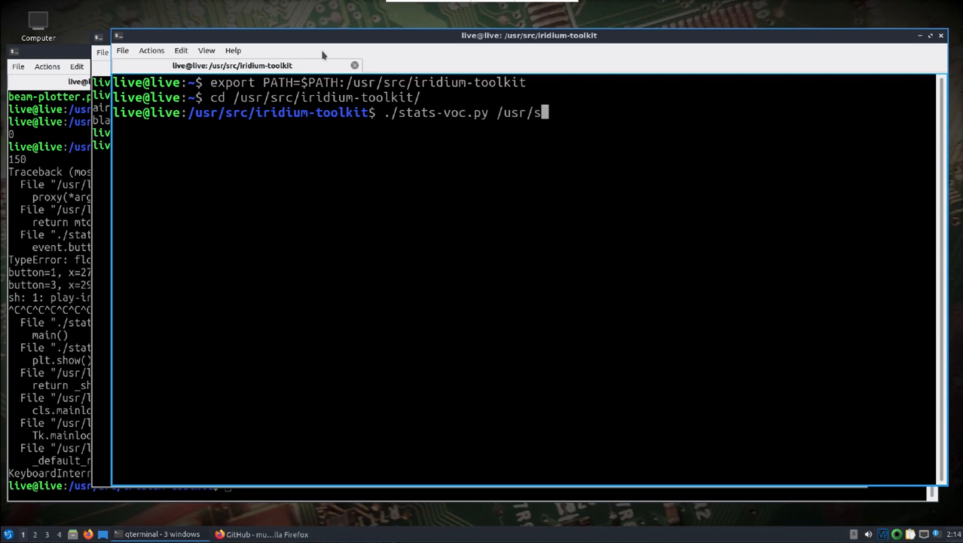
type("/home/")
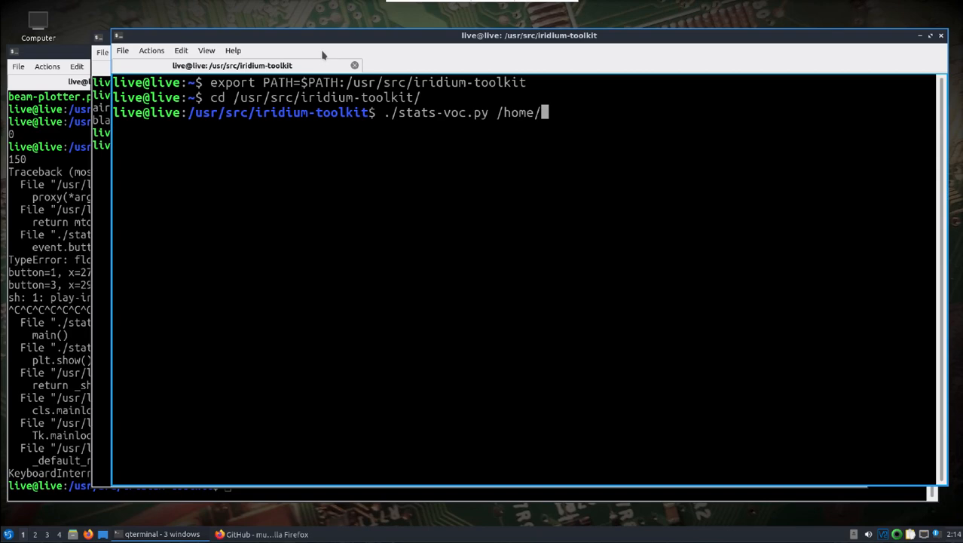
type("live/")
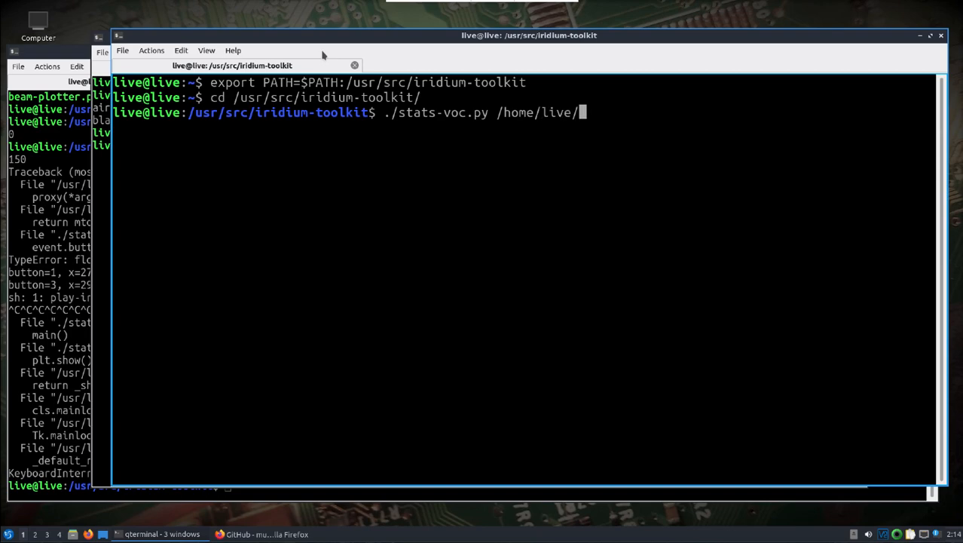
type("output2.")
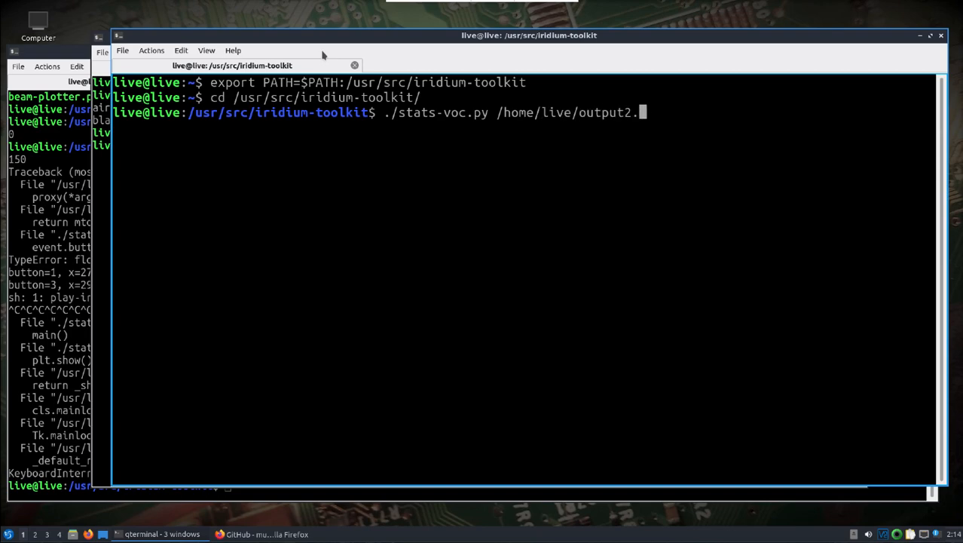
type("parsed")
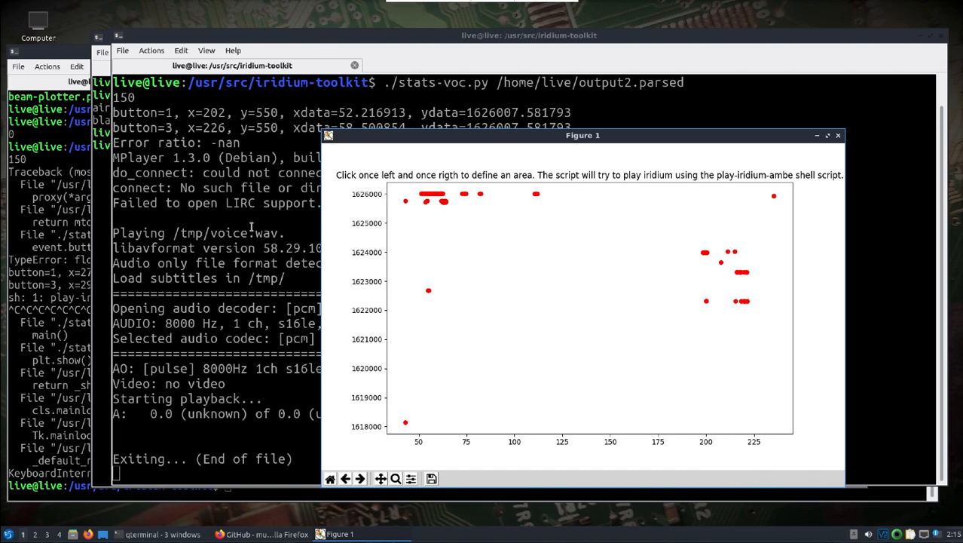
mouse_move(303, 204)
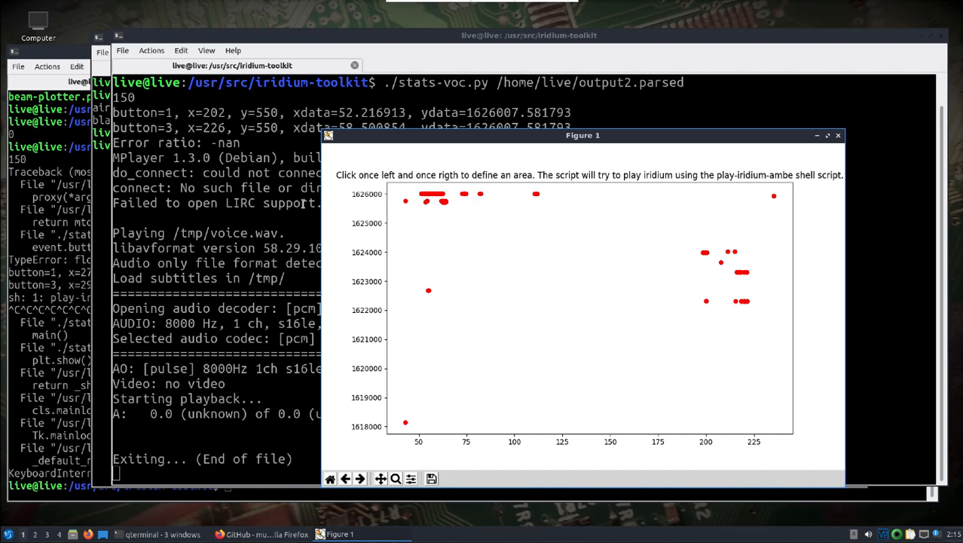
mouse_move(422, 200)
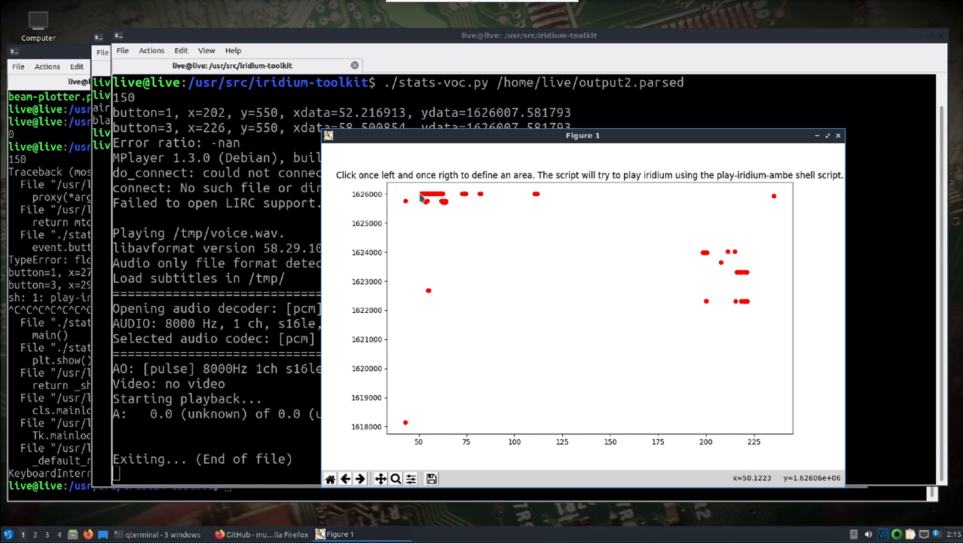
Step: Mark areas around the top-left burst cluster to play them, then close Figure 1
left_click(430, 194)
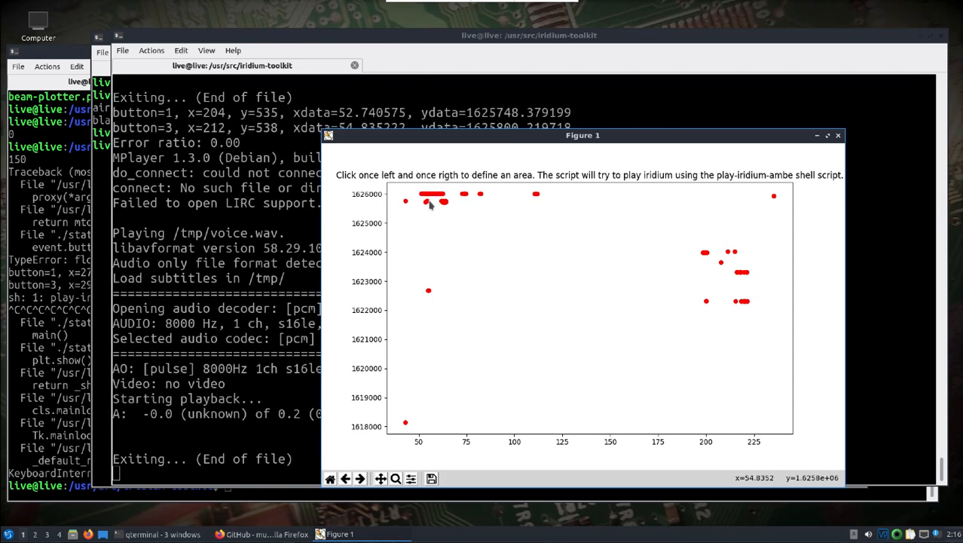
mouse_move(426, 207)
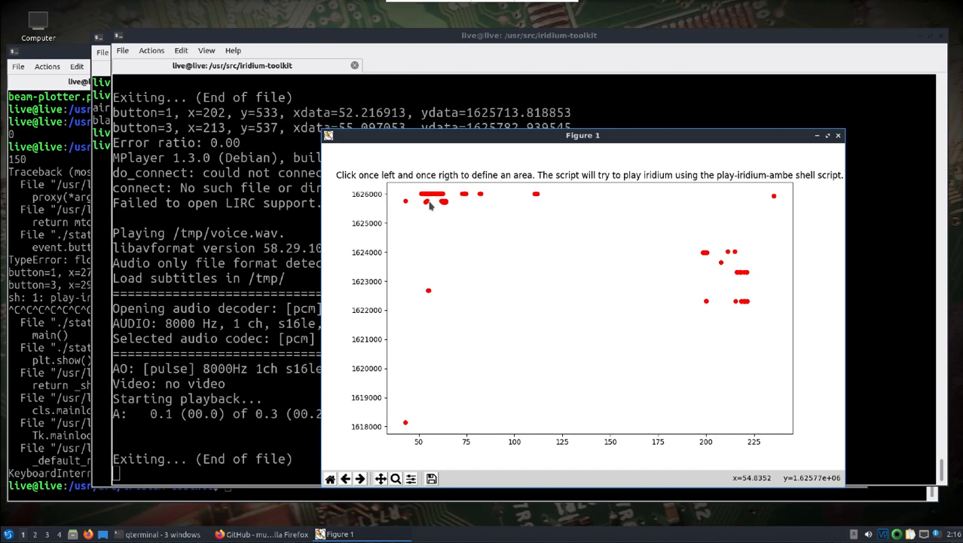
left_click(428, 201)
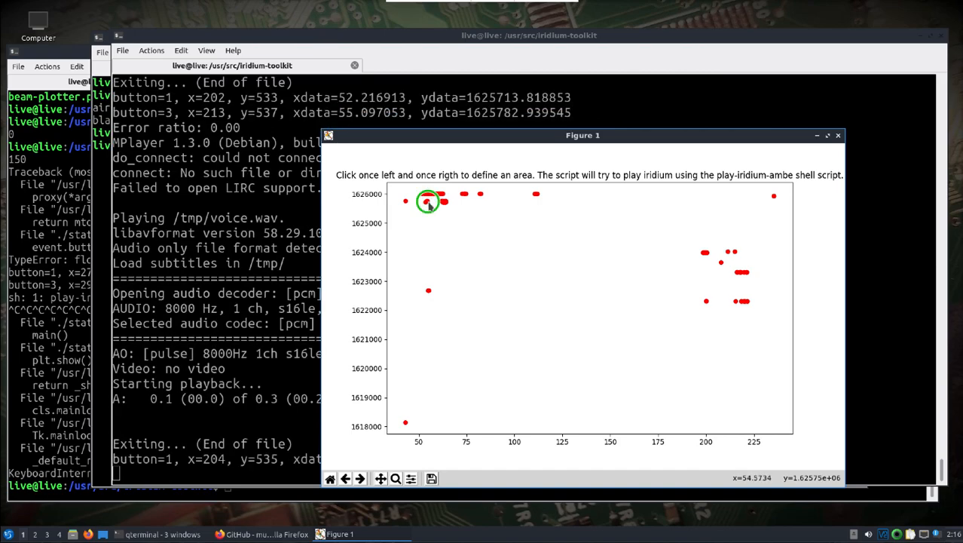
left_click(428, 202)
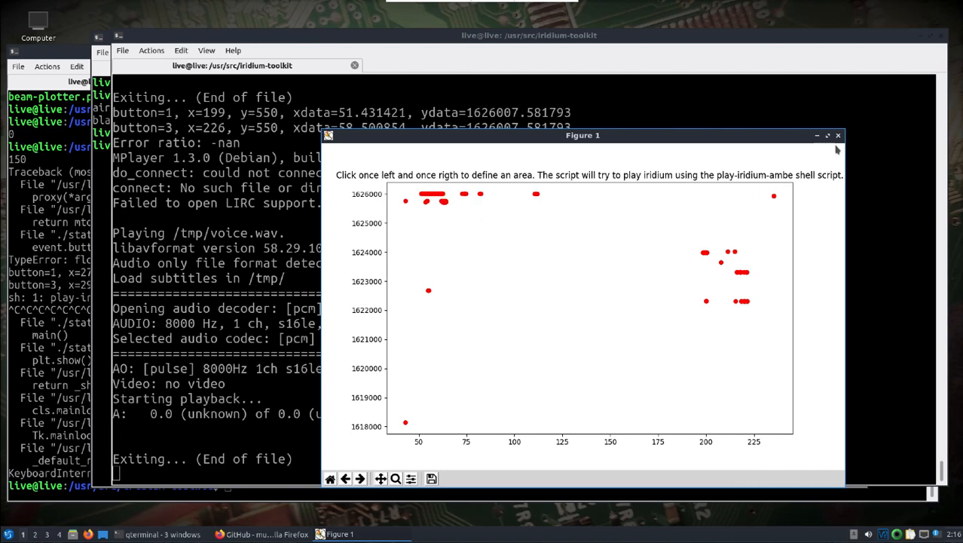
left_click(837, 135)
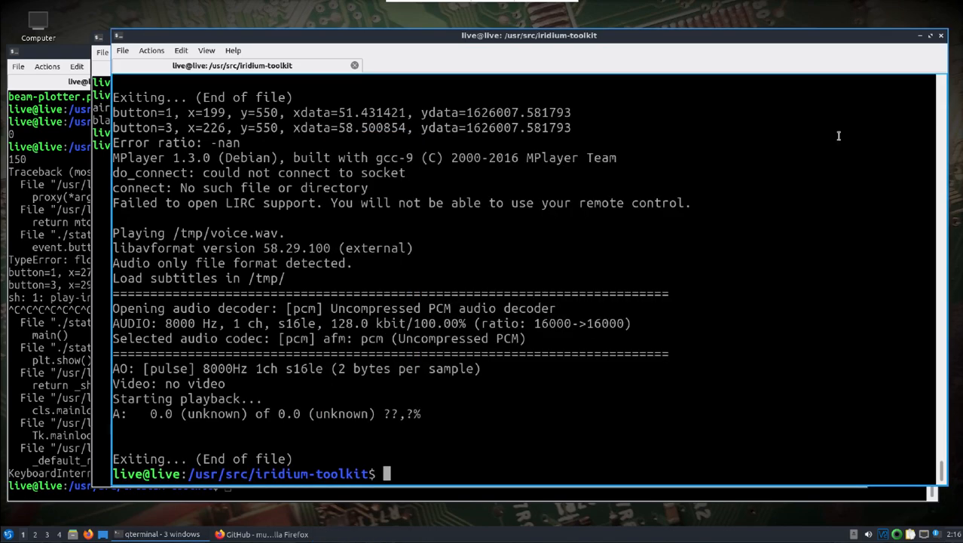
Step: Rerun ./stats-voc.py /home/live/output2.parsed
type("./stats-voc.py /home/live/output2.parsed")
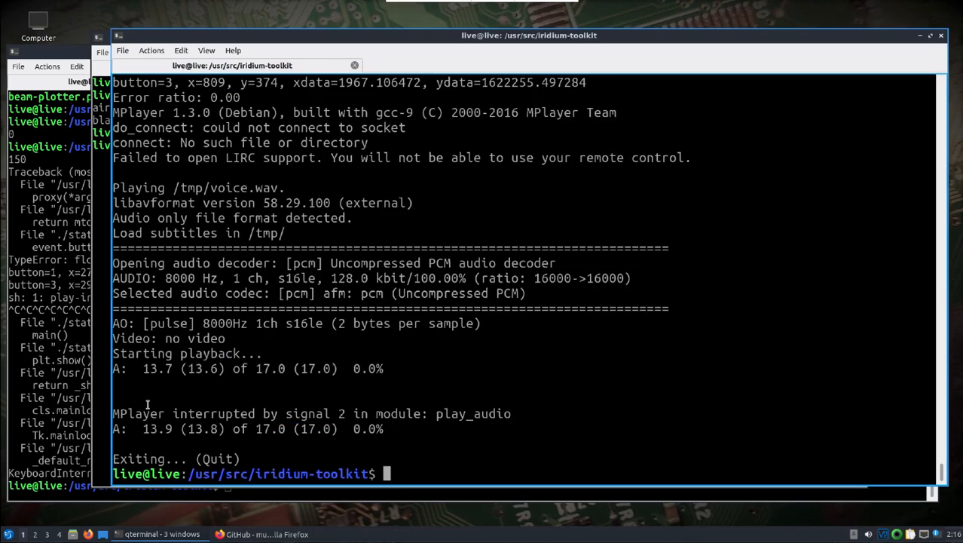
mouse_move(440, 391)
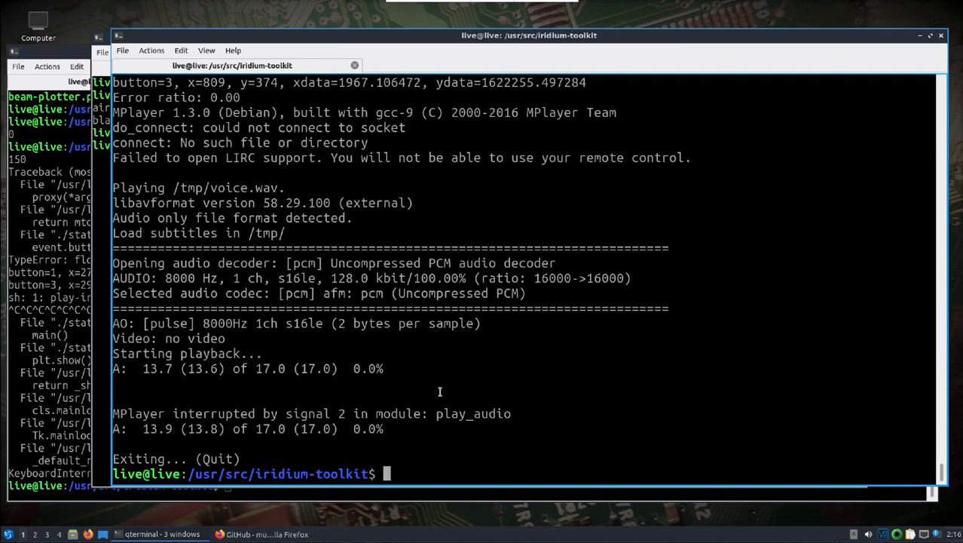
mouse_move(515, 331)
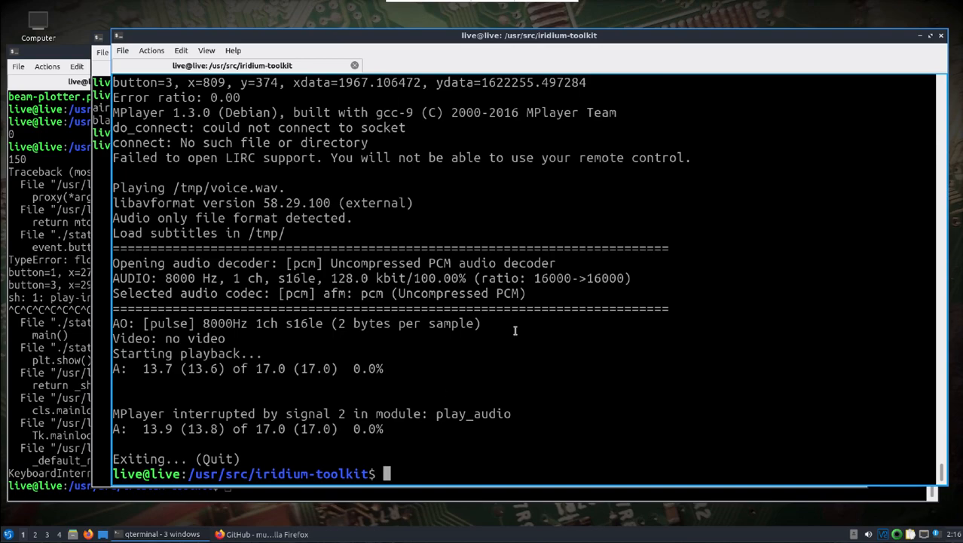
mouse_move(813, 44)
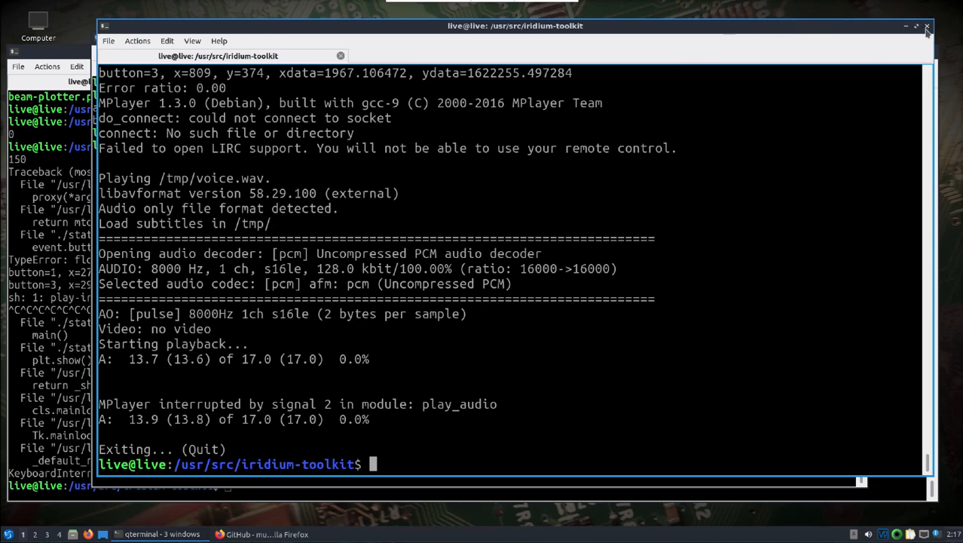
Step: Close the playback terminal, then list files, view hackrf-10msps.conf and enter /usr/src/gr-iridium
left_click(927, 26)
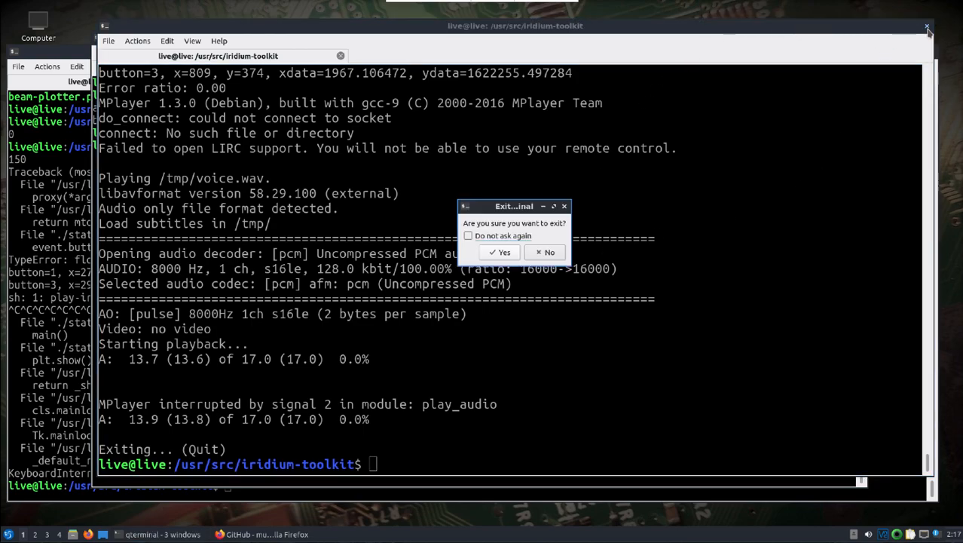
left_click(499, 251)
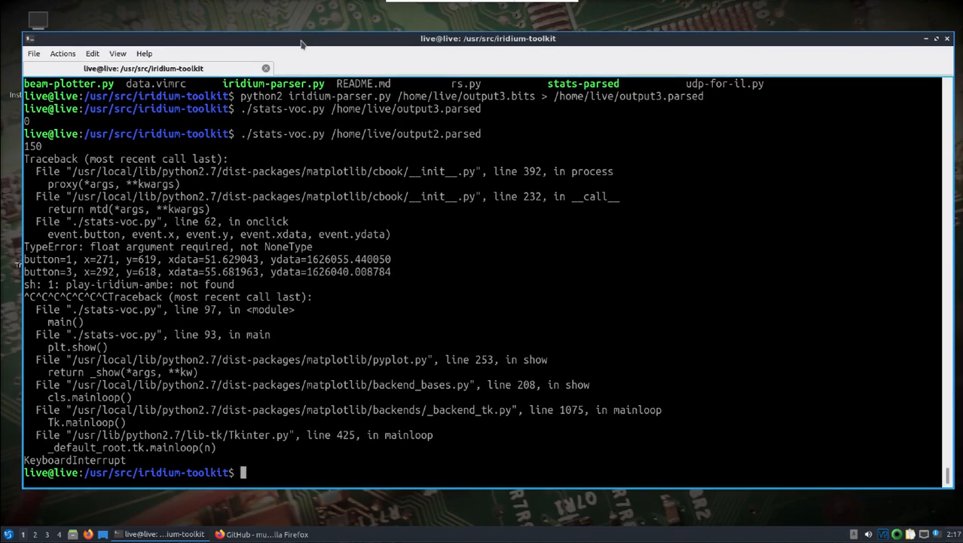
type("ls")
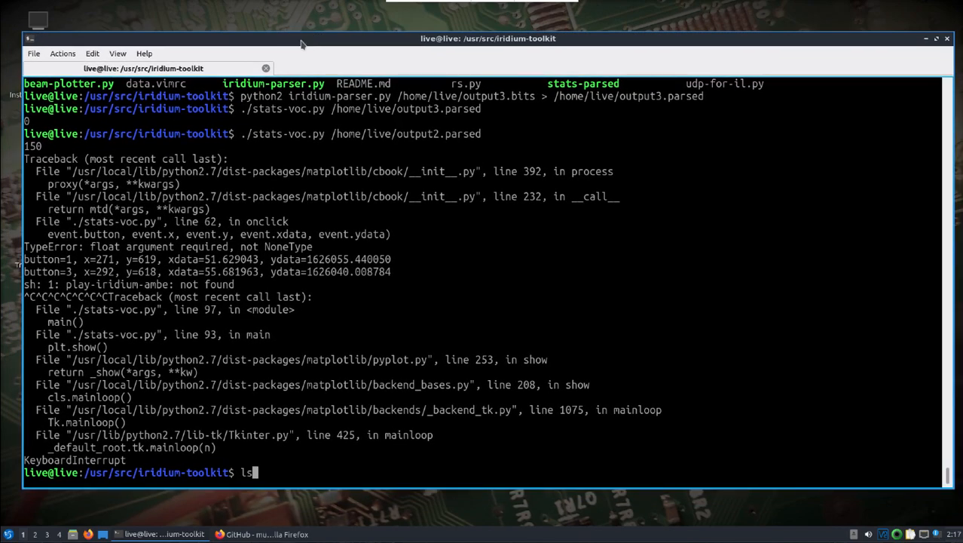
type("sudo nano bladerf-10msps.conf")
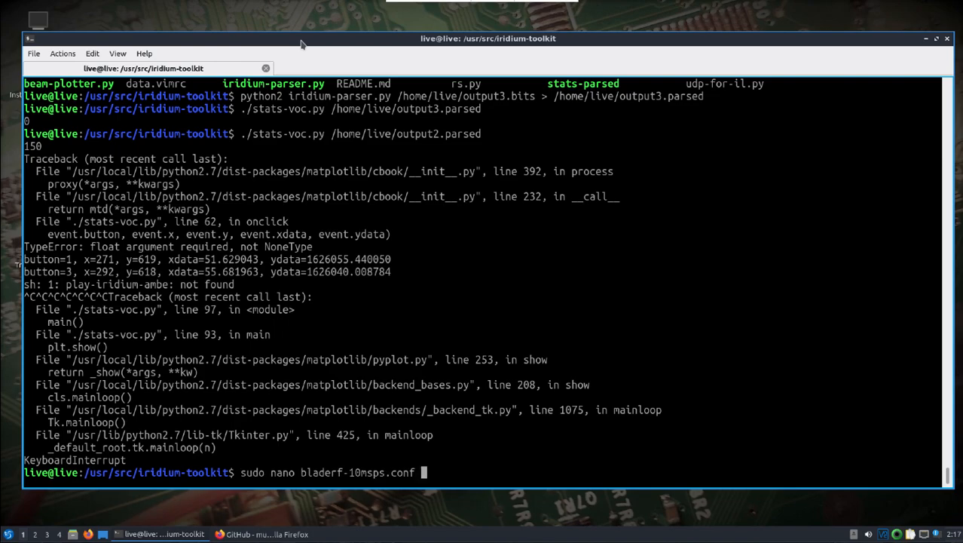
type("cat hackrf-10msps.conf")
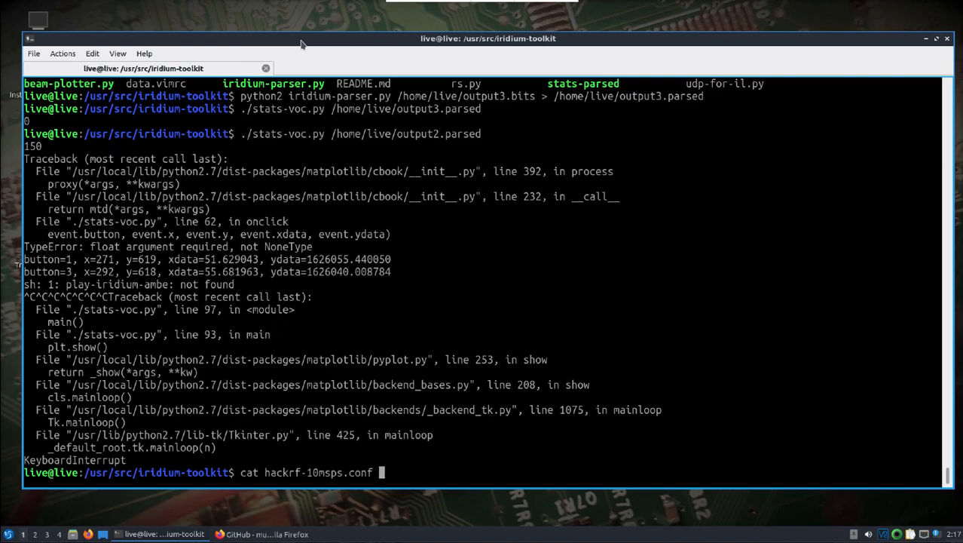
type("cd /usr/src/gr-iridium/")
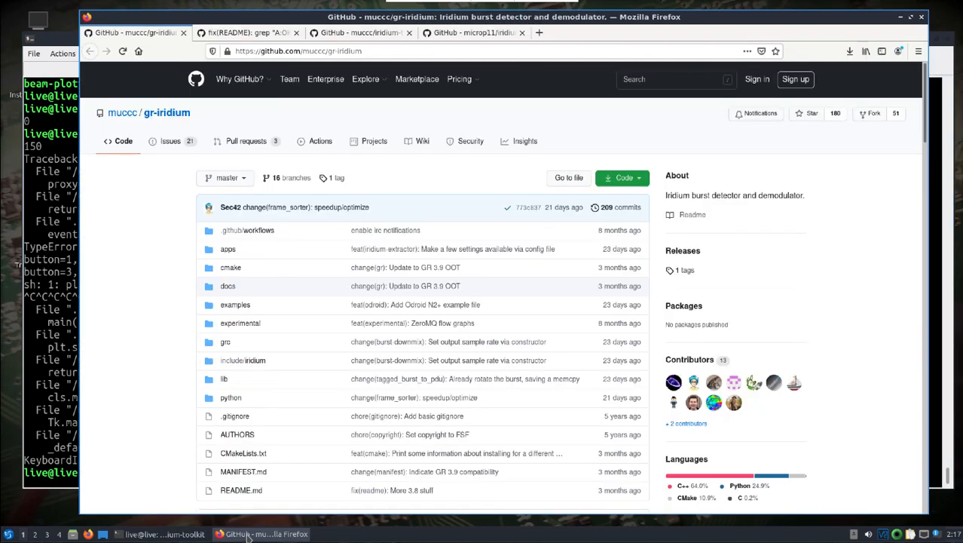
Step: Switch to the microp11/iridiumlive tab and scroll through its README setup steps
left_click(473, 32)
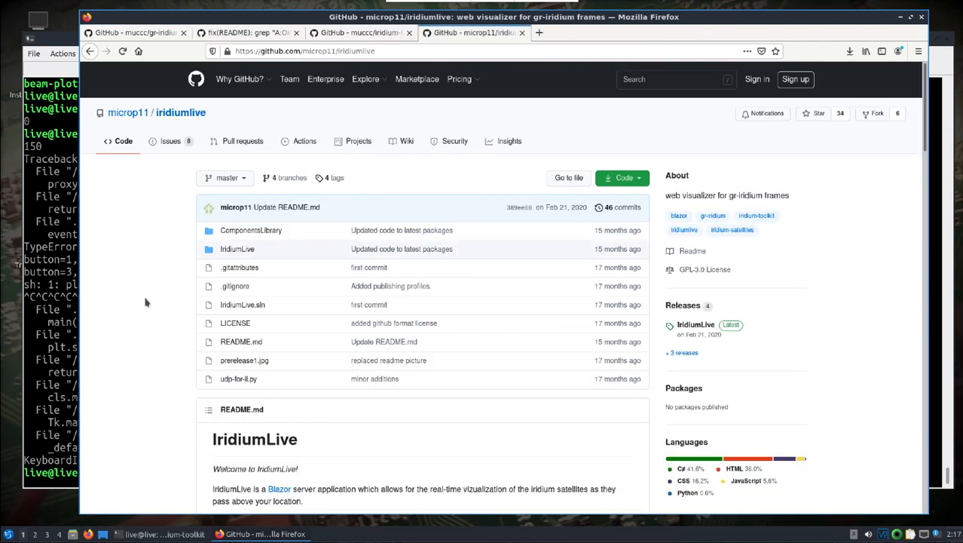
scroll("down", 3)
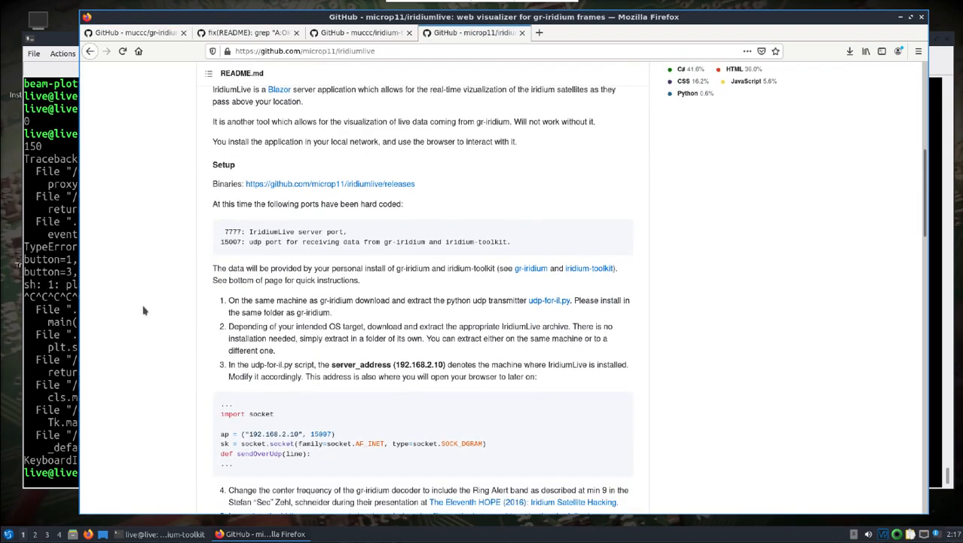
scroll("down", 3)
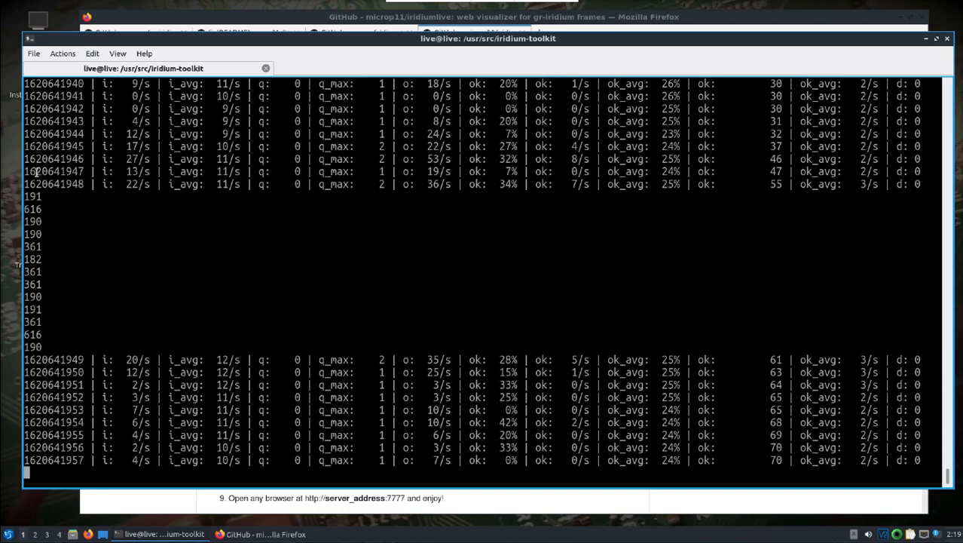
Step: Scroll the terminal while the extractor streams burst statistics
scroll("down", 3)
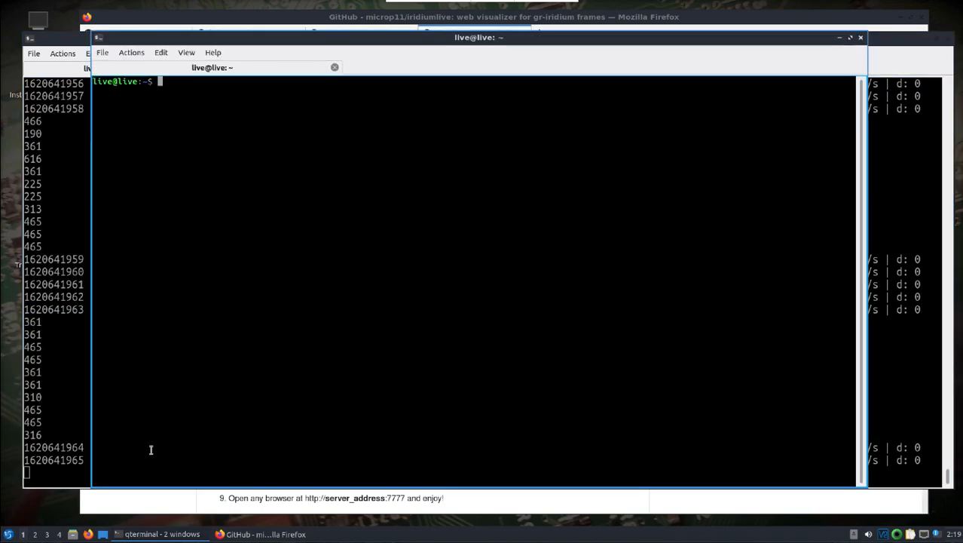
Step: Go to /usr/src/iridiumlive, list its files, and launch sudo ./IridiumLive
scroll("down", 3)
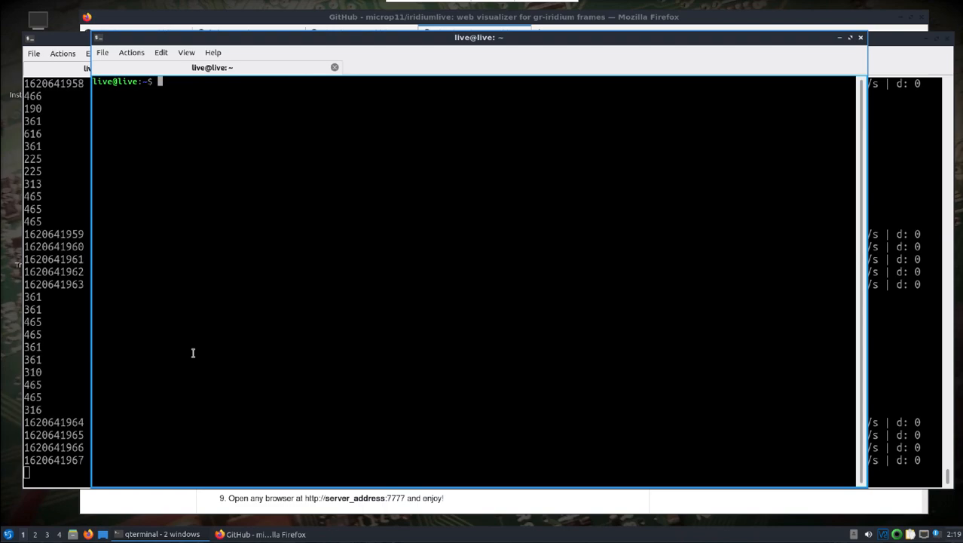
type("cd")
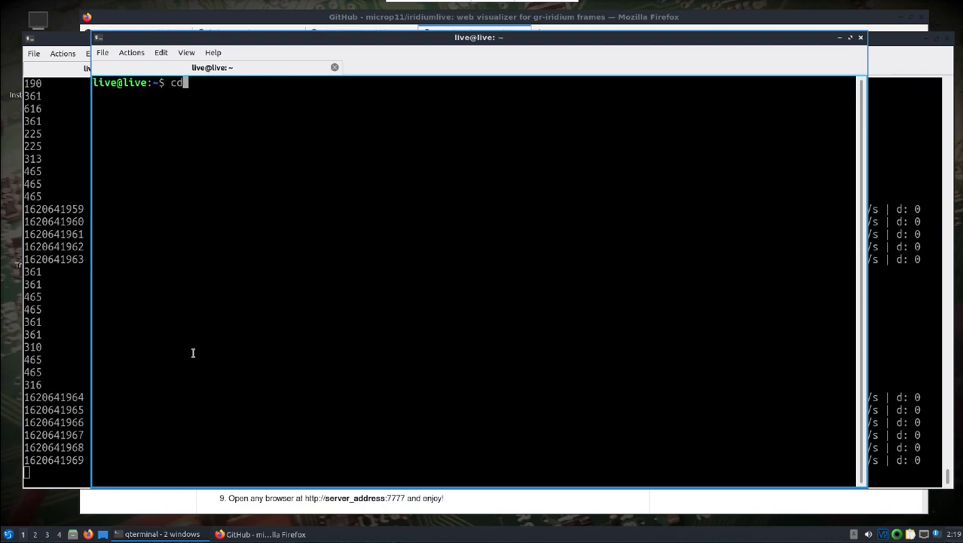
type("/usr/src/iridiumlive/")
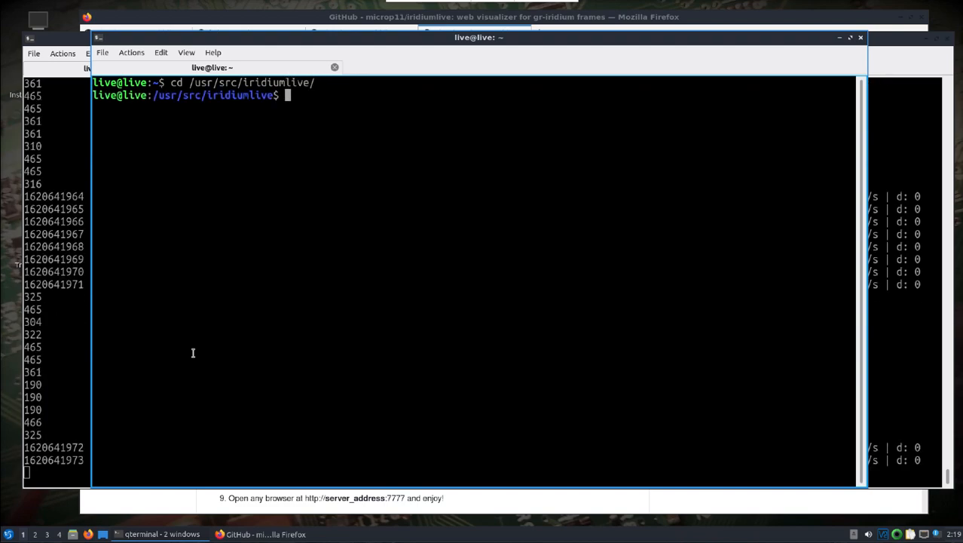
type("ls")
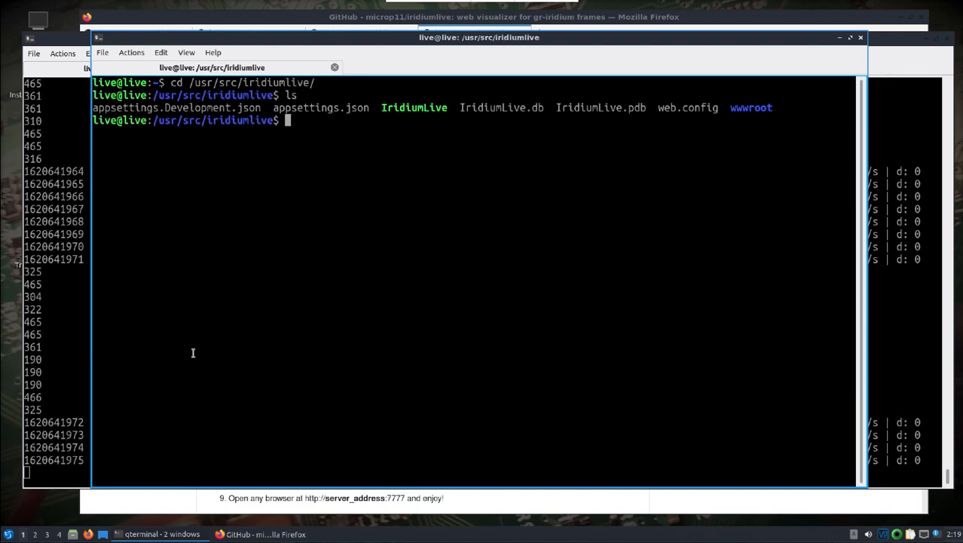
type("sudo")
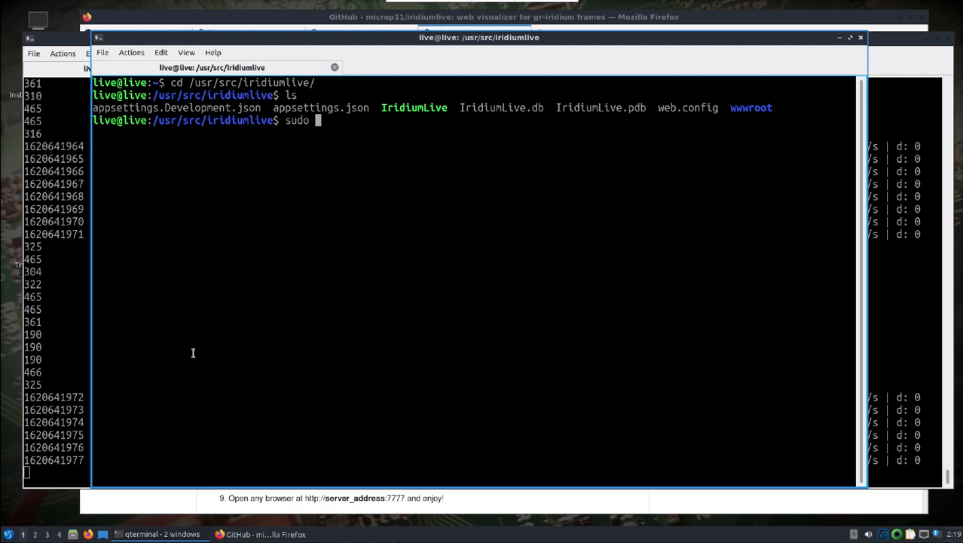
type("./")
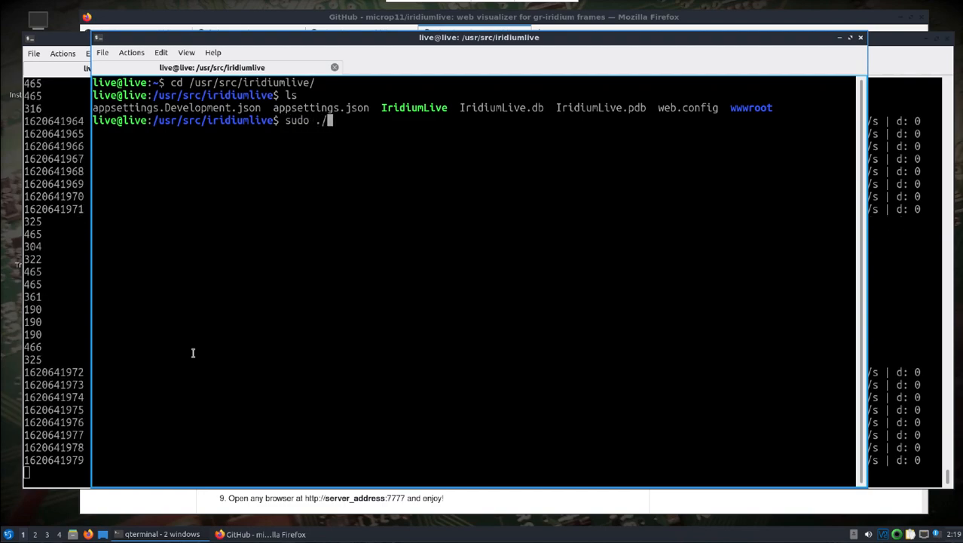
type("IridiumLive")
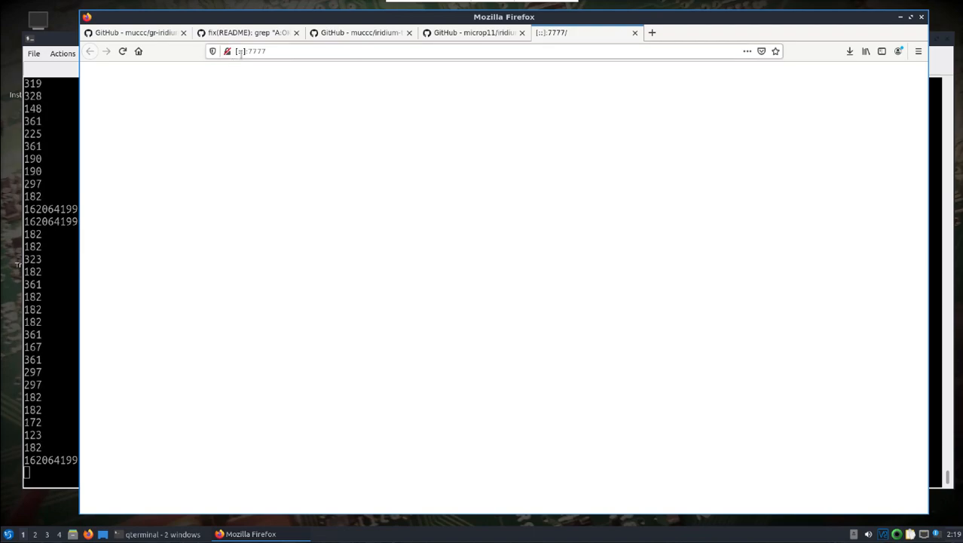
Step: Load the server at localhost:7777 and view satellite 90's ring alert and broadcast statistics
left_click(301, 51)
type("localhost")
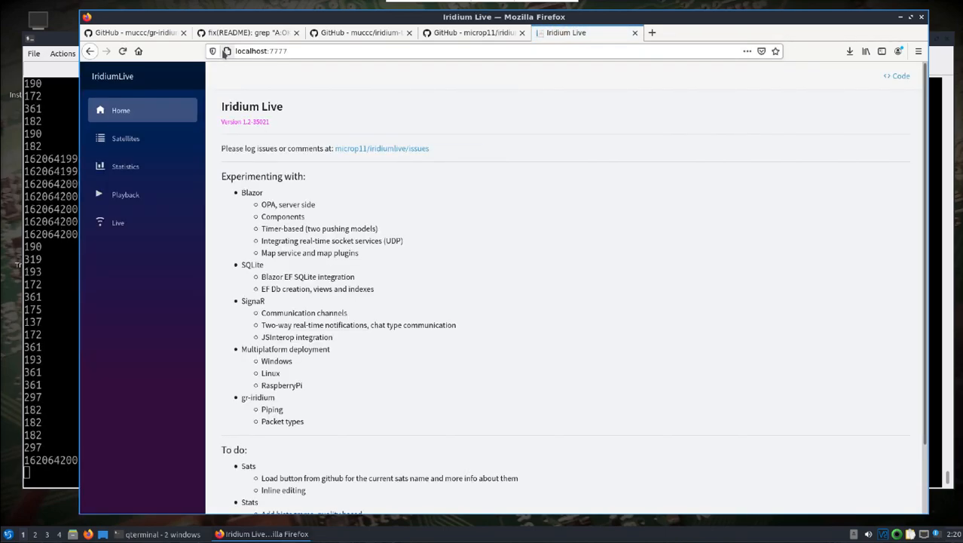
left_click(126, 138)
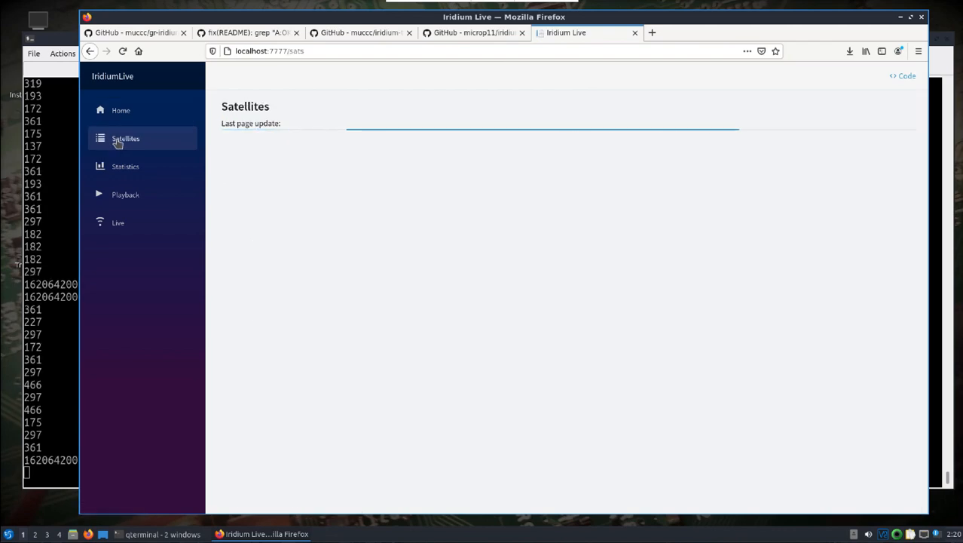
left_click(125, 139)
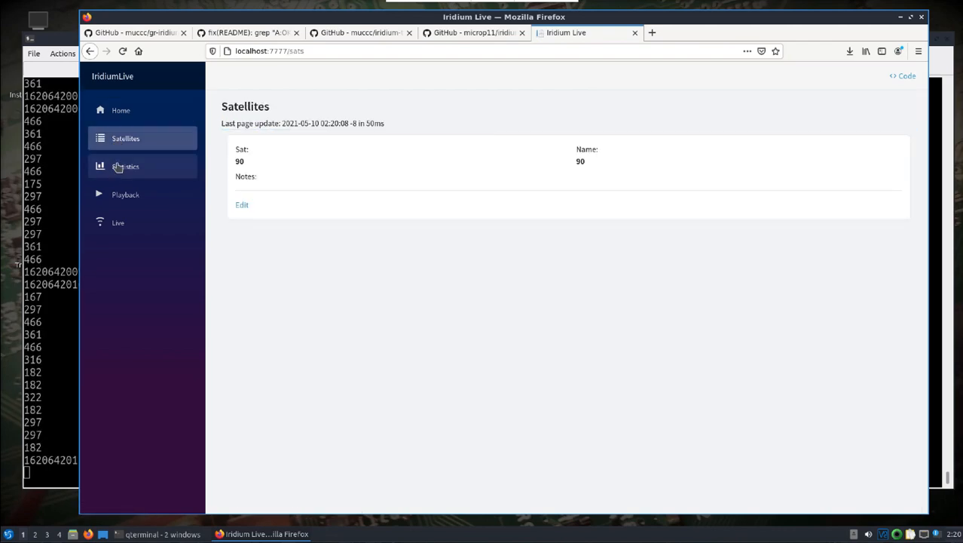
left_click(125, 166)
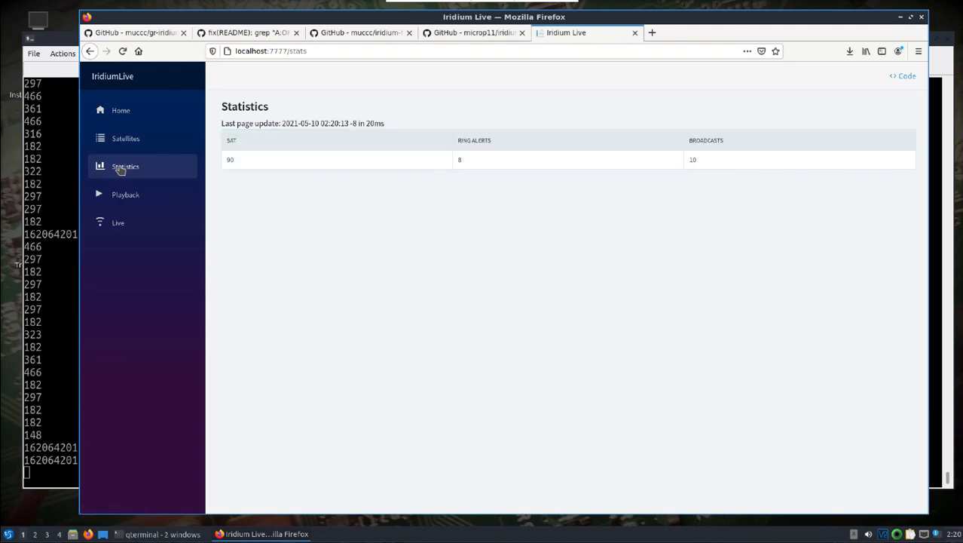
mouse_move(125, 195)
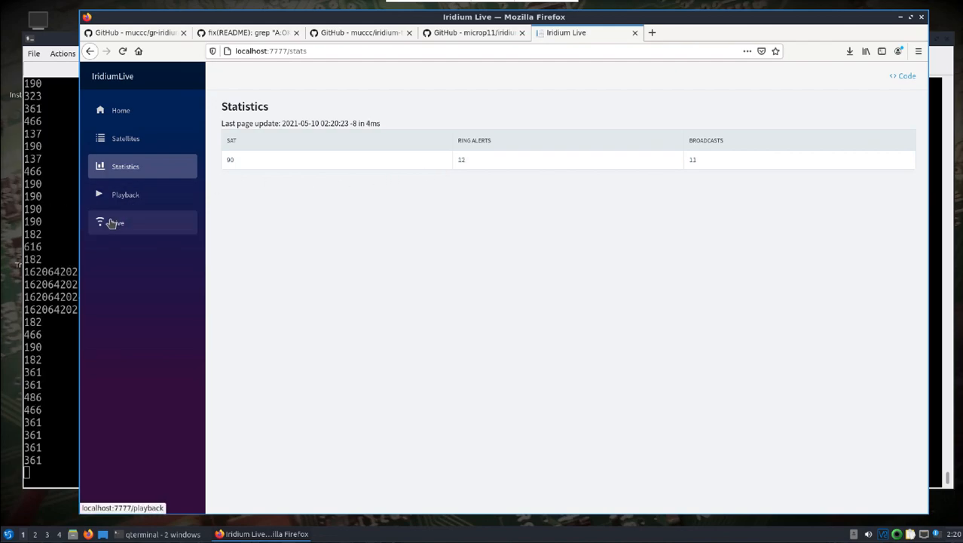
Step: Open IridiumLive's Live ring-alert map for satellite 90, pan it southeast, then return to QTerminal
left_click(117, 222)
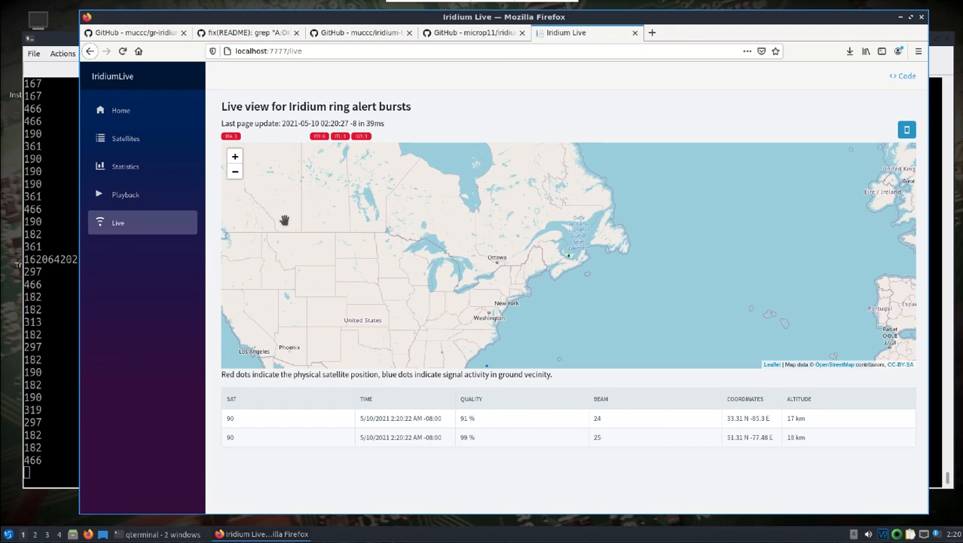
mouse_move(420, 296)
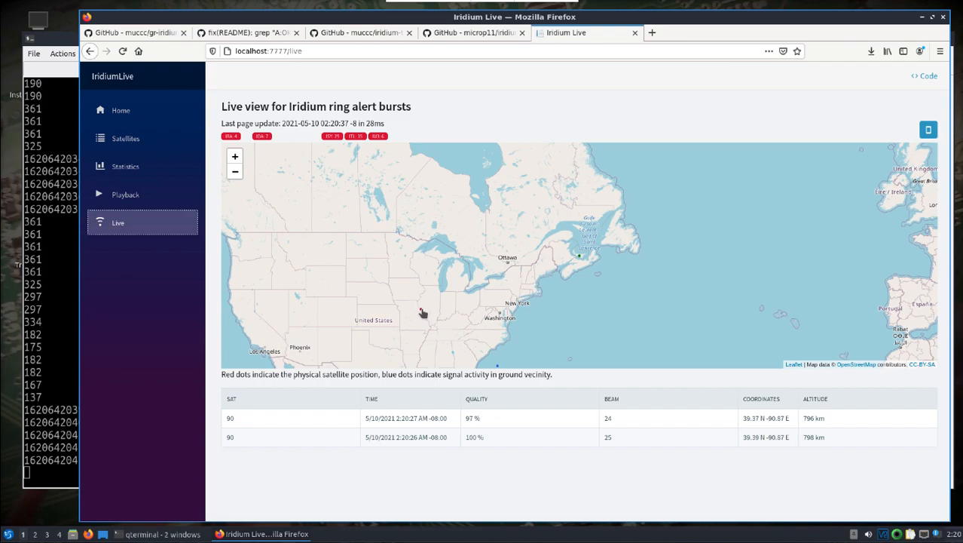
left_click(421, 311)
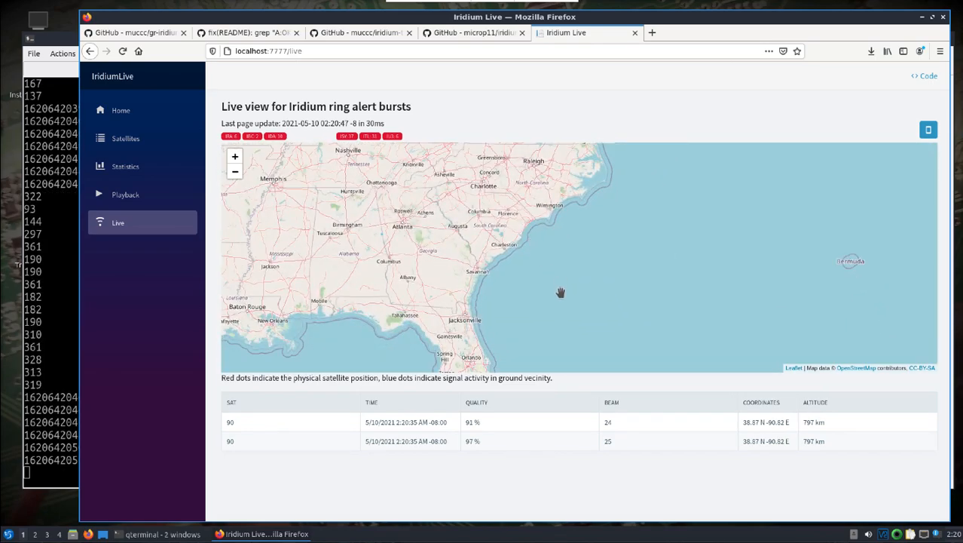
left_click(563, 293)
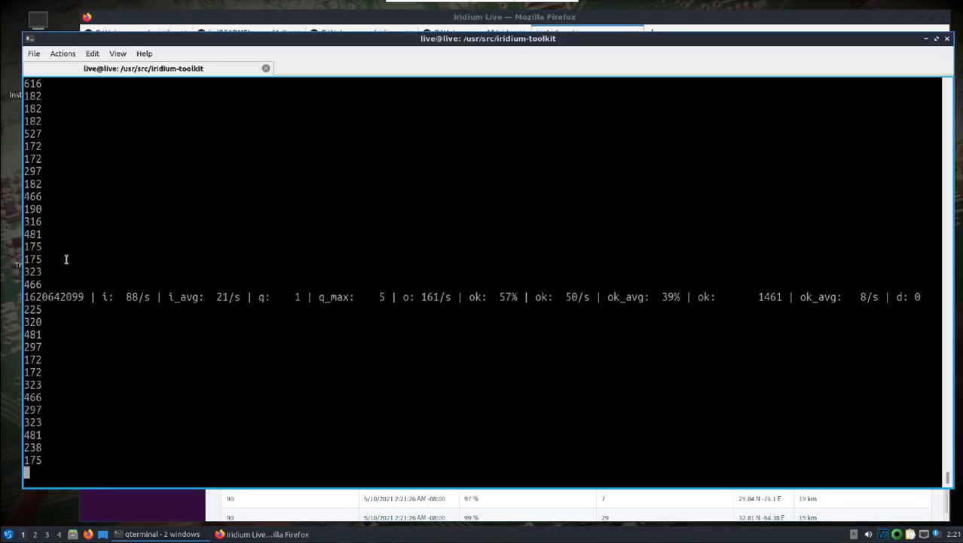
Step: Stop the Iridium decoder, enter /usr/src/LTE-Cell-Scanner/, list files, and run CellSearch without arguments
key("ctrl+c")
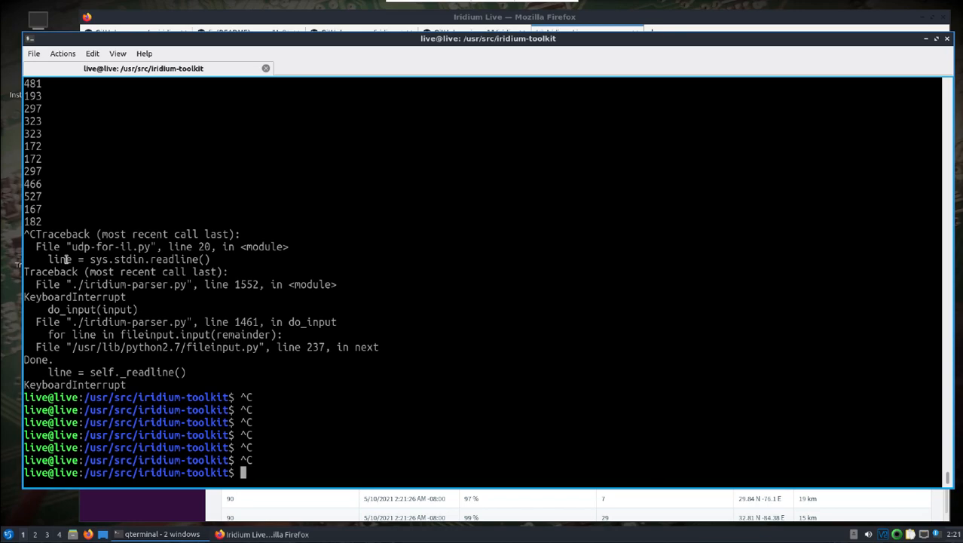
type("cd /usr/src/")
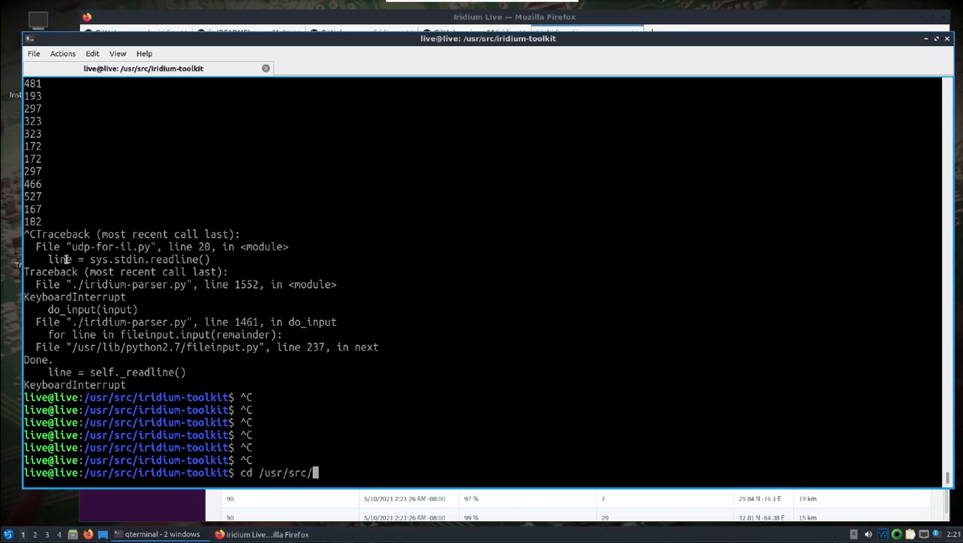
type("LTE-Cell-Scanner/")
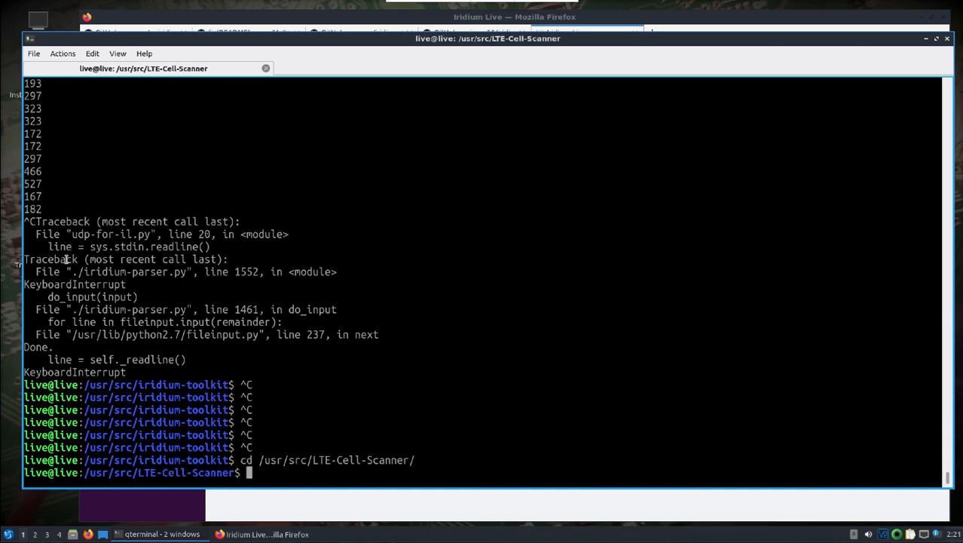
type("ls")
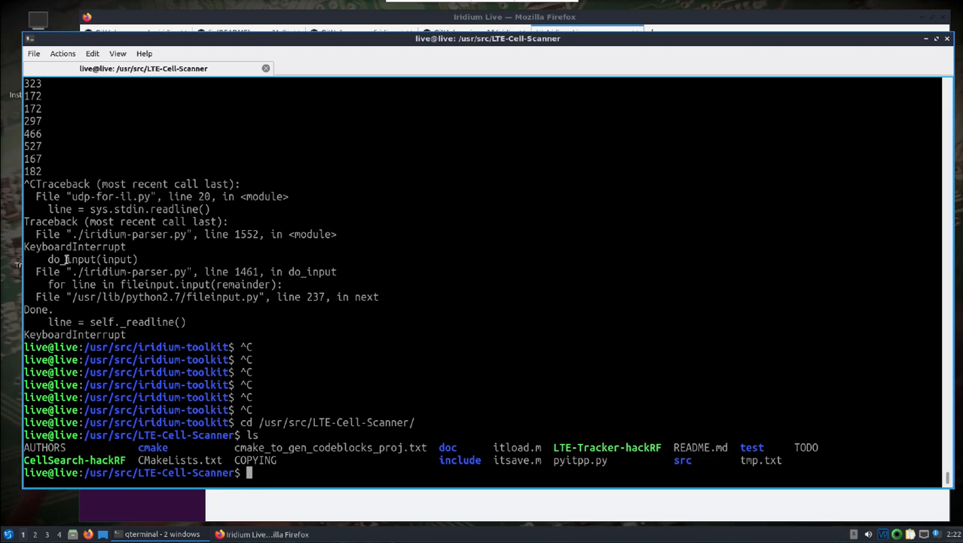
type("CellSearch")
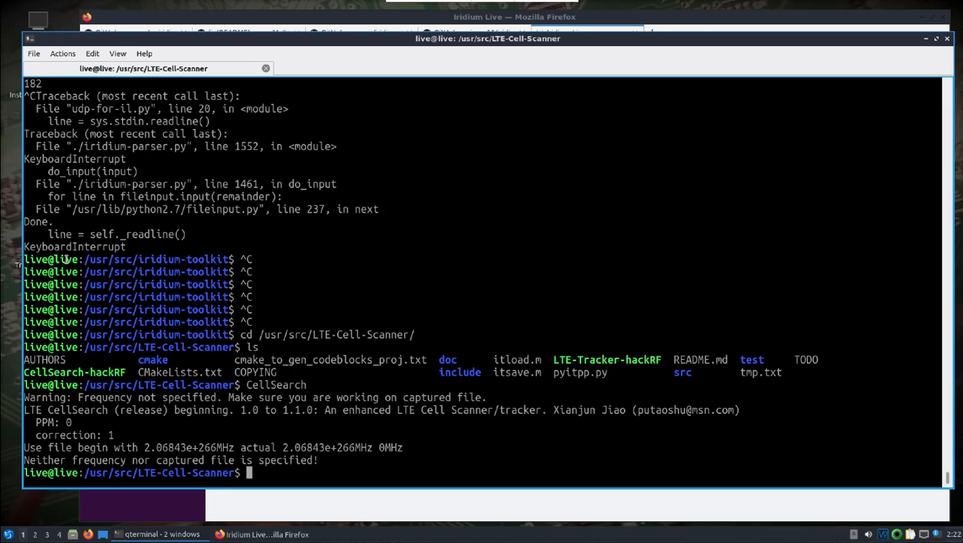
Step: Run ./CellSearch-hackRF -s 740e6 to scan for LTE cells at 740 MHz
type("./")
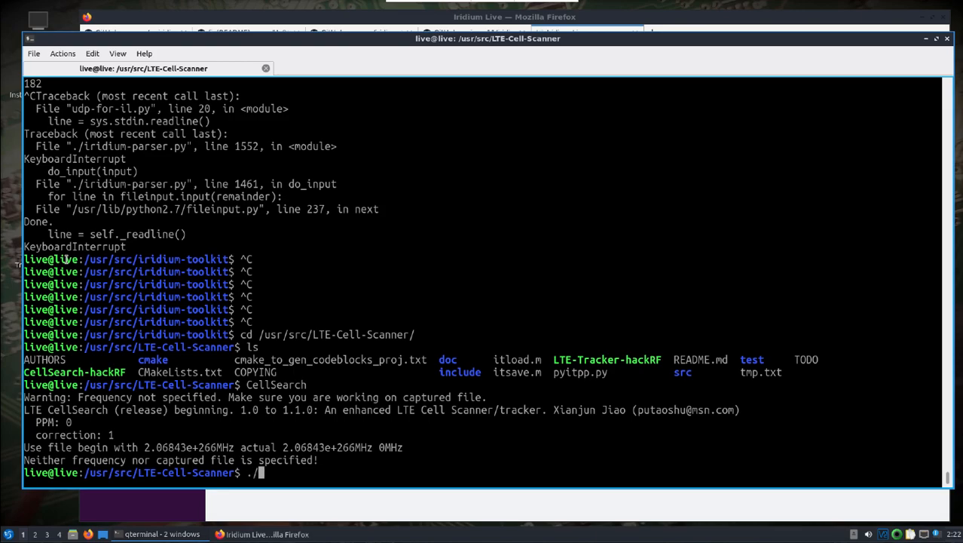
type("CellSearch-hackRF")
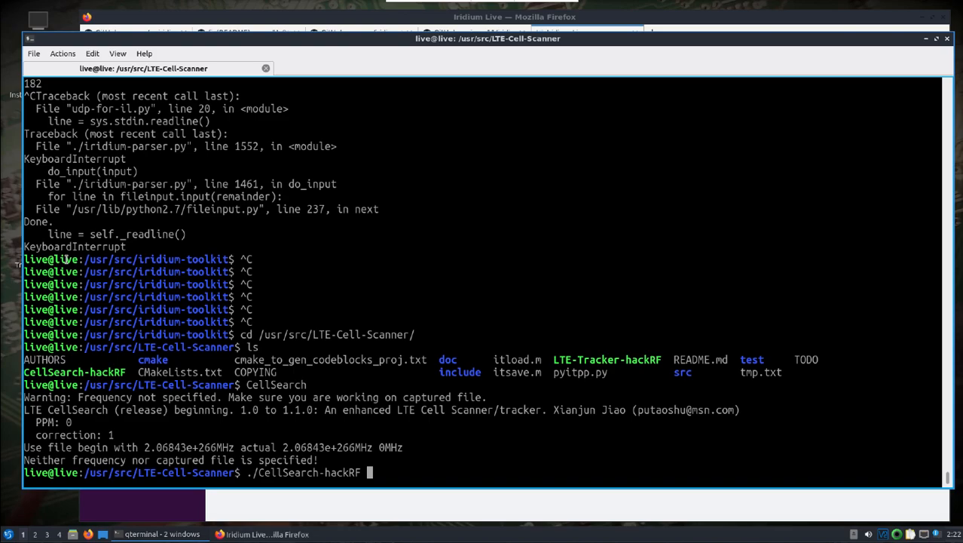
type("-s")
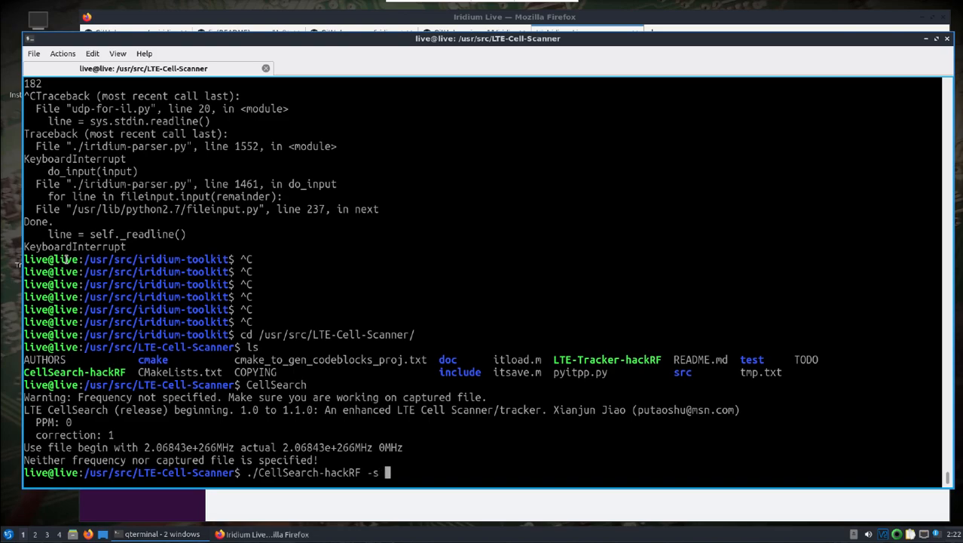
type("7")
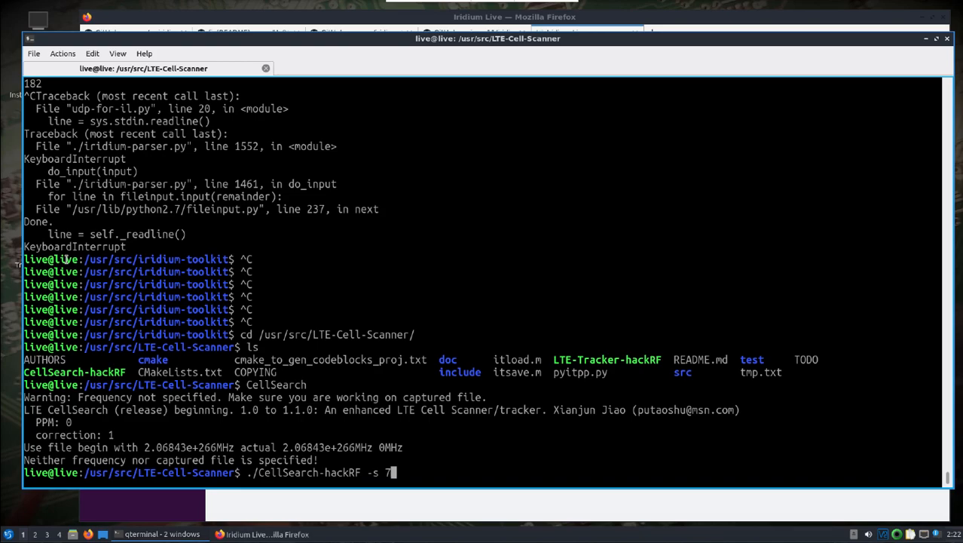
type("40")
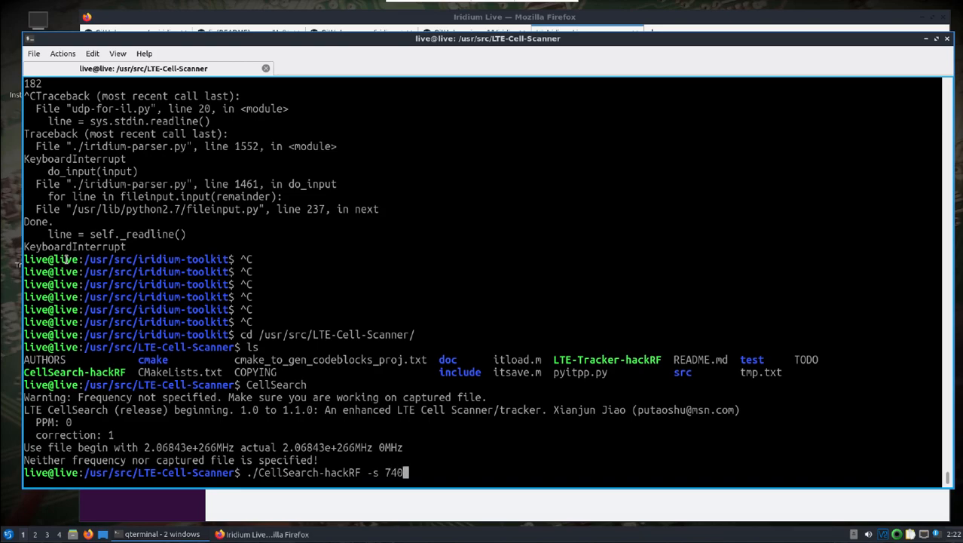
type("e6")
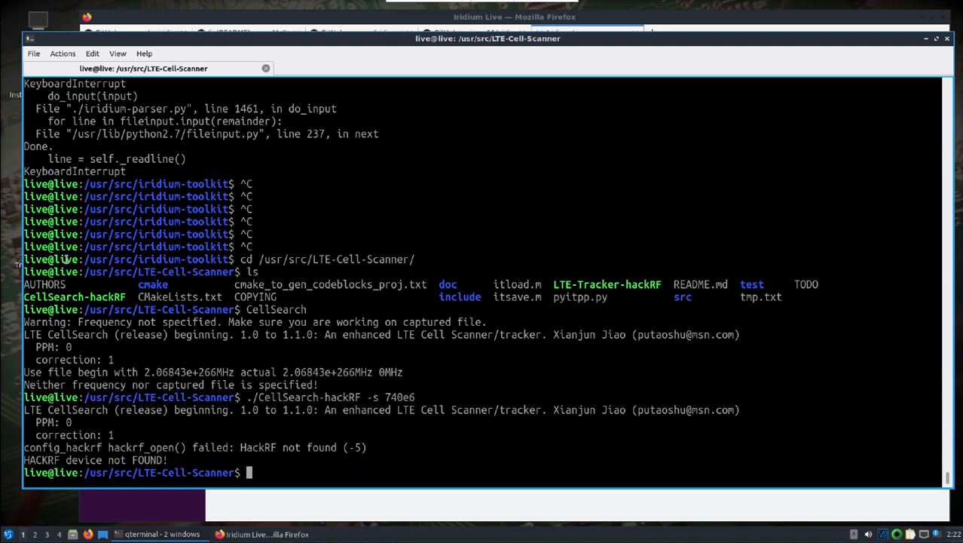
Step: Retry the 740 MHz HackRF cell search, then cancel the repeated command
type("./CellSearch-hackRF -s 740e6")
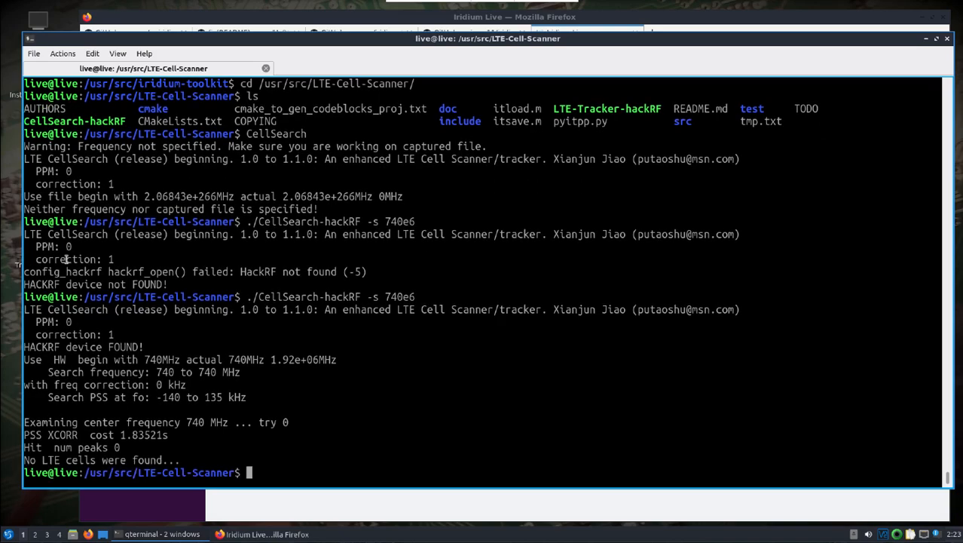
type("./CellSearch-hackRF -s 740e6")
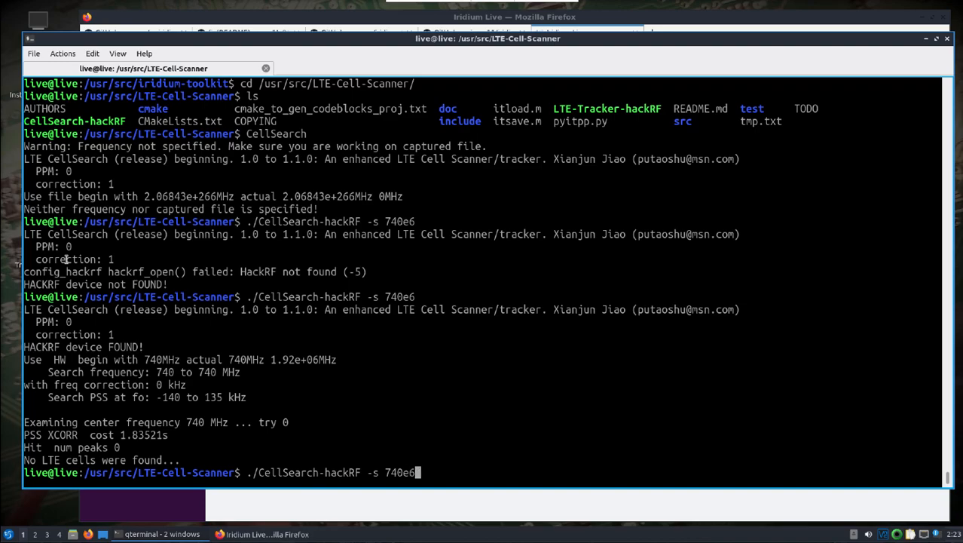
key("ctrl+c")
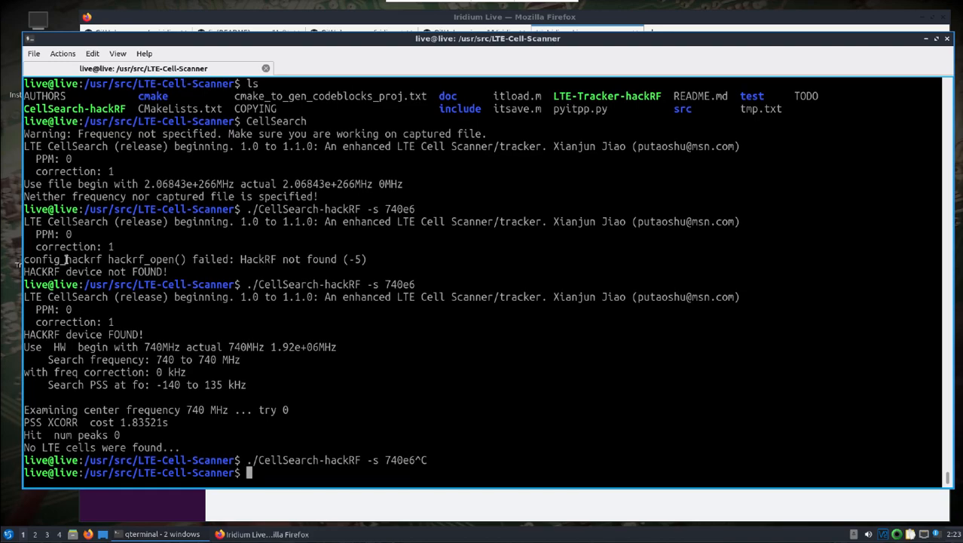
mouse_move(12, 524)
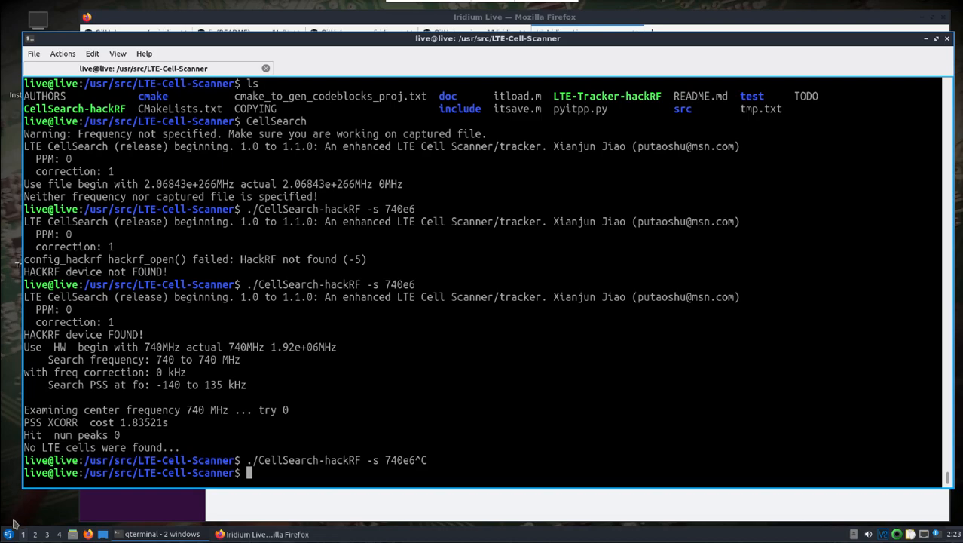
left_click(9, 534)
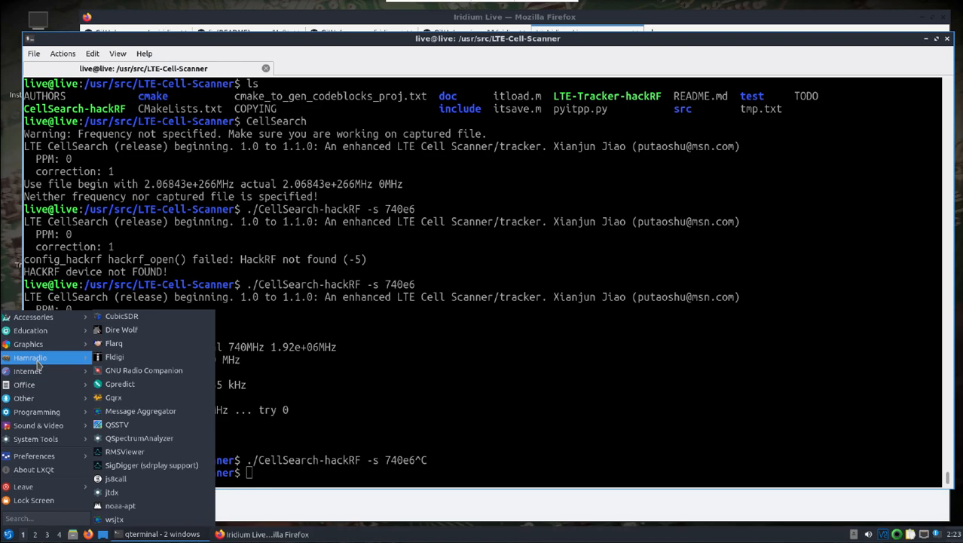
mouse_move(54, 364)
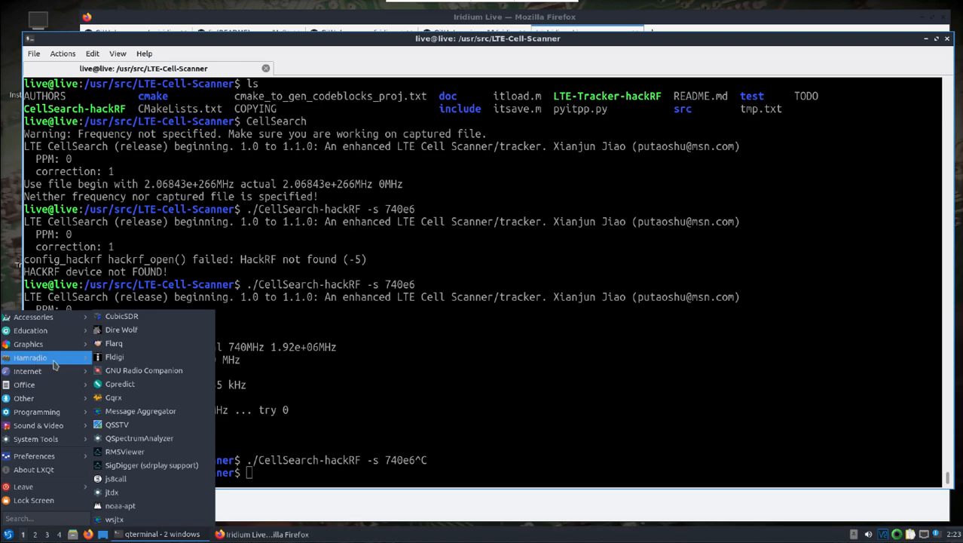
mouse_move(117, 424)
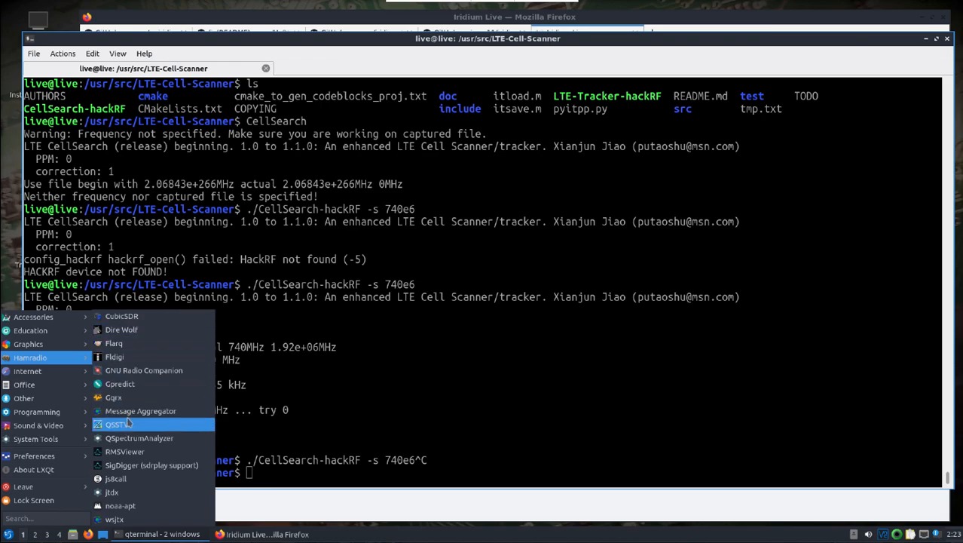
mouse_move(115, 357)
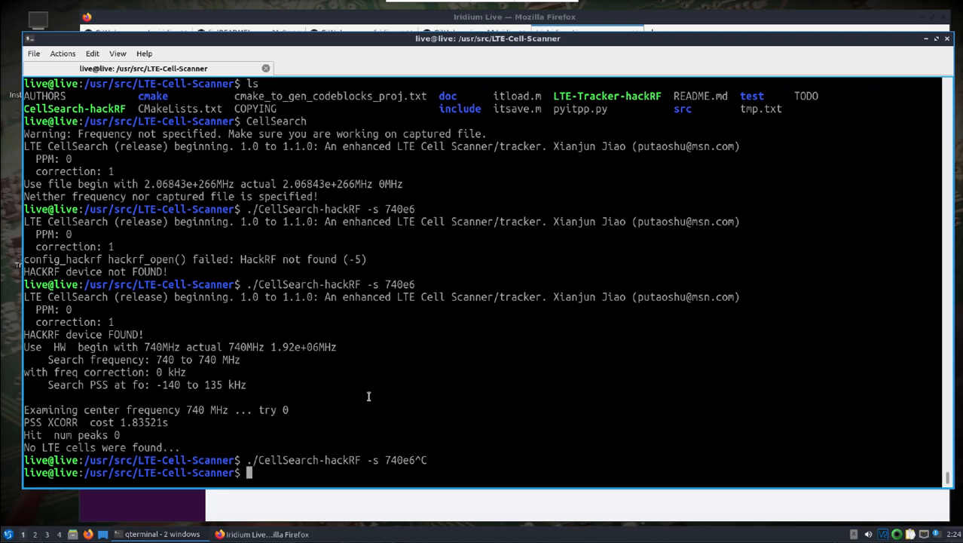
mouse_move(230, 398)
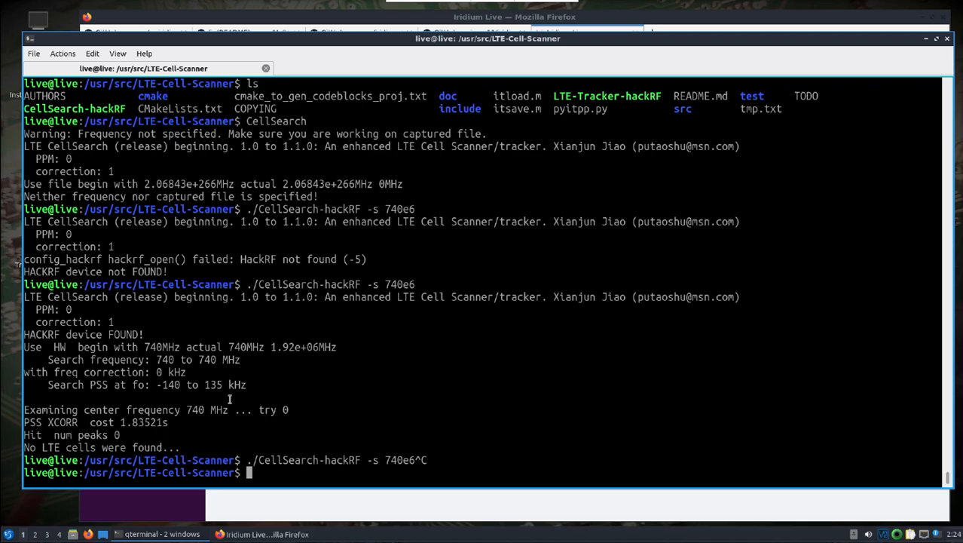